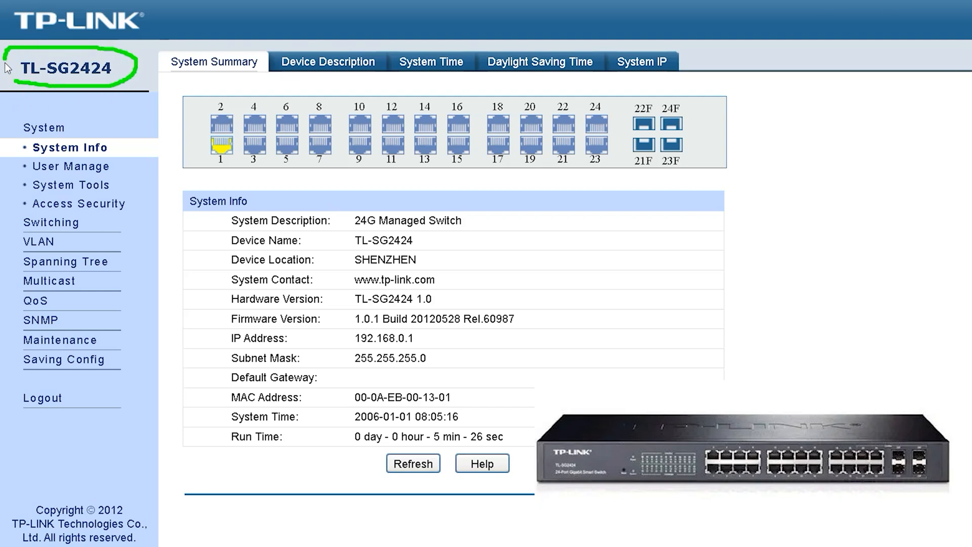
mouse_move(37, 90)
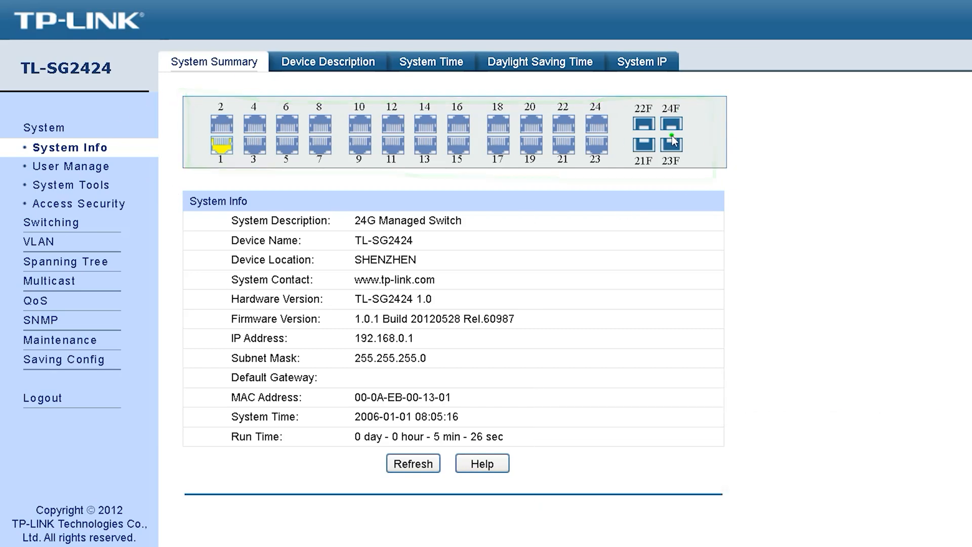
mouse_move(256, 206)
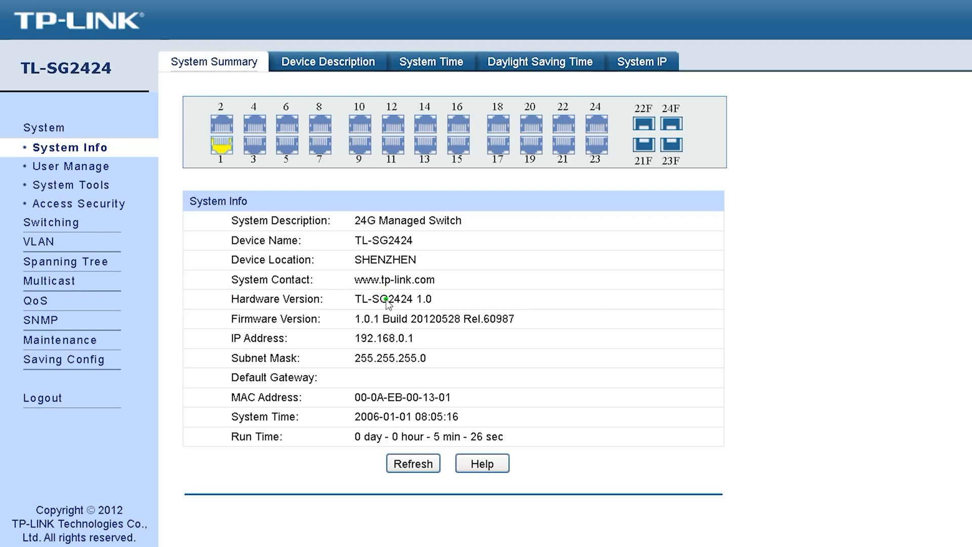
mouse_move(228, 321)
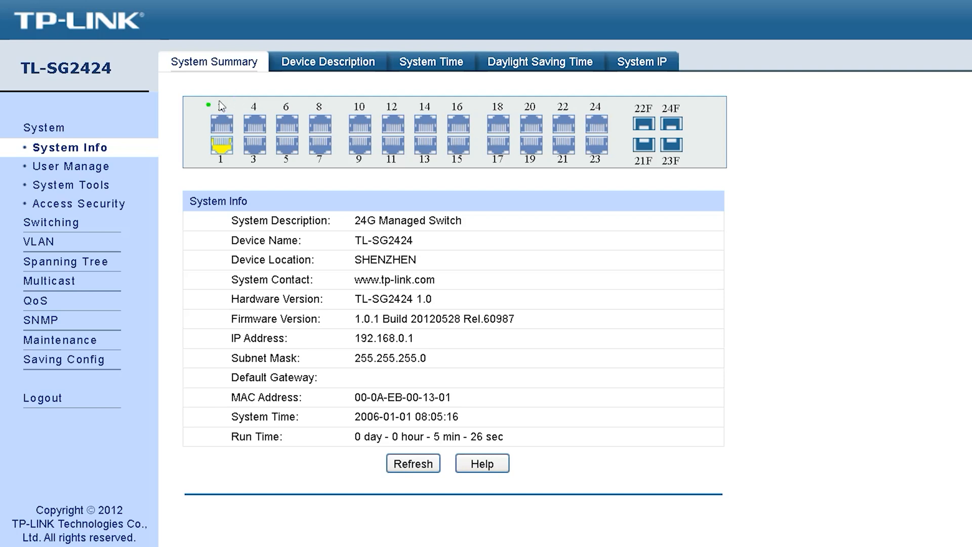
Enter IP address 192.168.110.10 and default gateway 192.168.110.1 on System IP, then apply
click(642, 61)
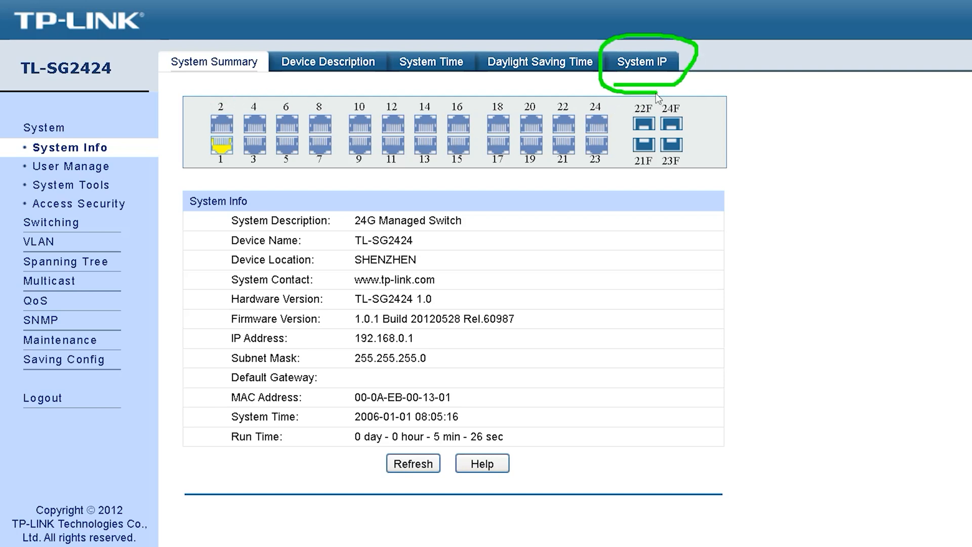
mouse_move(686, 112)
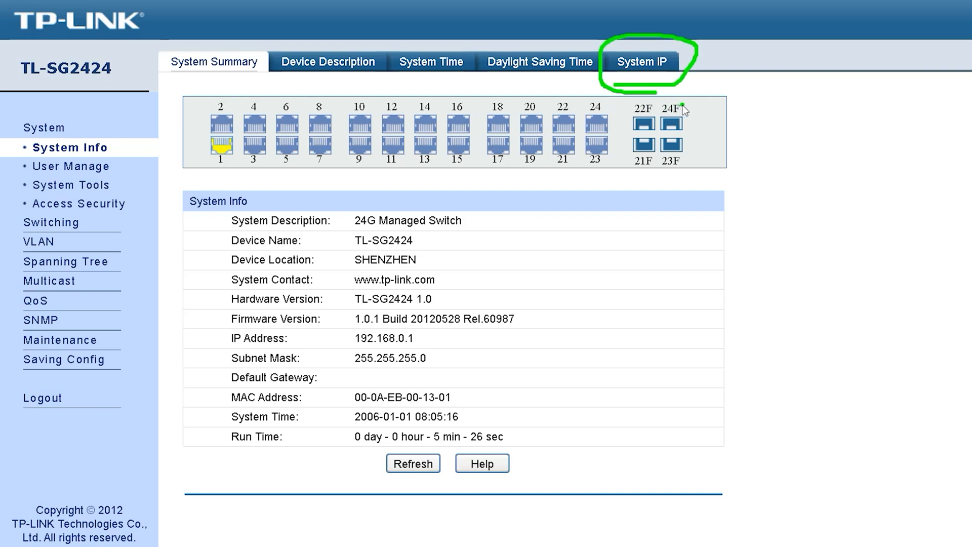
click(641, 62)
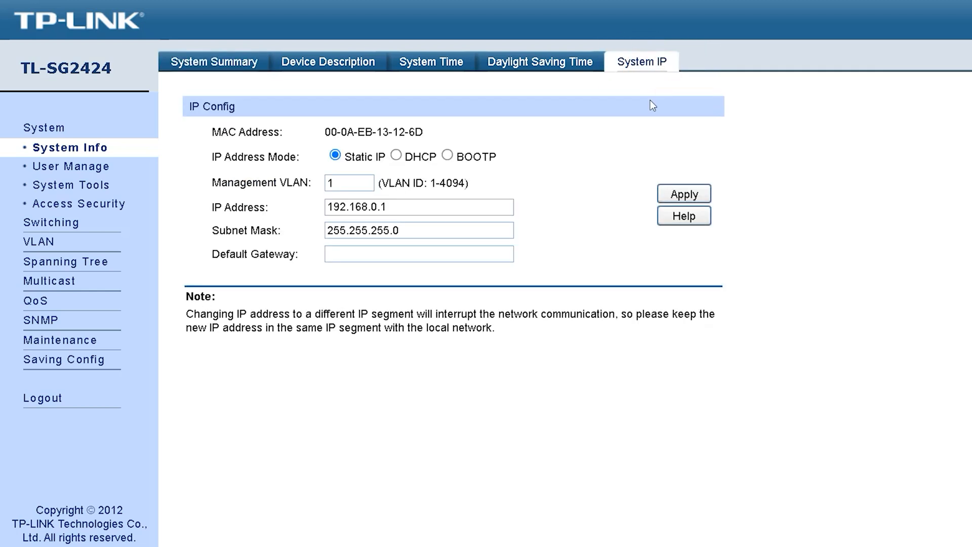
mouse_move(393, 182)
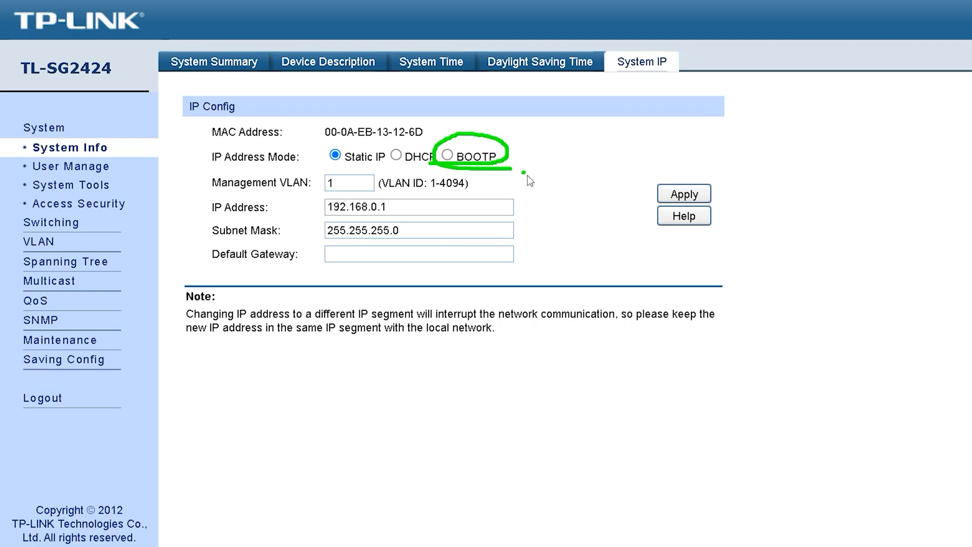
mouse_move(485, 167)
text(11)
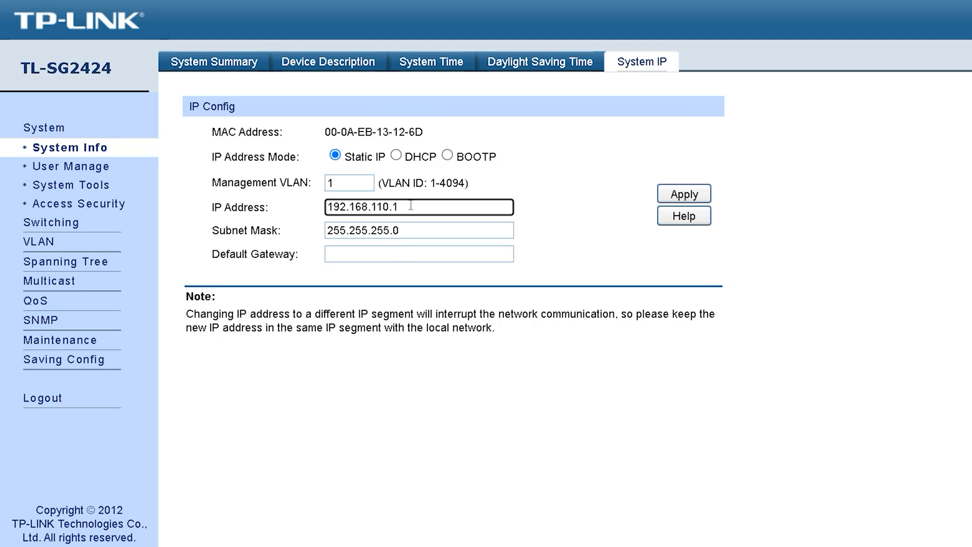
text(0)
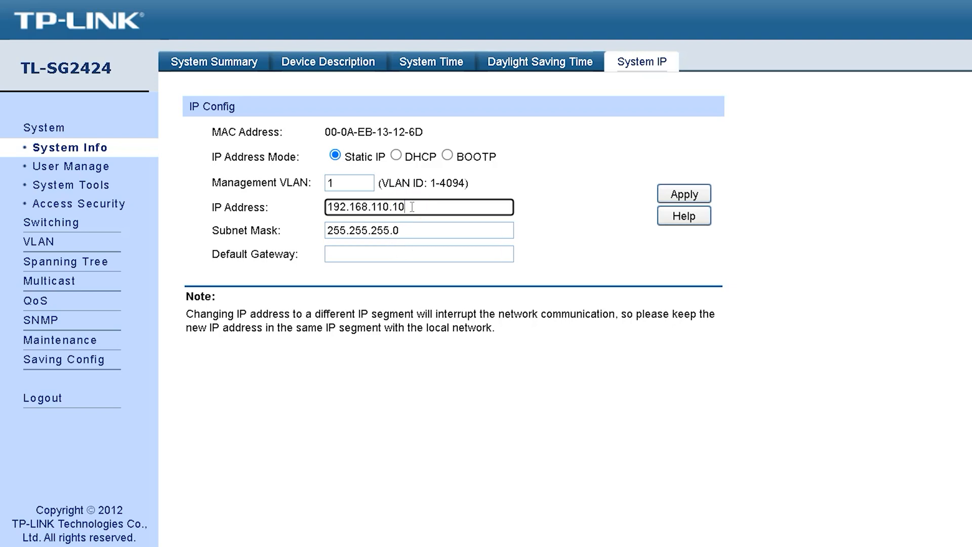
triple_click(387, 207)
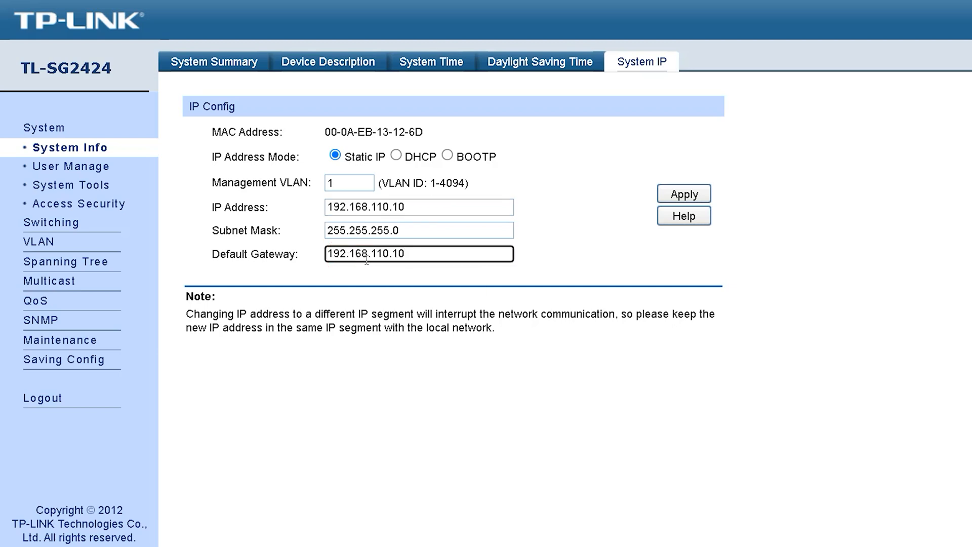
key(BackSpace)
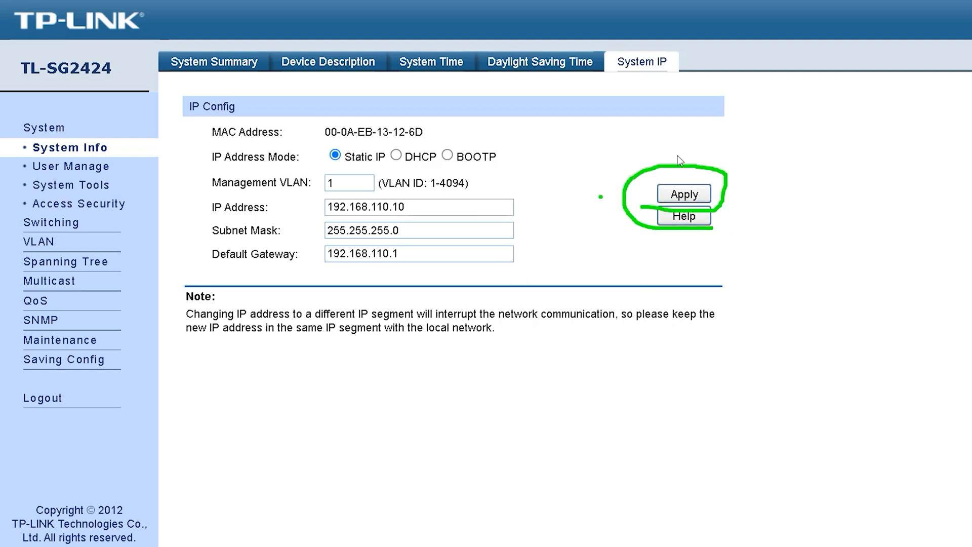
click(328, 62)
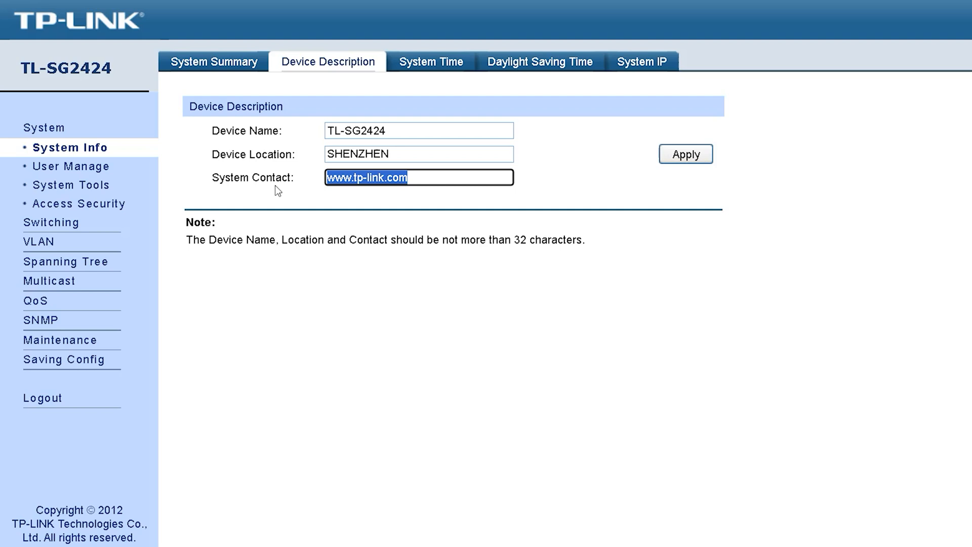
Switch System Time to Manual, then back to synchronizing with the PC's clock
click(431, 62)
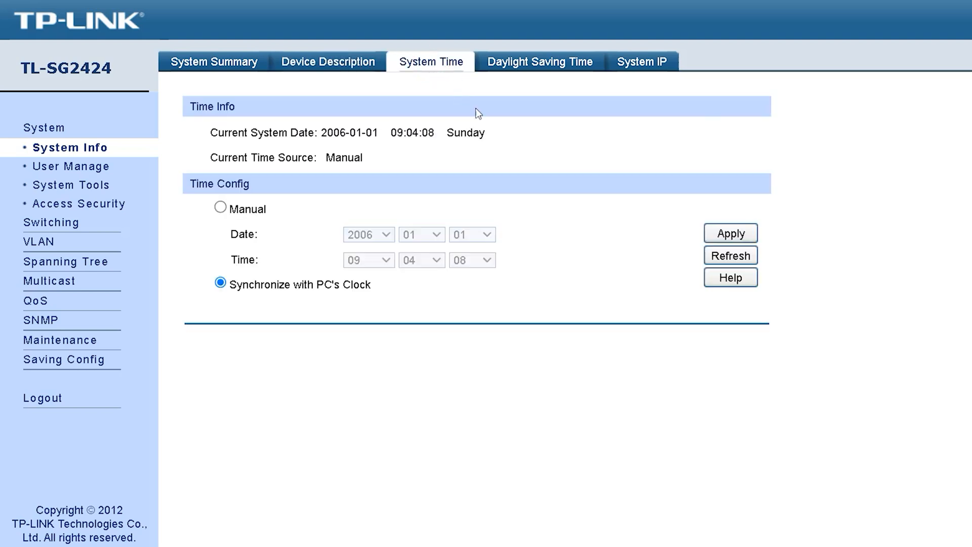
mouse_move(301, 248)
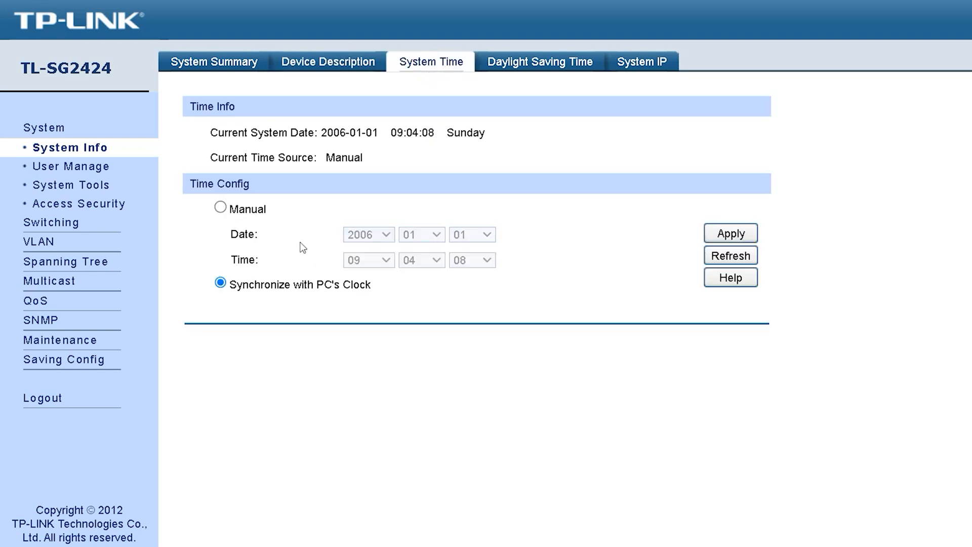
click(220, 208)
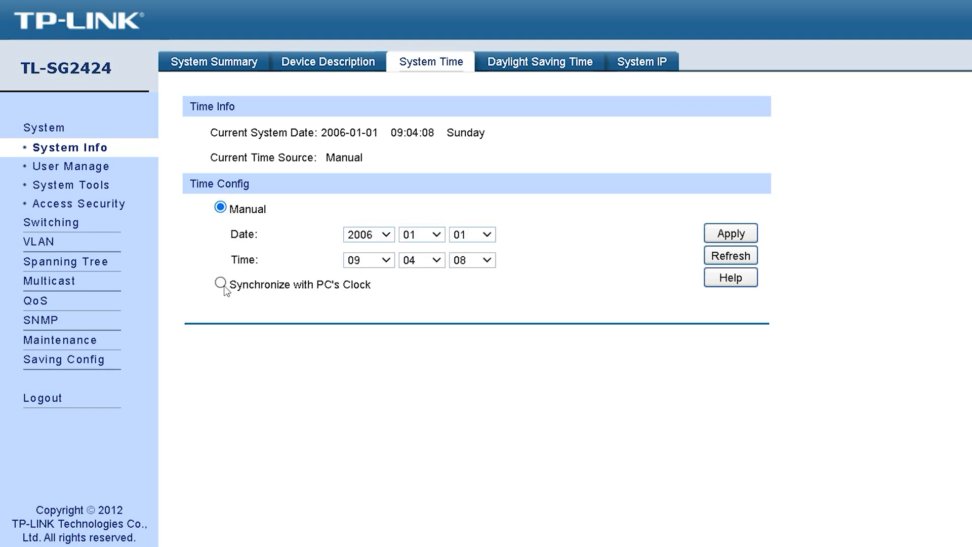
click(219, 284)
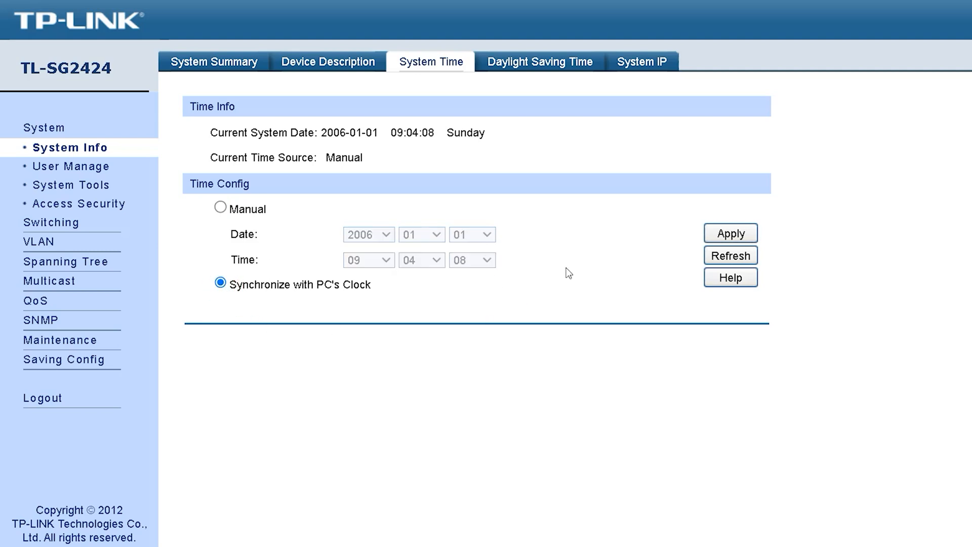
mouse_move(210, 210)
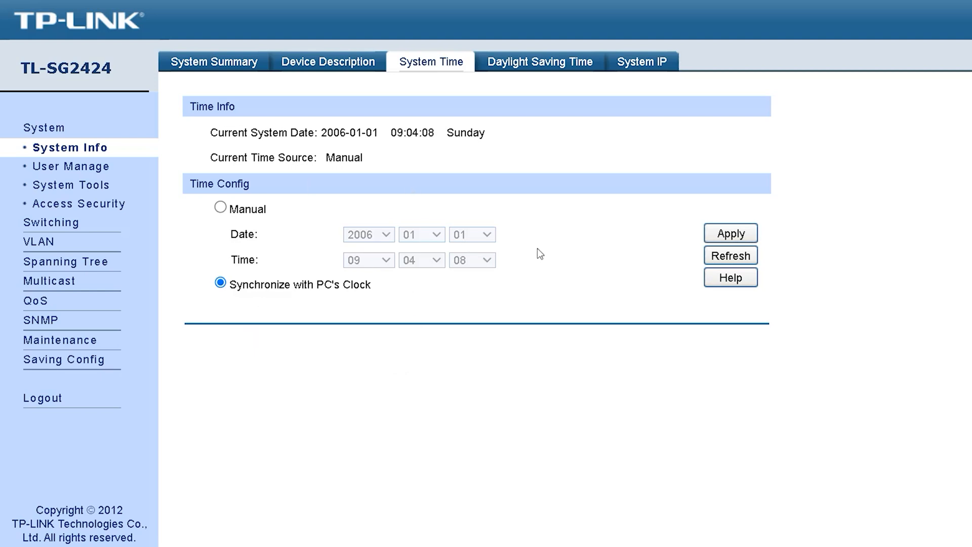
Set Daylight Saving Time status to Enable with the predefined European mode
click(539, 61)
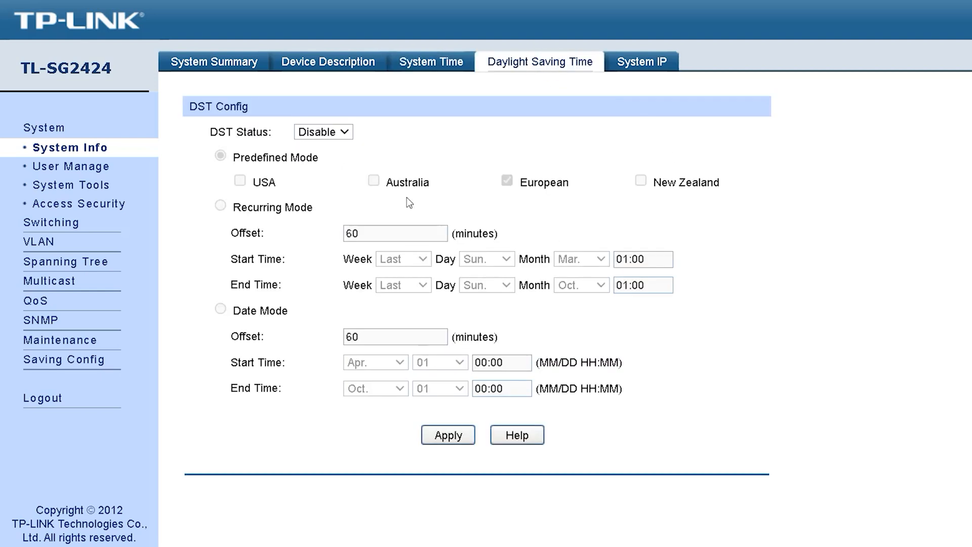
click(323, 132)
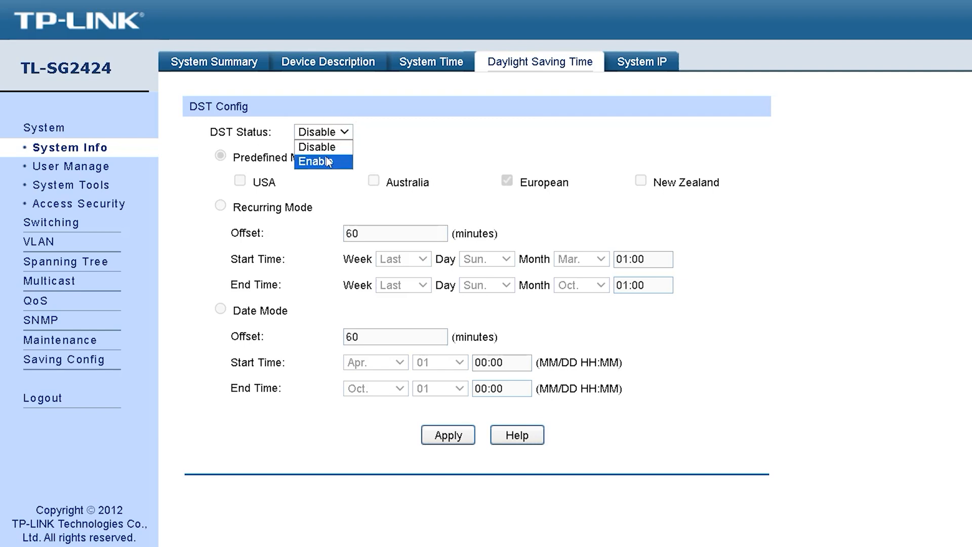
click(318, 162)
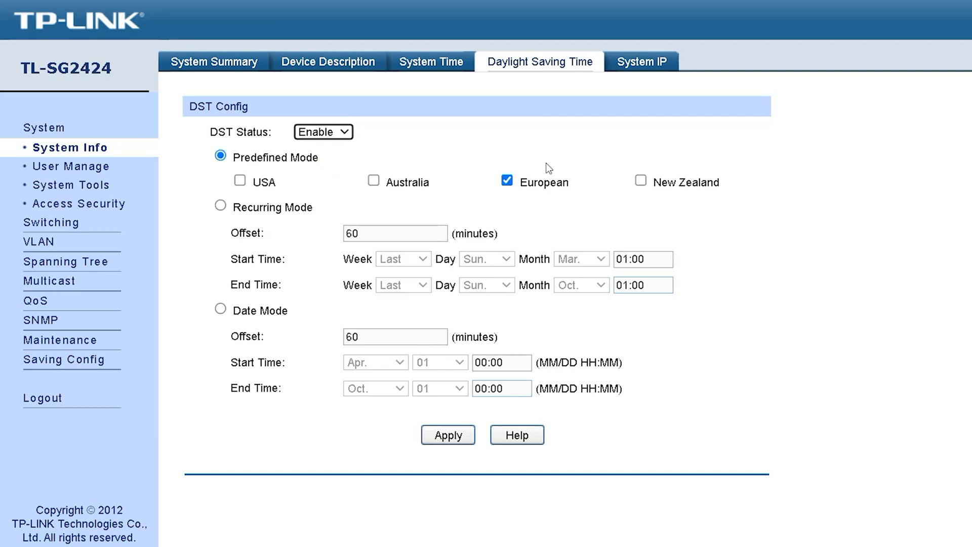
mouse_move(288, 154)
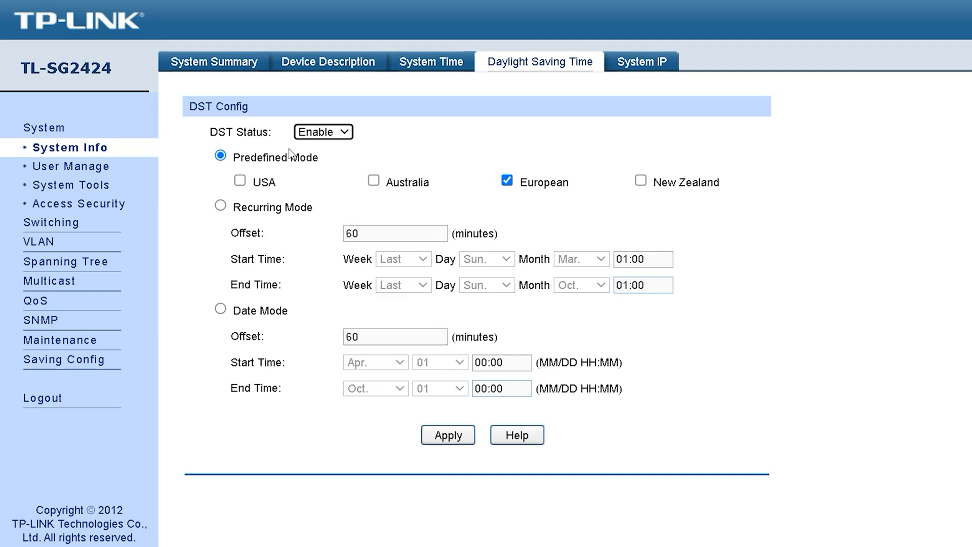
mouse_move(589, 102)
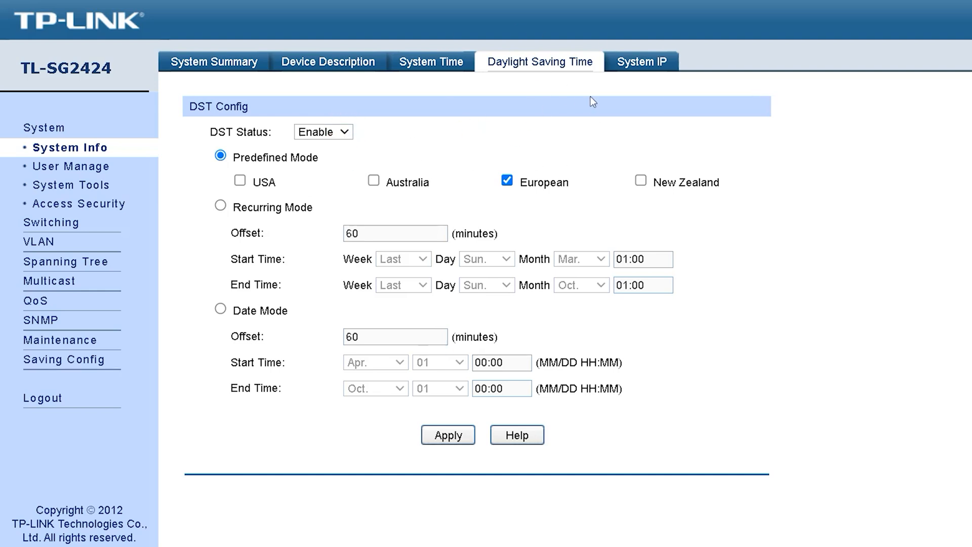
mouse_move(90, 174)
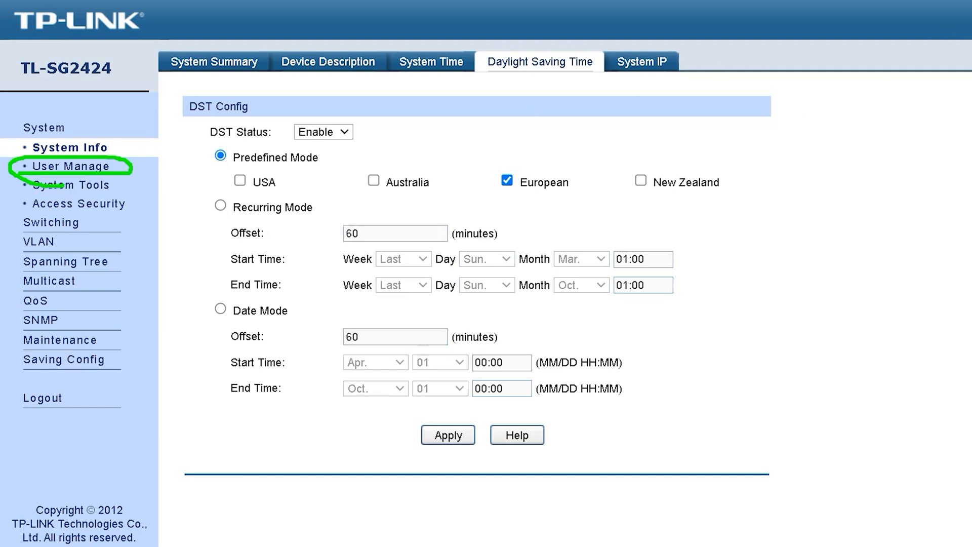
Keep a new user's access level as Guest and edit its password, ending at Config Restore
click(65, 167)
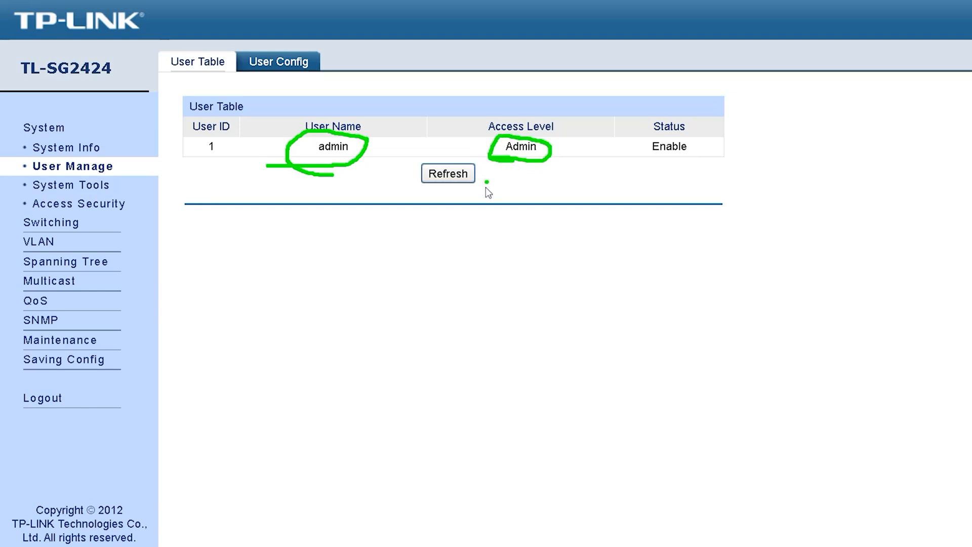
mouse_move(495, 194)
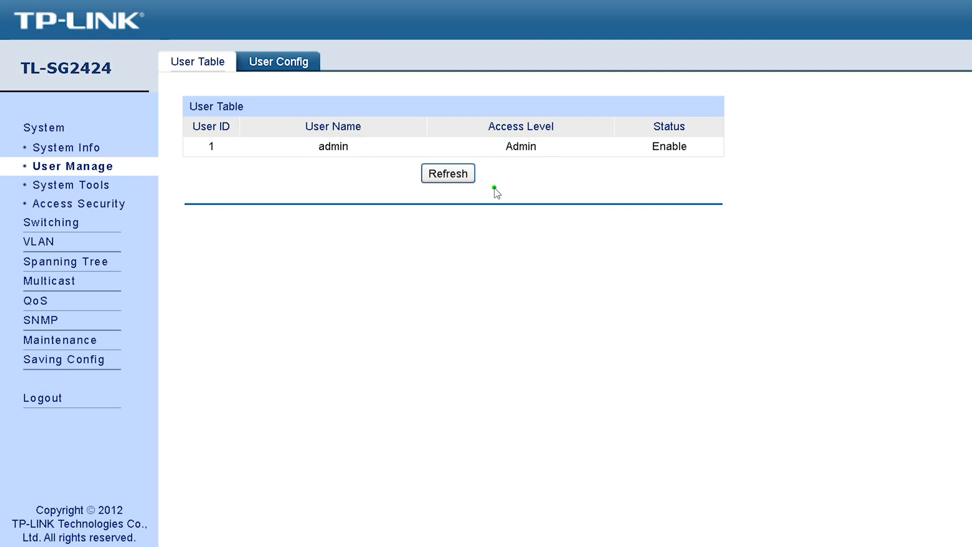
mouse_move(319, 176)
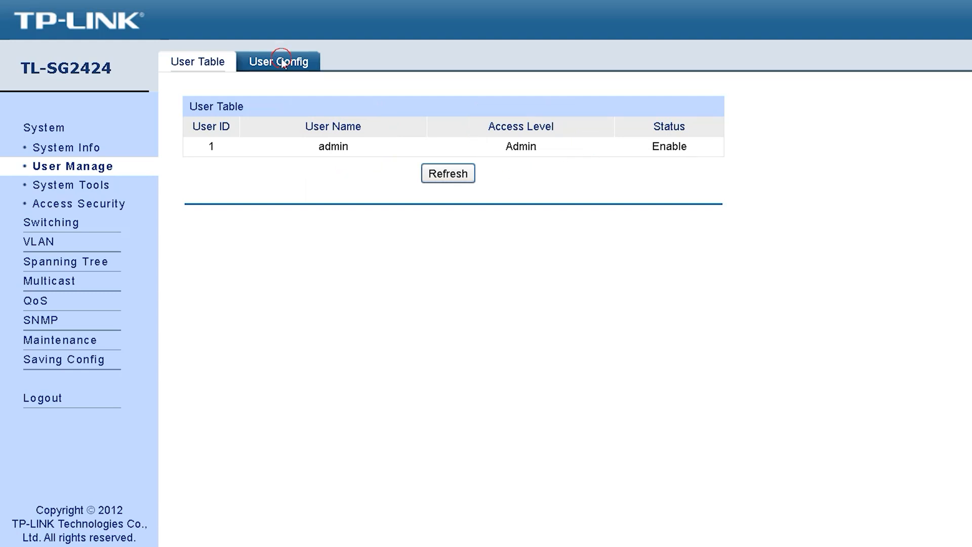
click(279, 61)
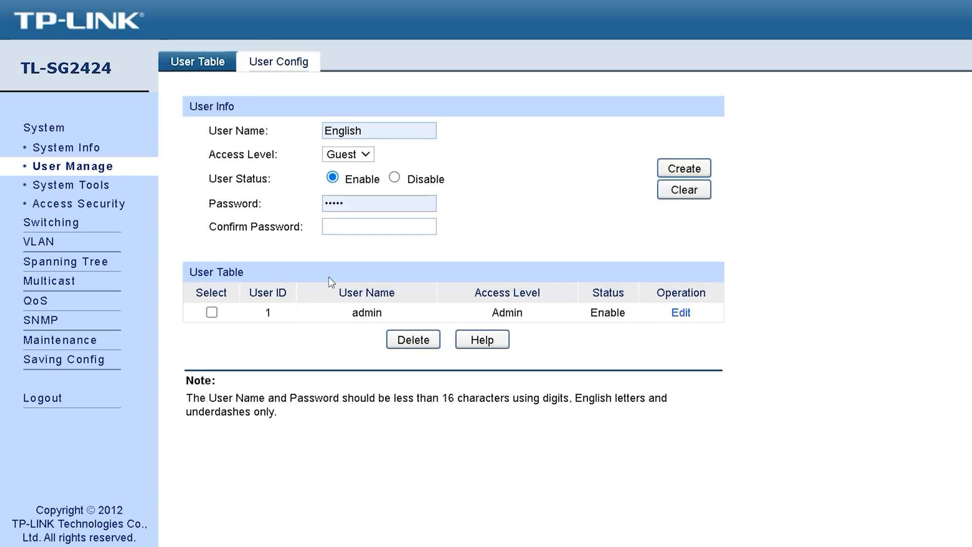
click(347, 154)
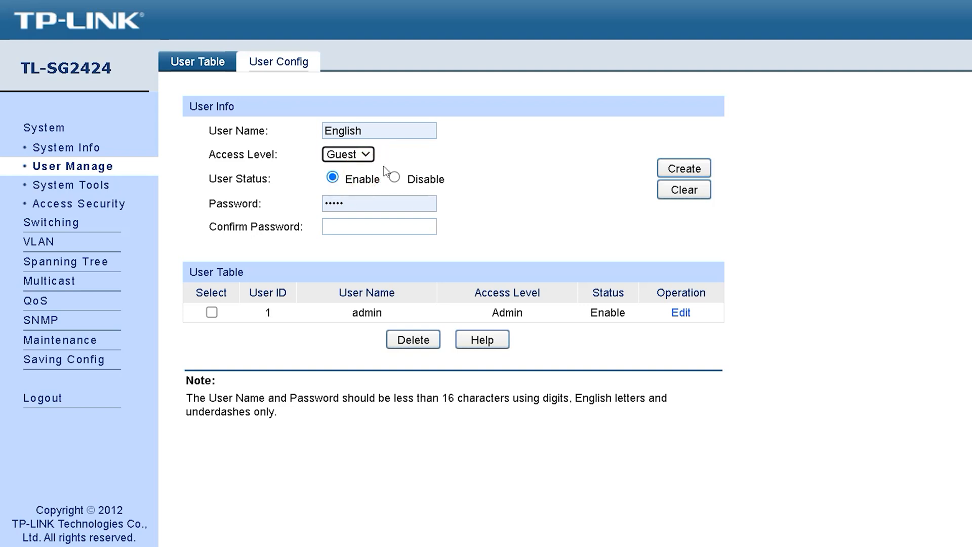
click(347, 155)
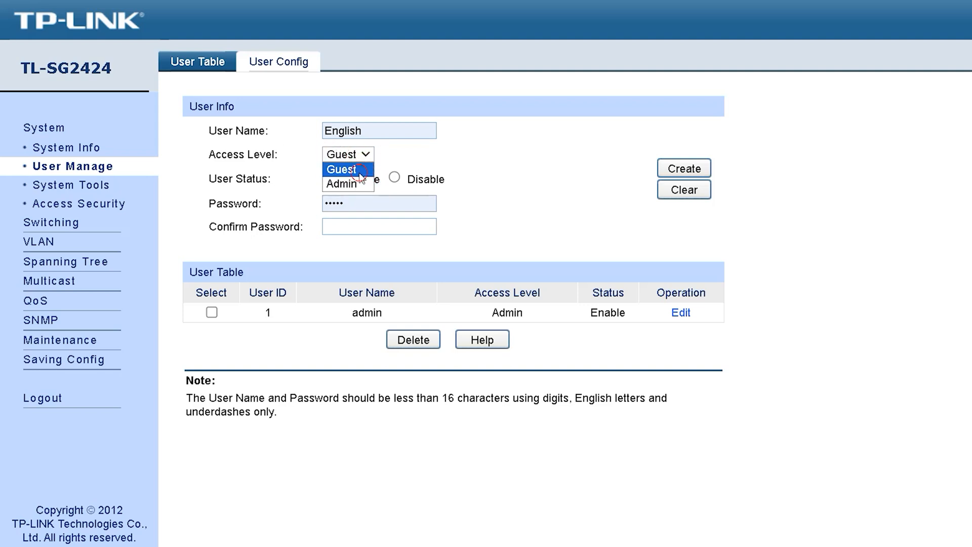
click(343, 169)
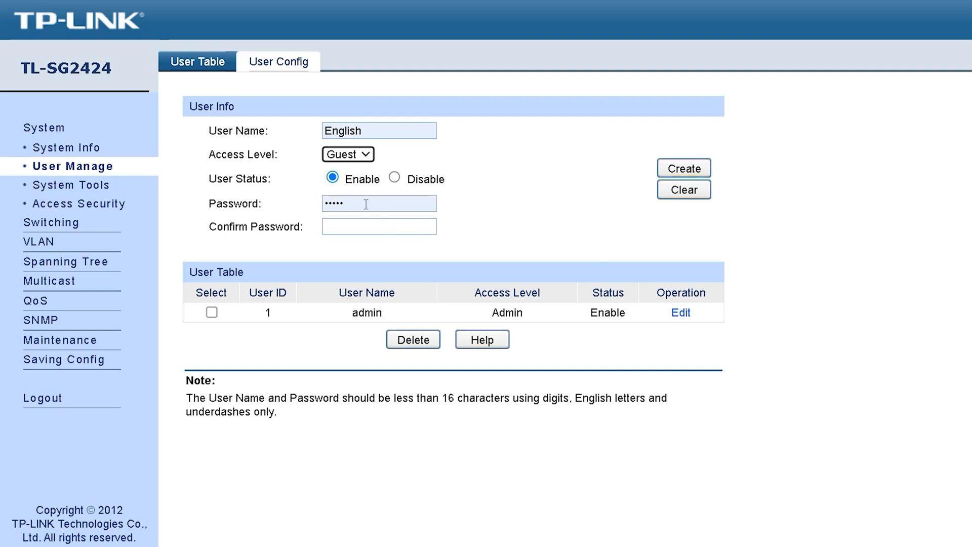
click(379, 203)
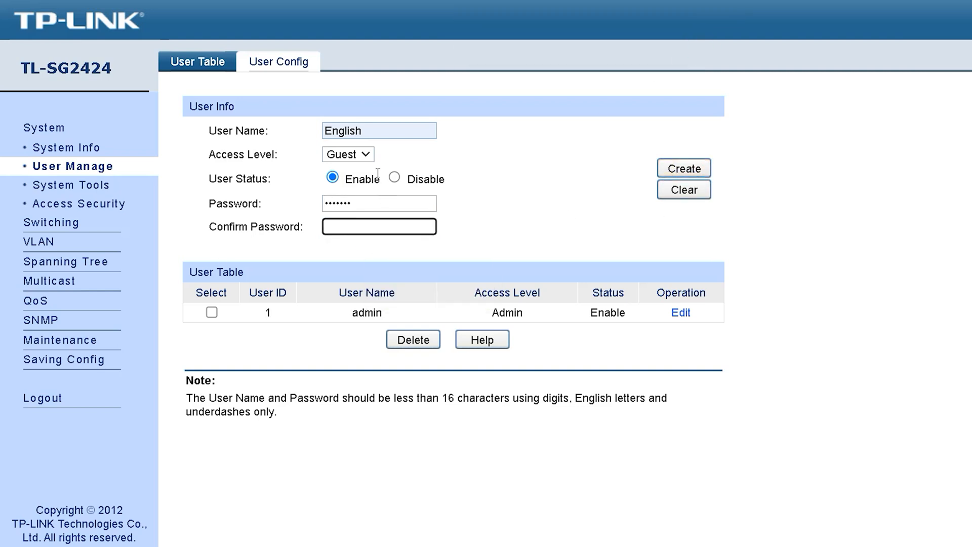
click(347, 155)
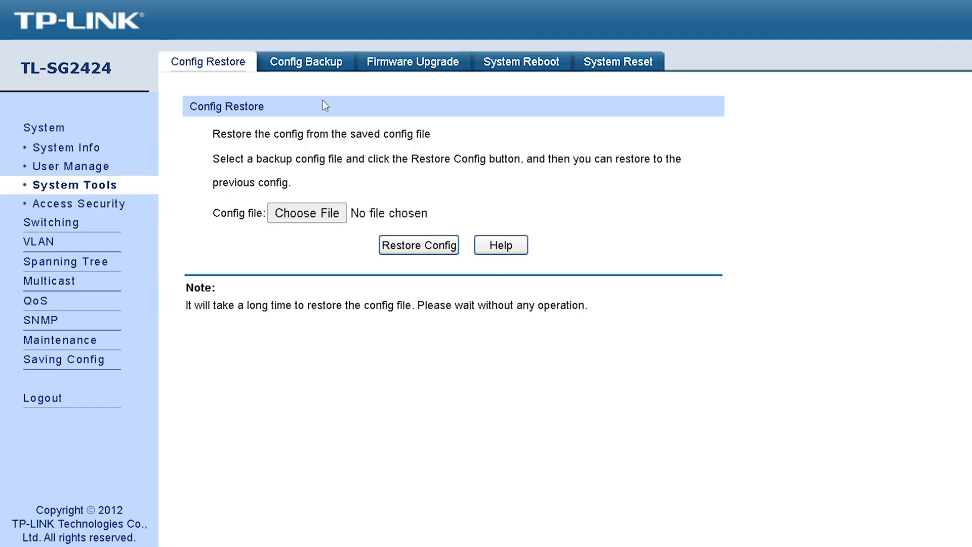
View the Config Backup, Firmware Upgrade and System Reboot tabs, ending on System Reset
click(306, 61)
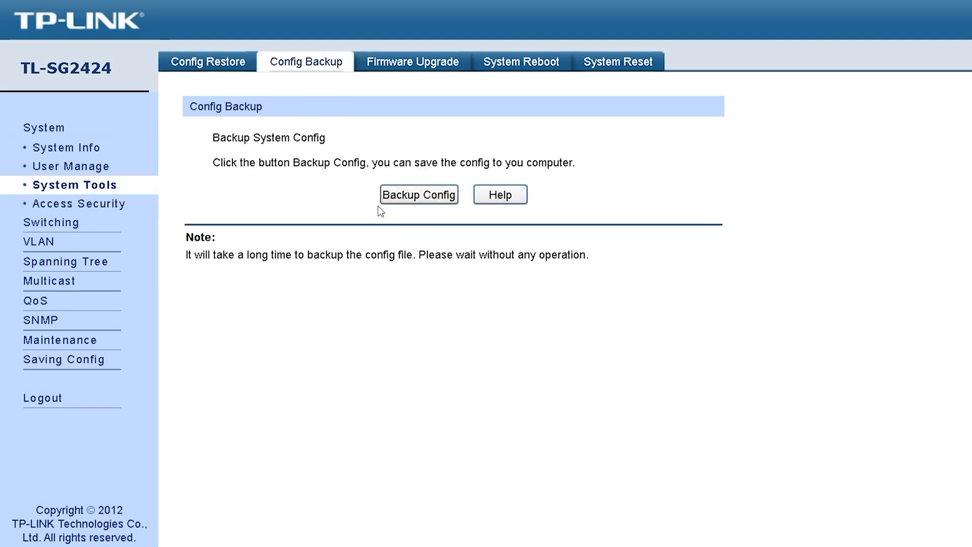
mouse_move(375, 238)
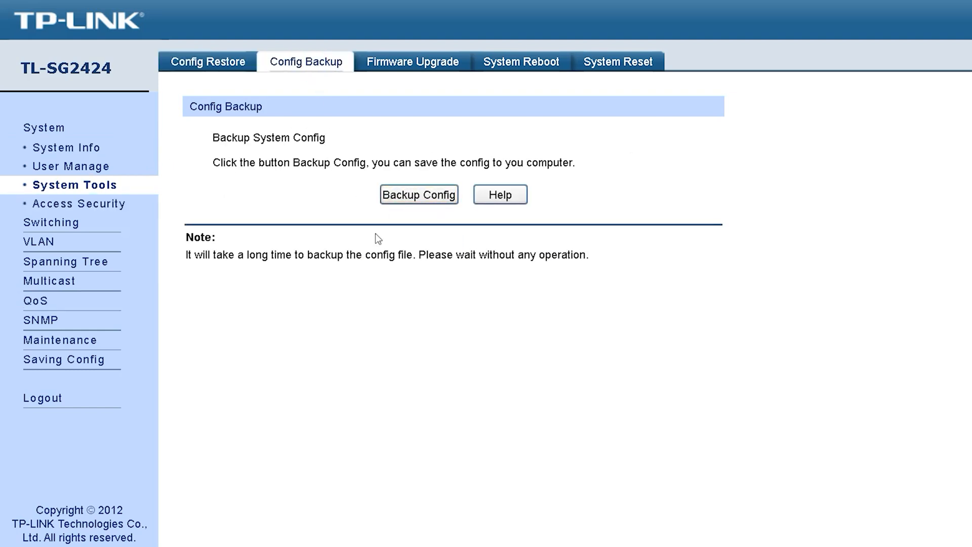
mouse_move(485, 237)
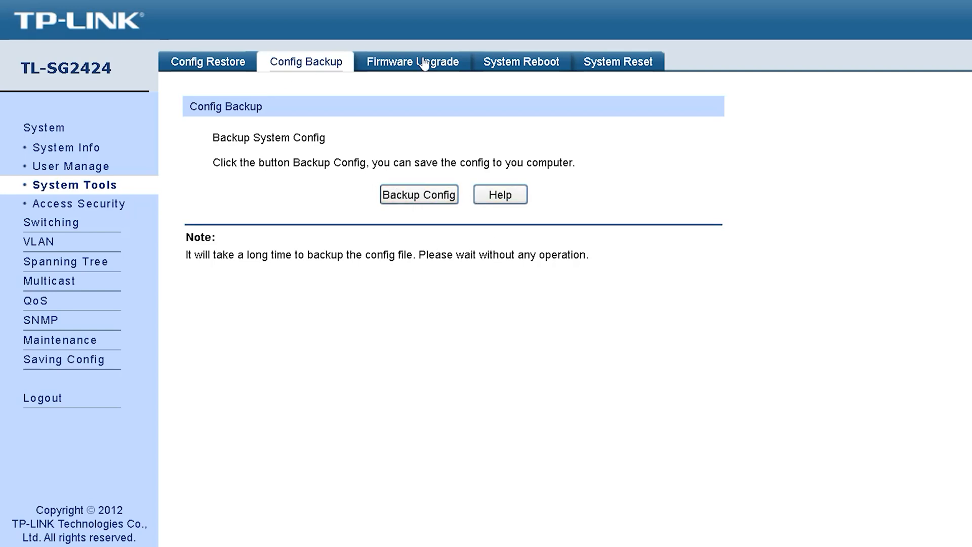
click(413, 62)
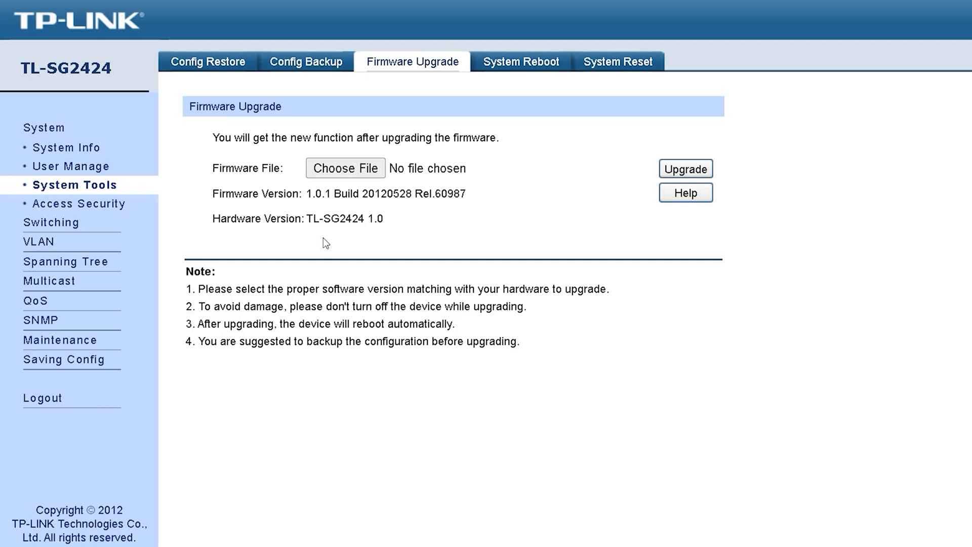
mouse_move(473, 303)
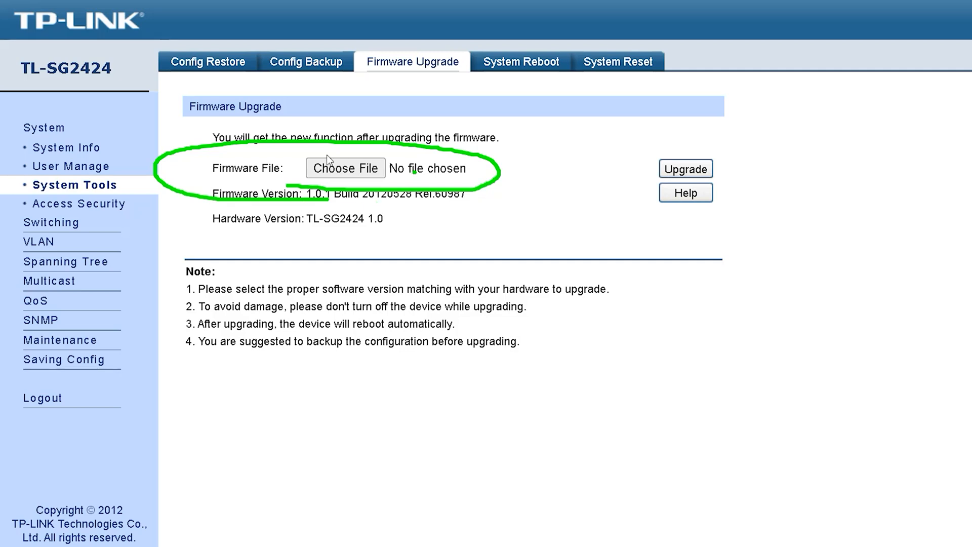
click(521, 61)
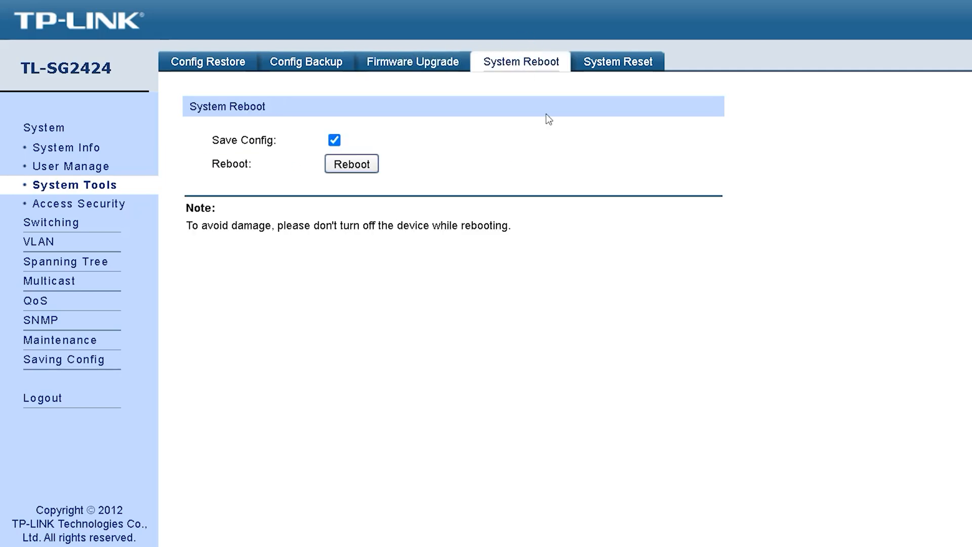
mouse_move(493, 57)
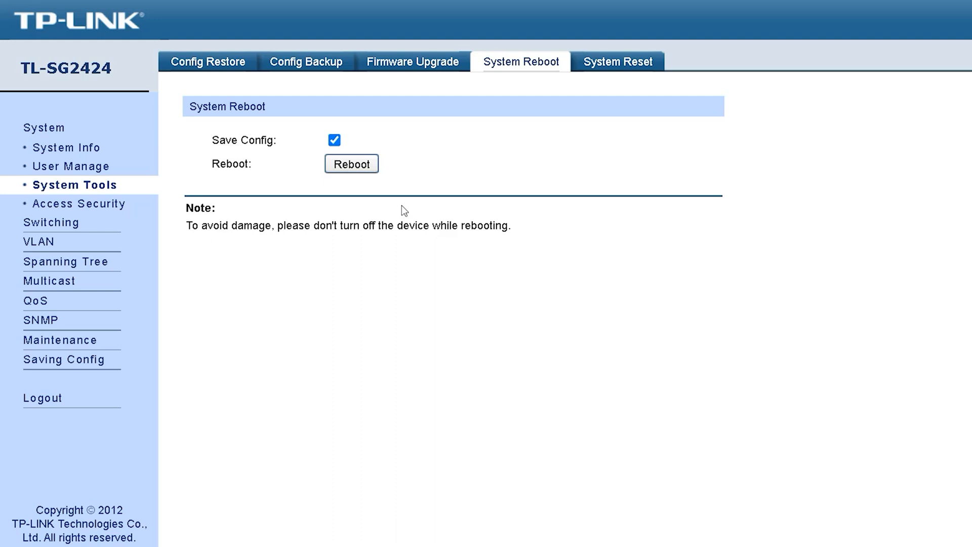
click(618, 61)
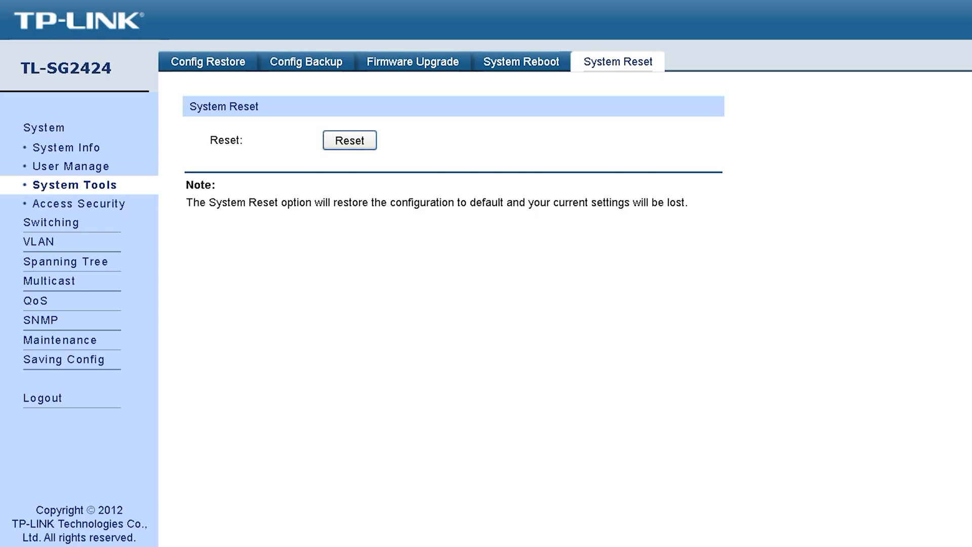
mouse_move(292, 160)
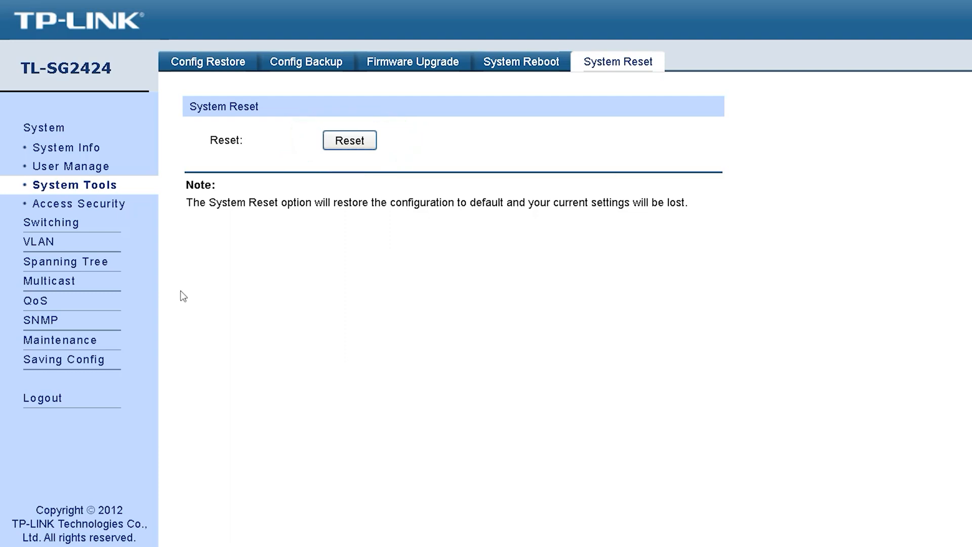
Tick port 1 in Access Control and settle the control mode on MAC-based
click(78, 203)
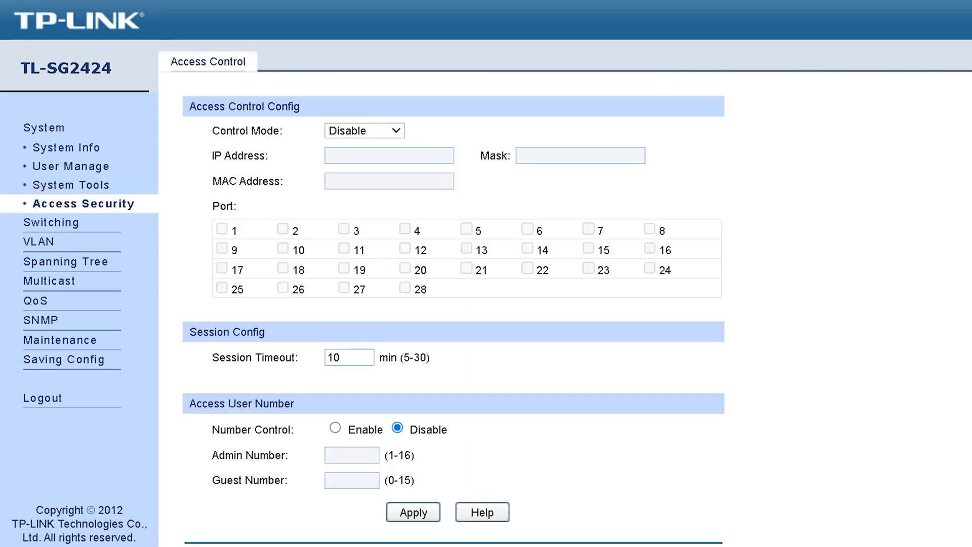
mouse_move(489, 512)
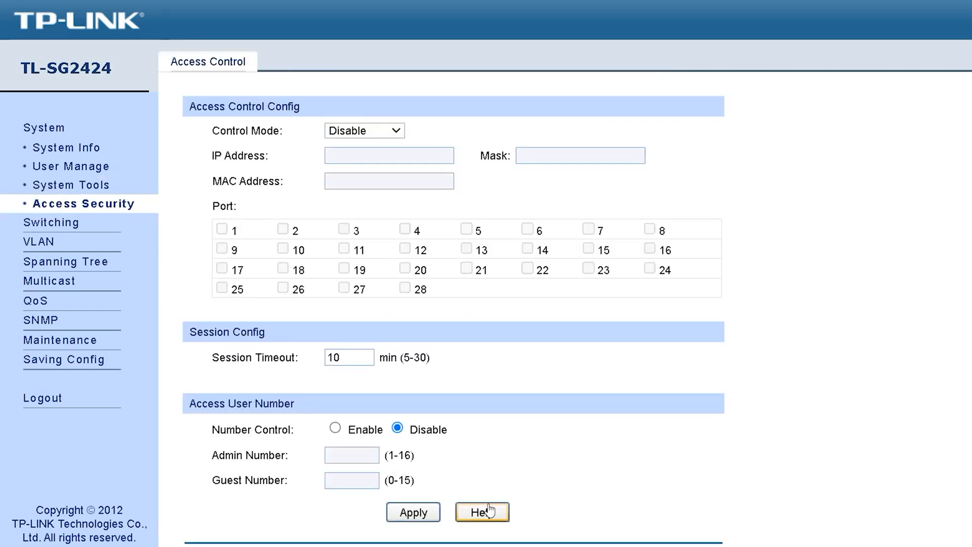
mouse_move(915, 235)
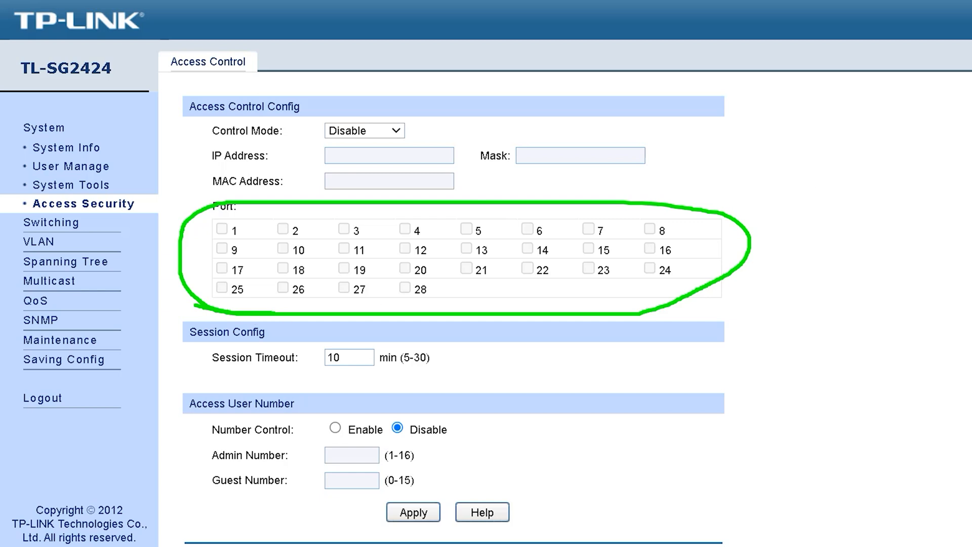
click(364, 131)
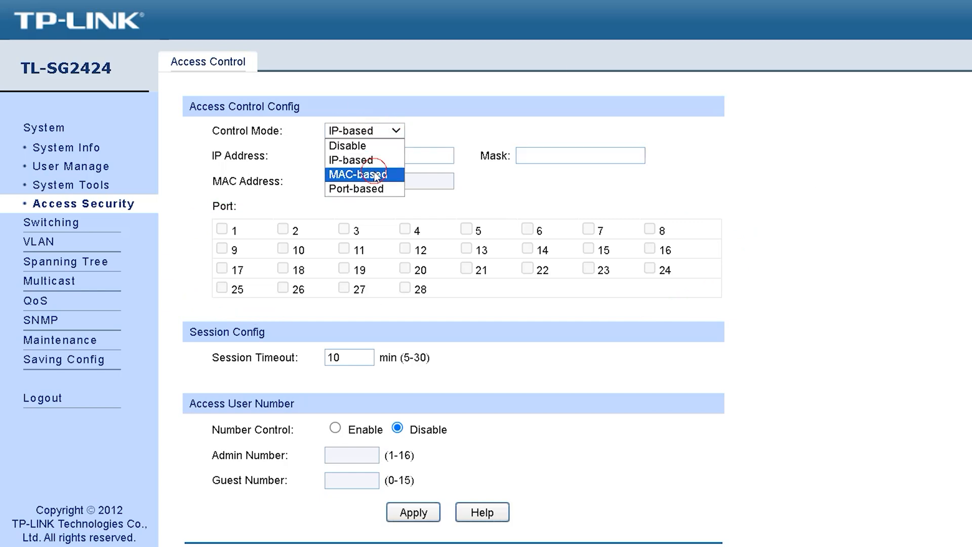
click(355, 189)
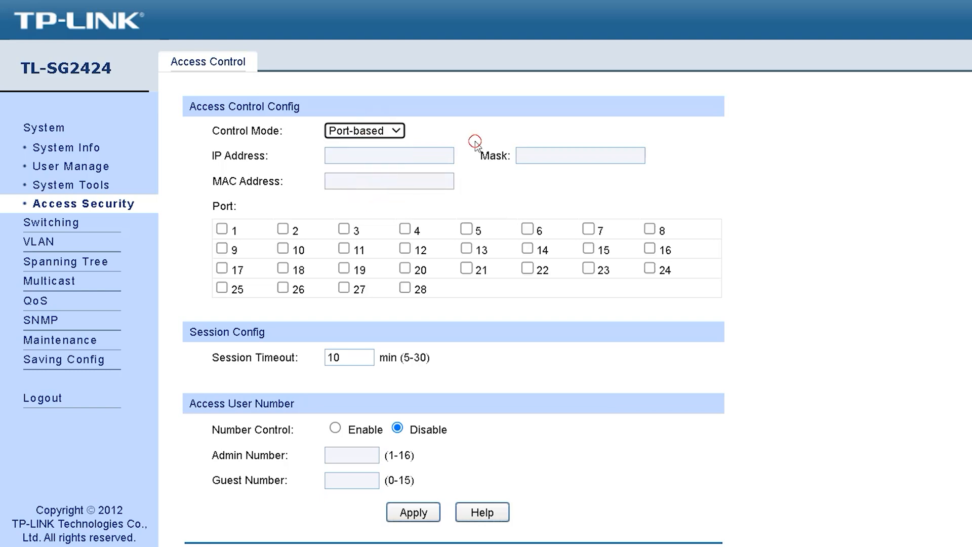
mouse_move(314, 218)
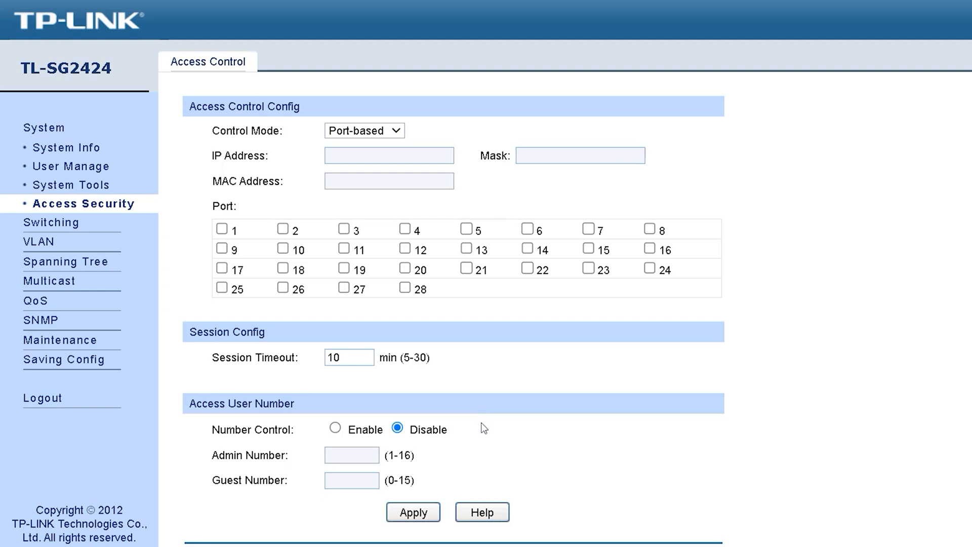
click(222, 229)
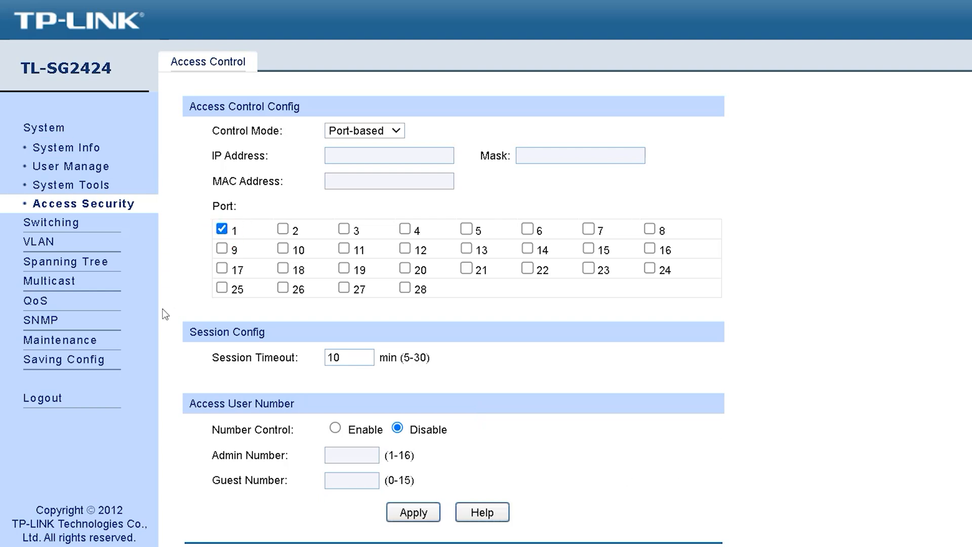
mouse_move(243, 452)
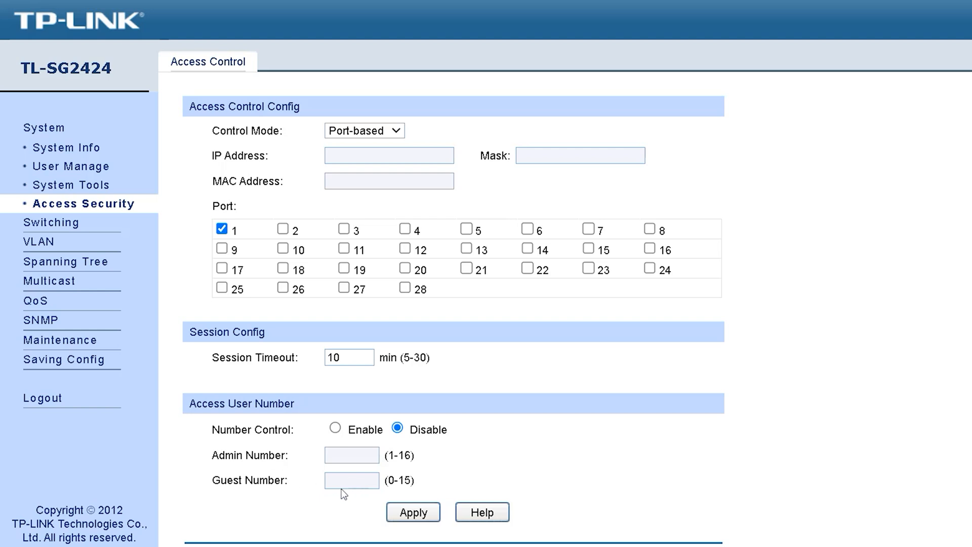
mouse_move(207, 304)
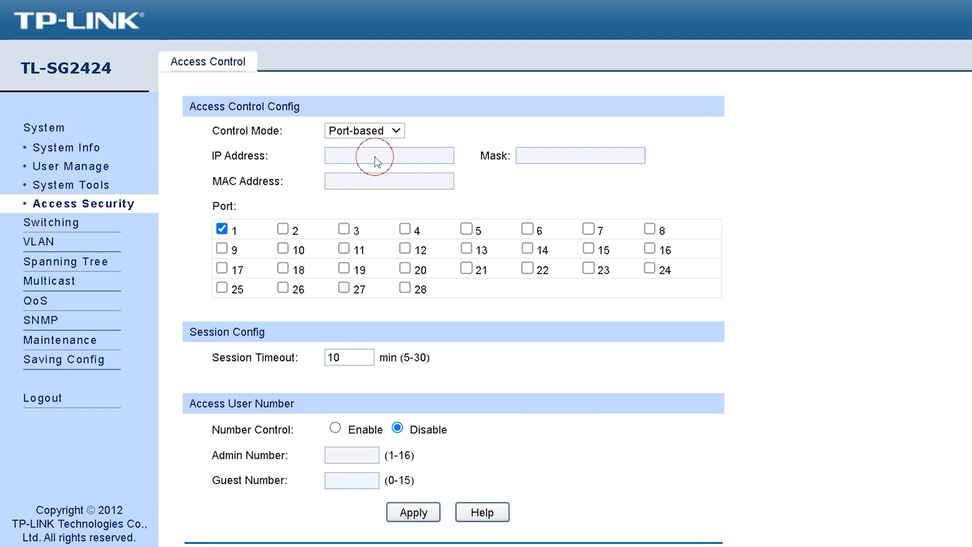
click(365, 130)
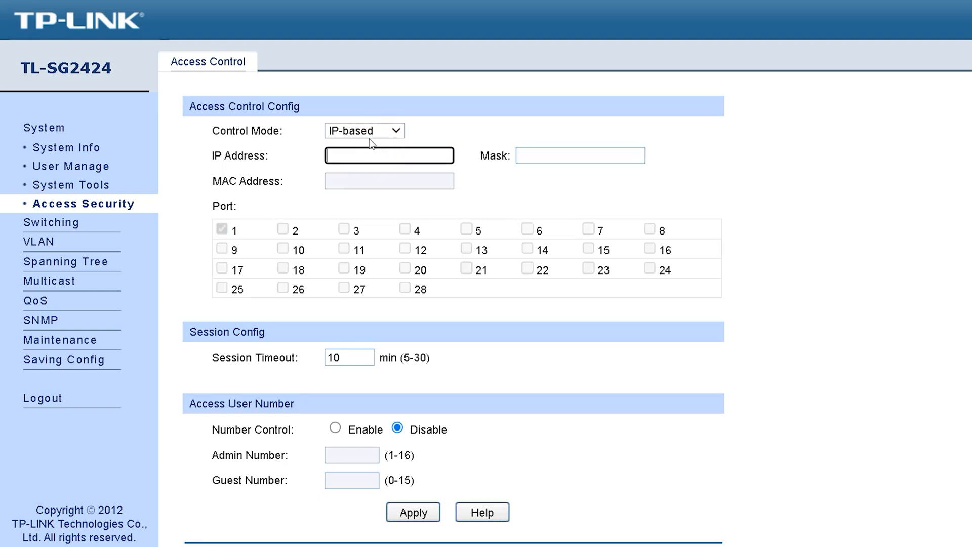
click(365, 130)
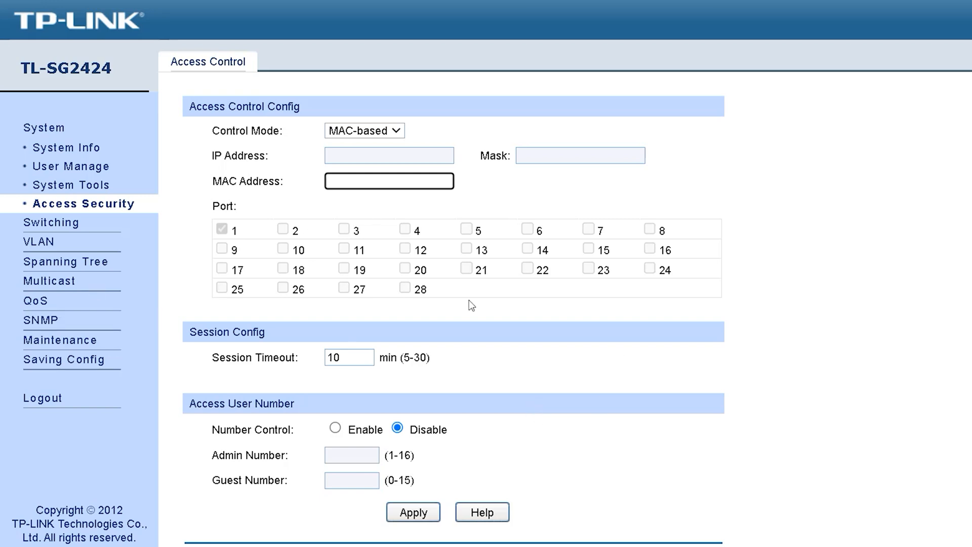
mouse_move(89, 129)
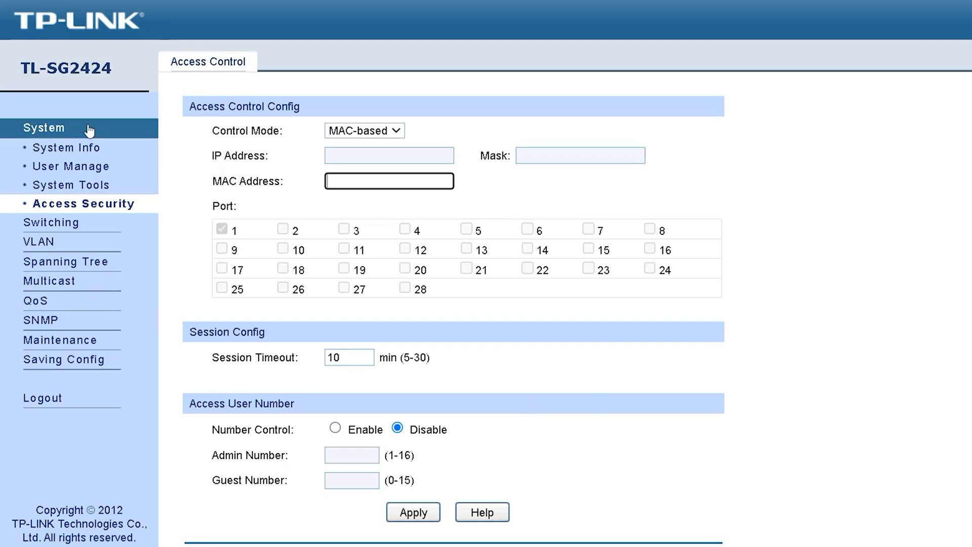
mouse_move(5, 235)
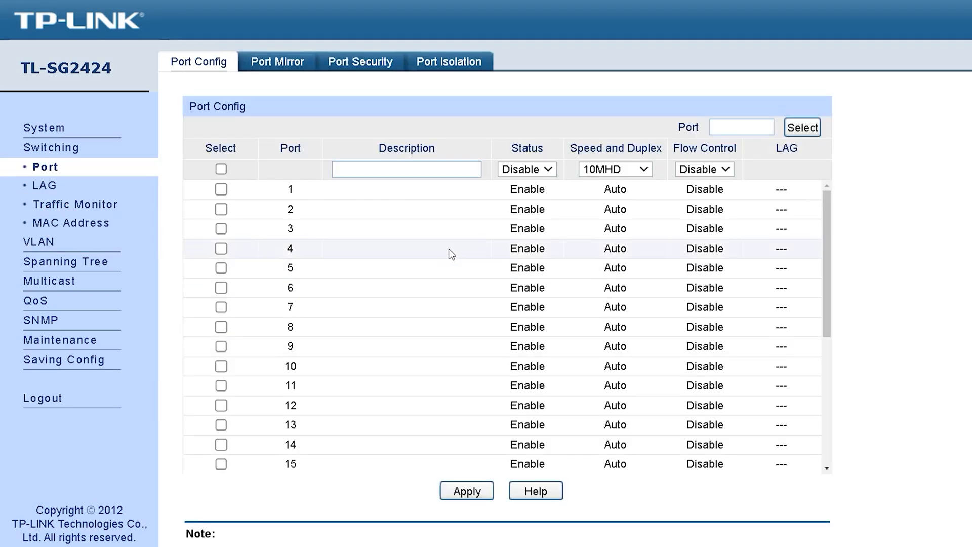
mouse_move(556, 363)
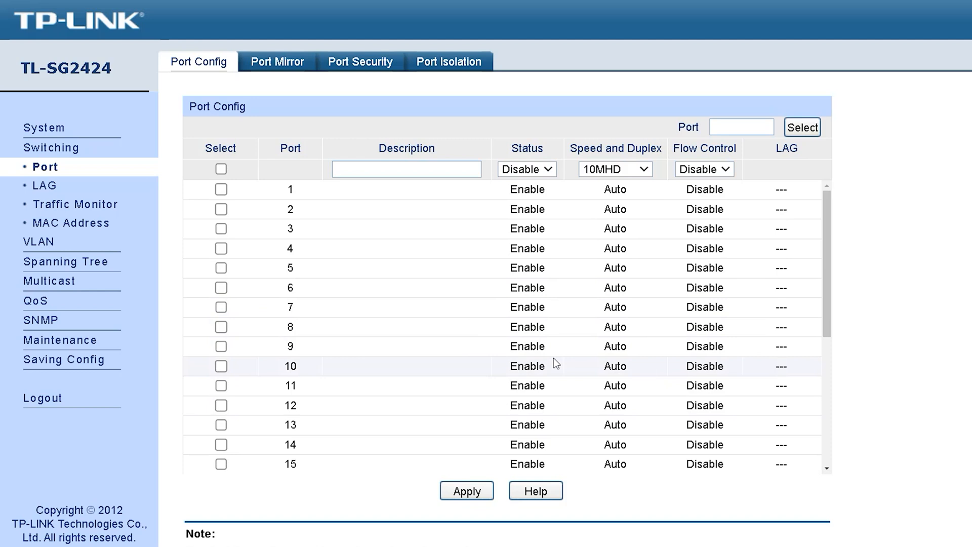
Select port 1 in Port Config, keeping speed and duplex on Auto, with status Disable
click(221, 189)
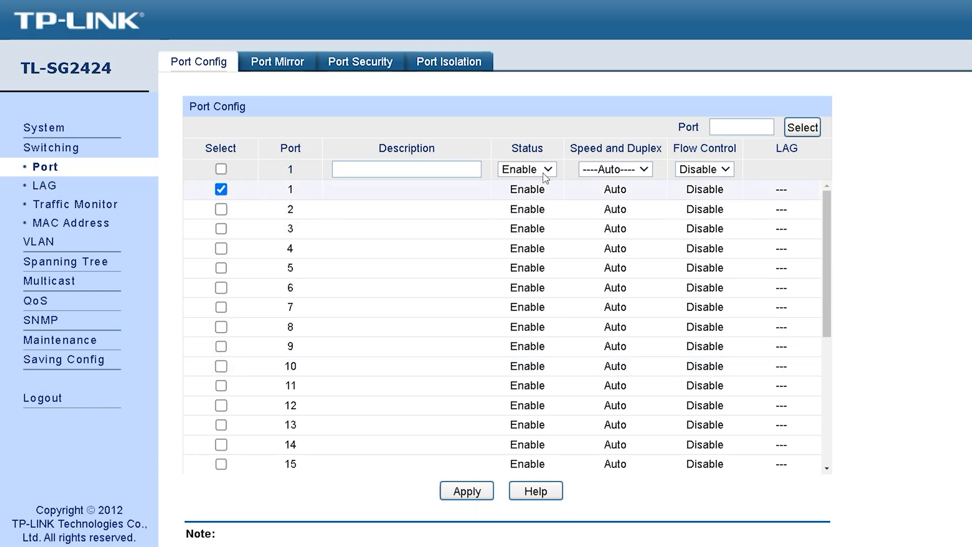
click(615, 169)
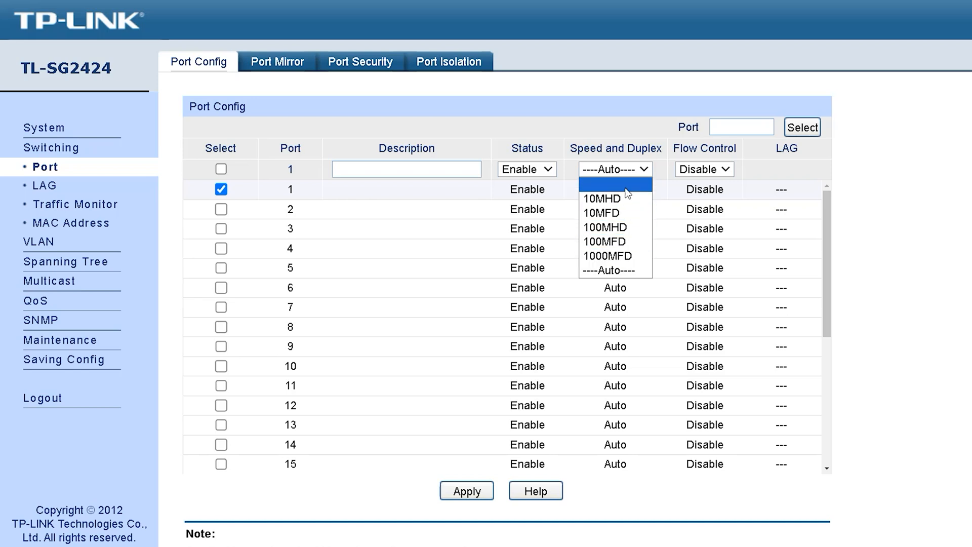
click(704, 169)
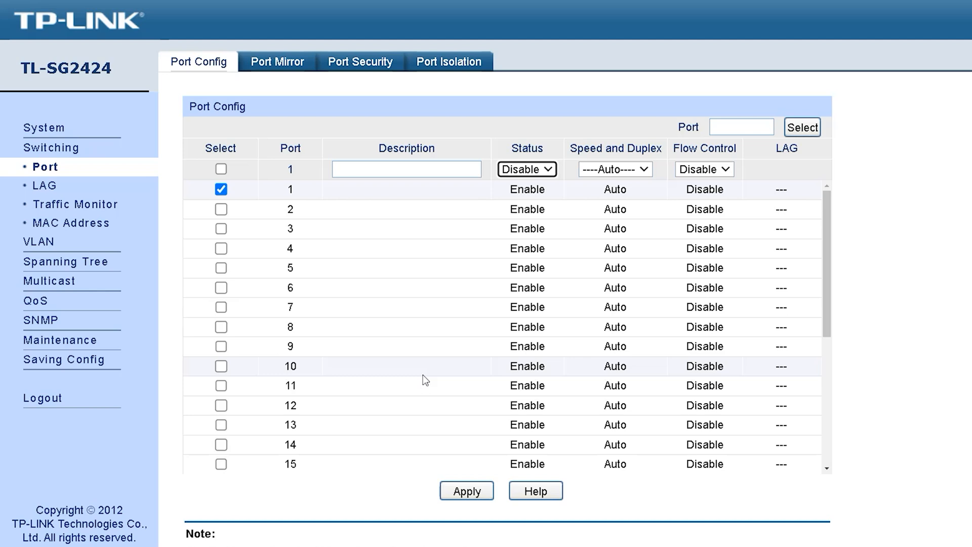
mouse_move(429, 403)
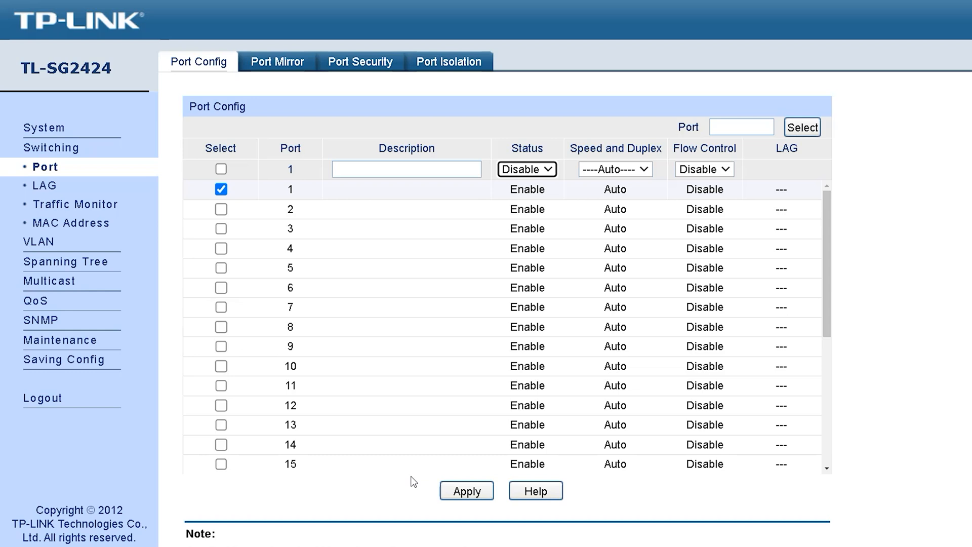
mouse_move(271, 66)
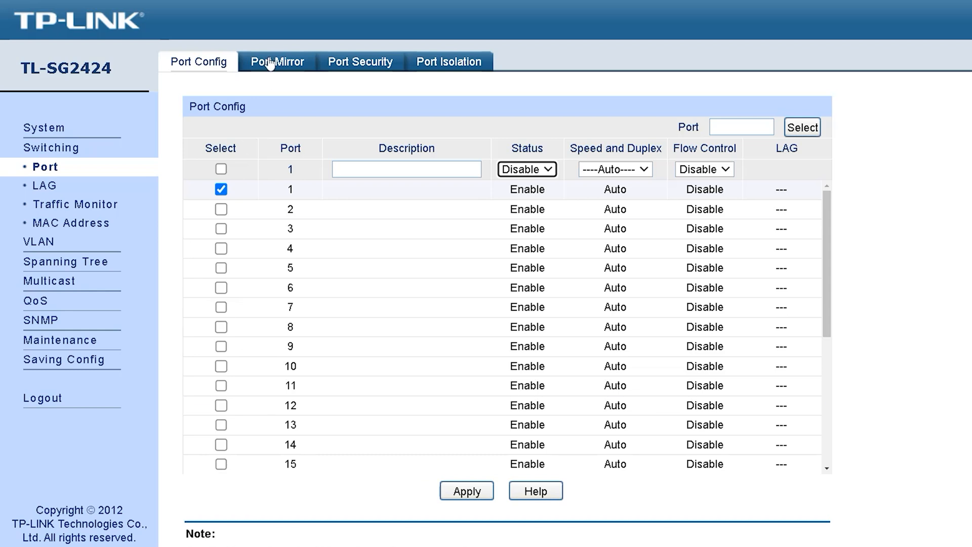
Edit mirror group 1 and choose port 2 as its mirroring port
click(277, 61)
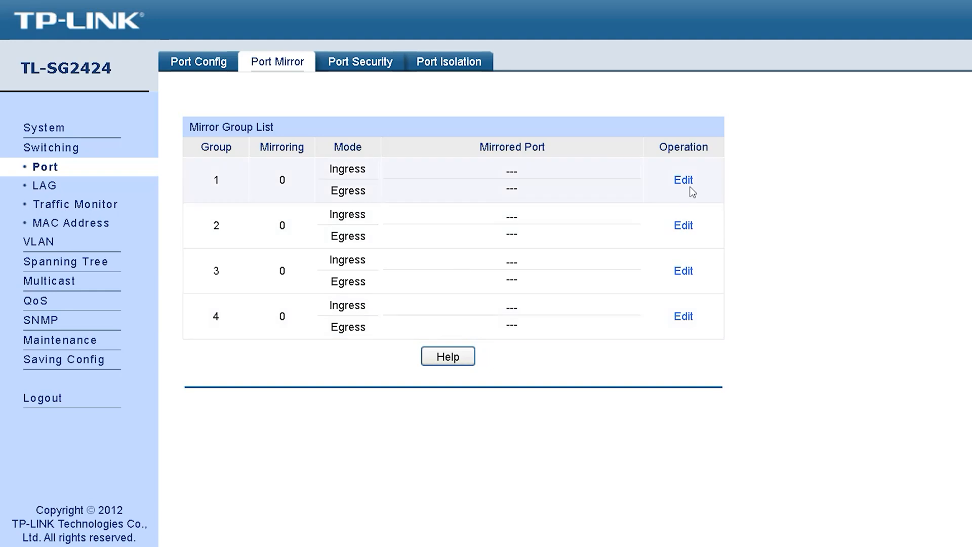
click(683, 180)
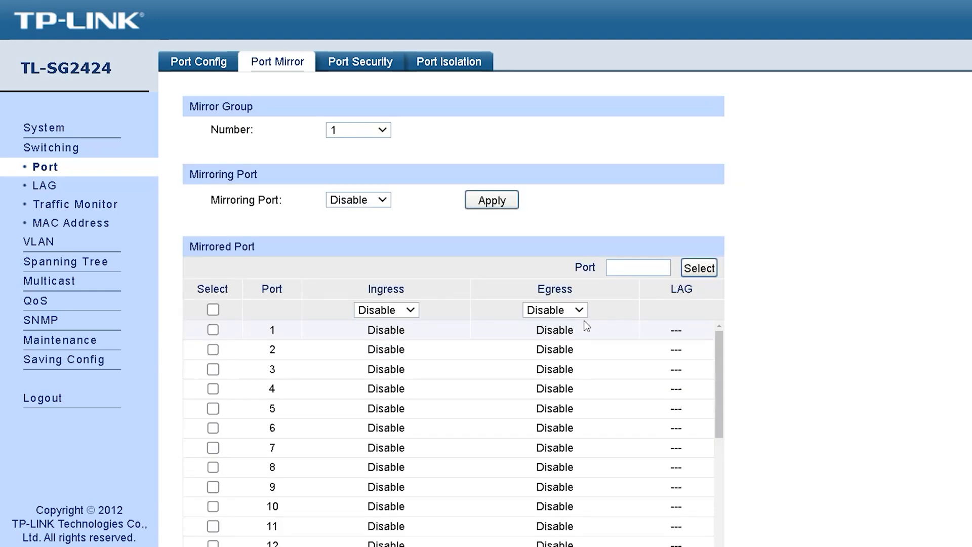
click(357, 130)
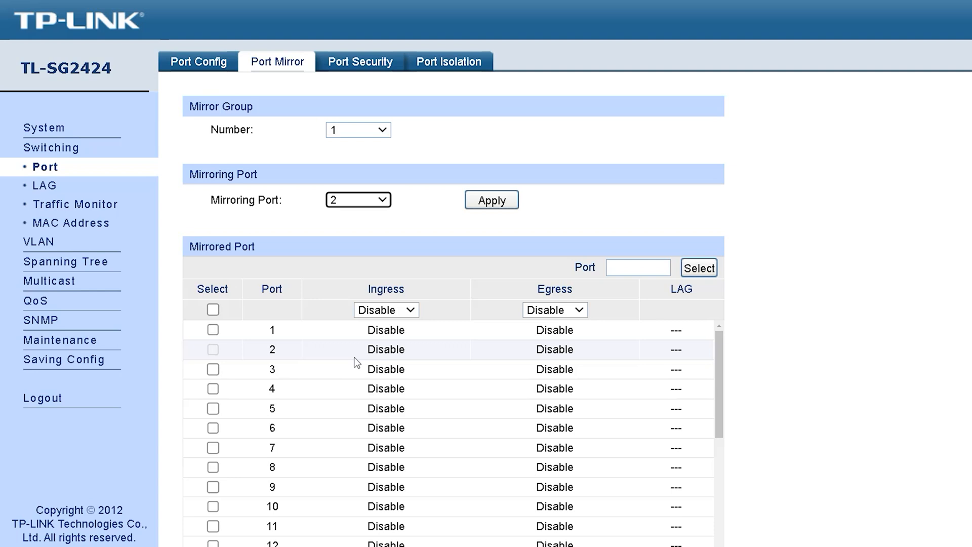
mouse_move(354, 71)
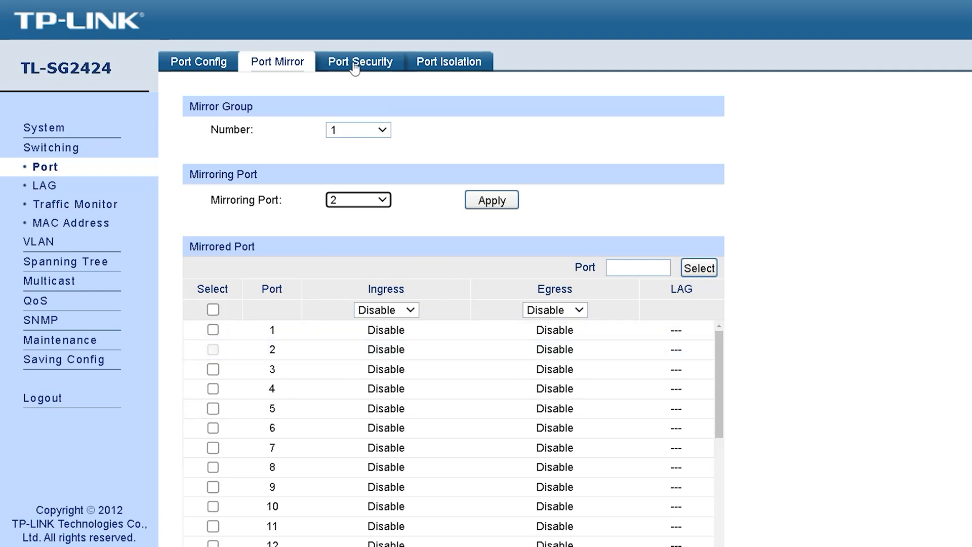
Set the batch Learn Mode on Port Security to Static, then to Permanent
click(360, 61)
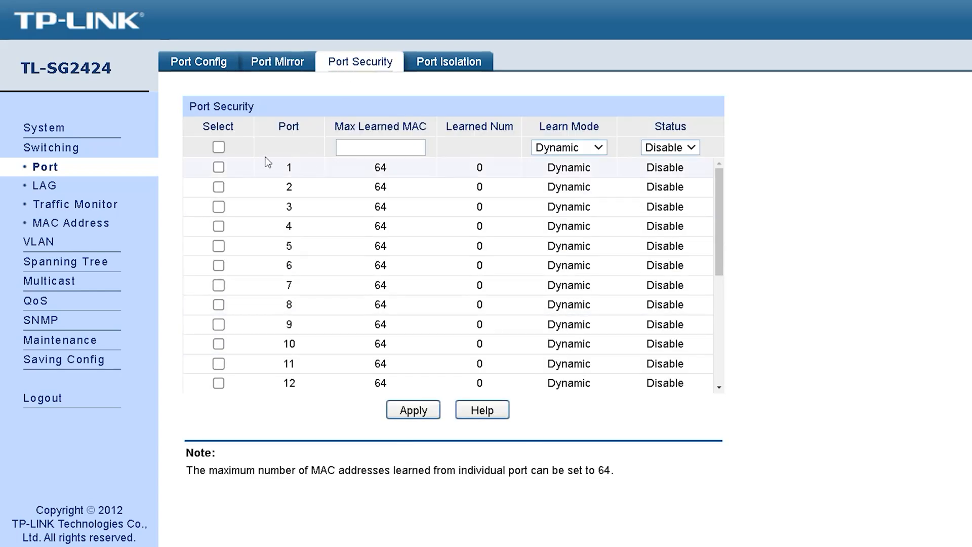
click(568, 147)
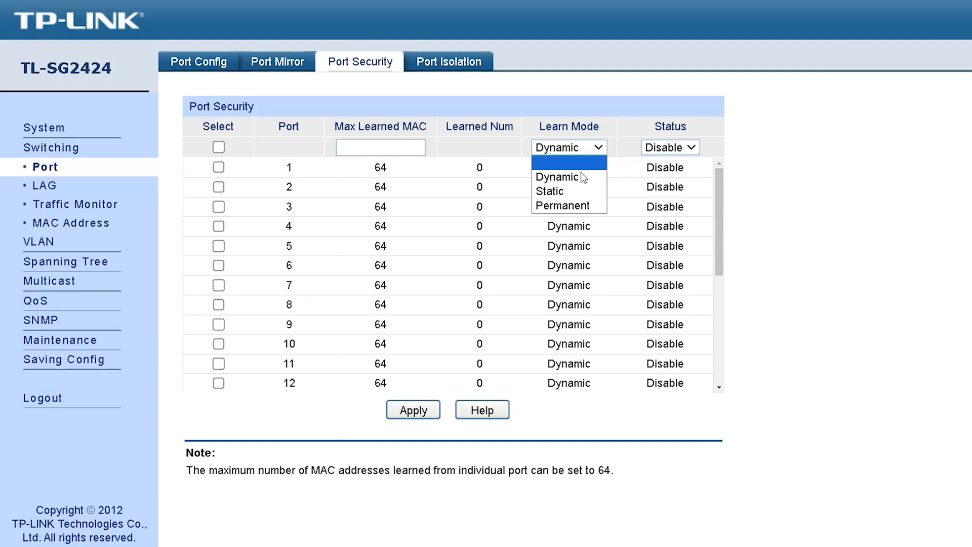
click(549, 191)
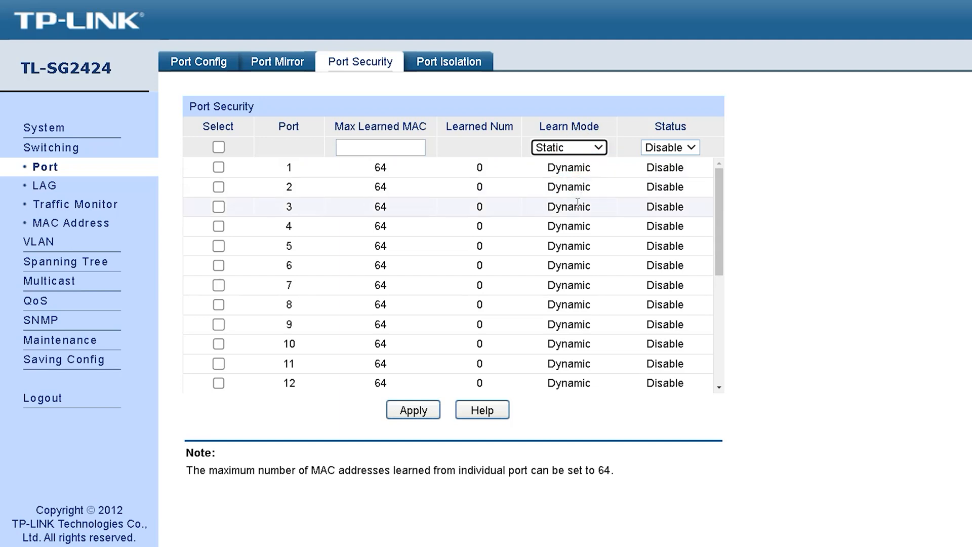
click(569, 147)
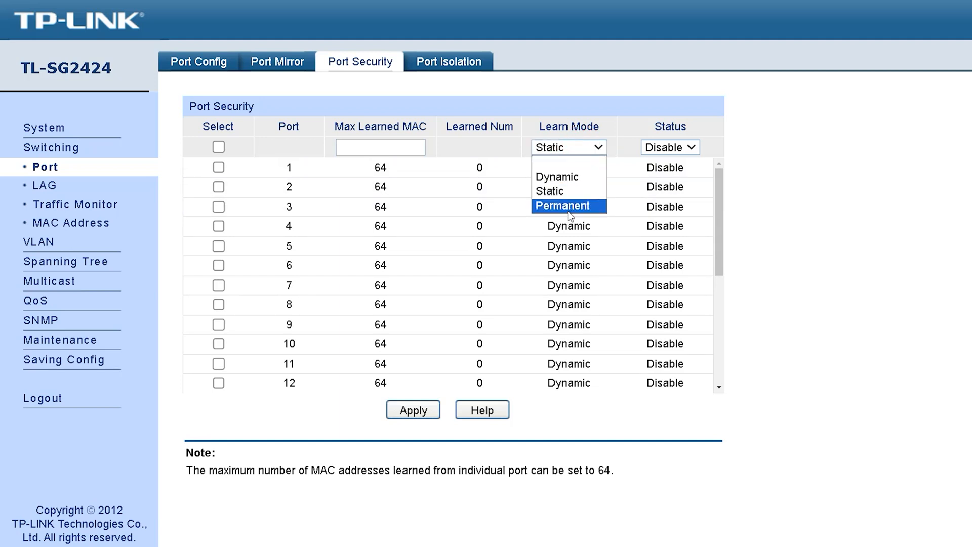
click(563, 206)
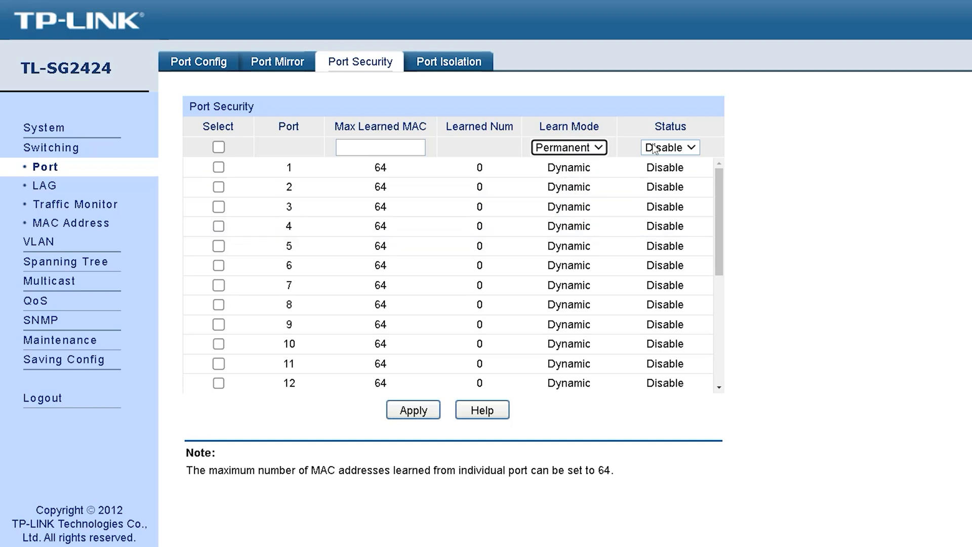
mouse_move(479, 231)
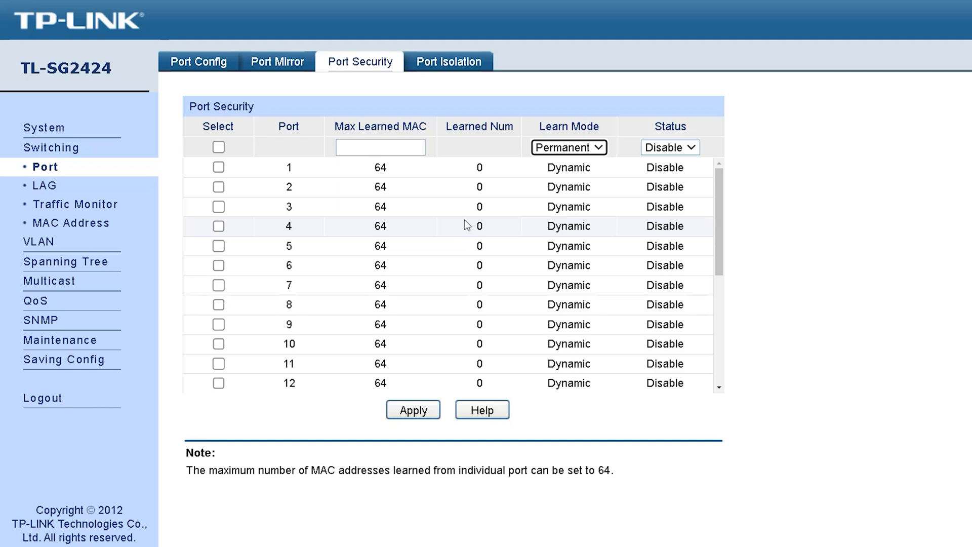
Tick port 1 under Forward Portlist on Port Isolation, ending on the LAG Table page
click(449, 61)
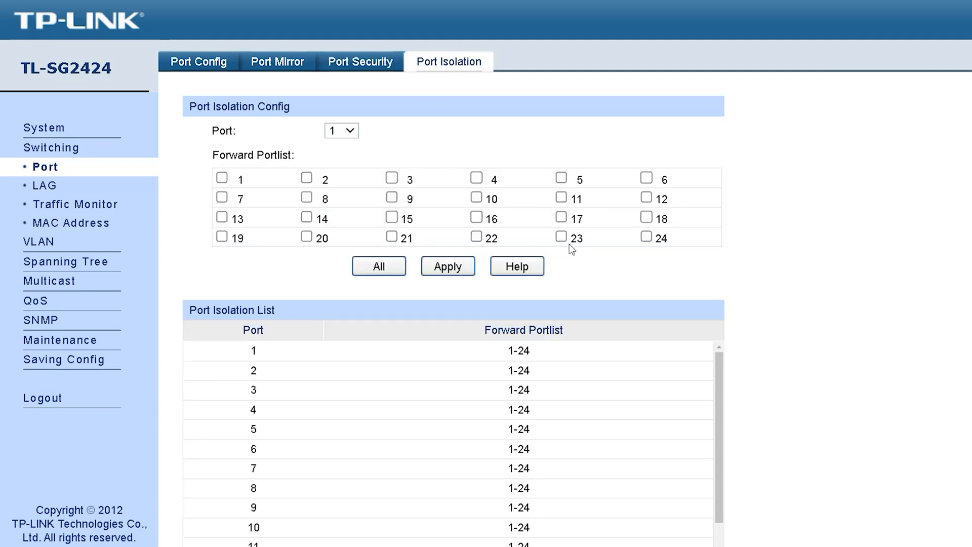
mouse_move(594, 239)
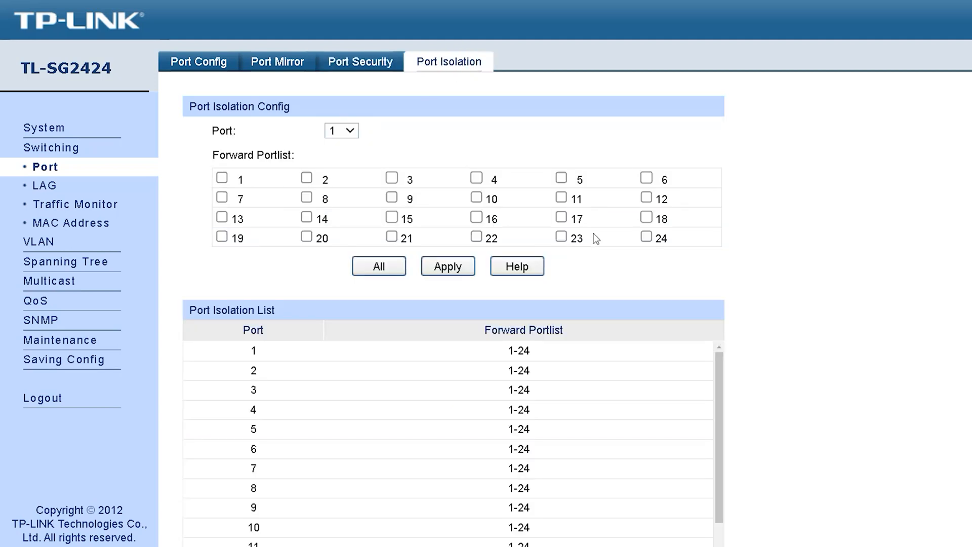
scroll(down, 3)
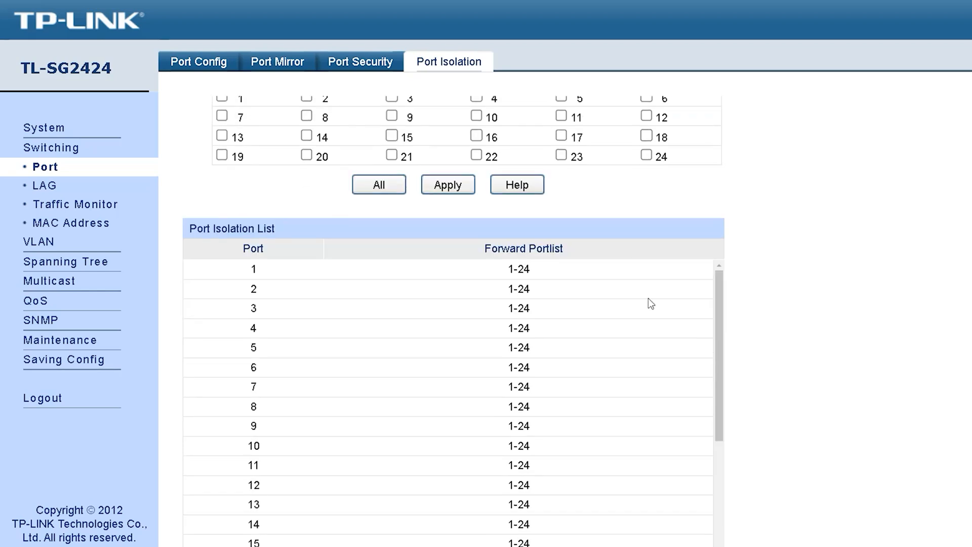
scroll(up, 3)
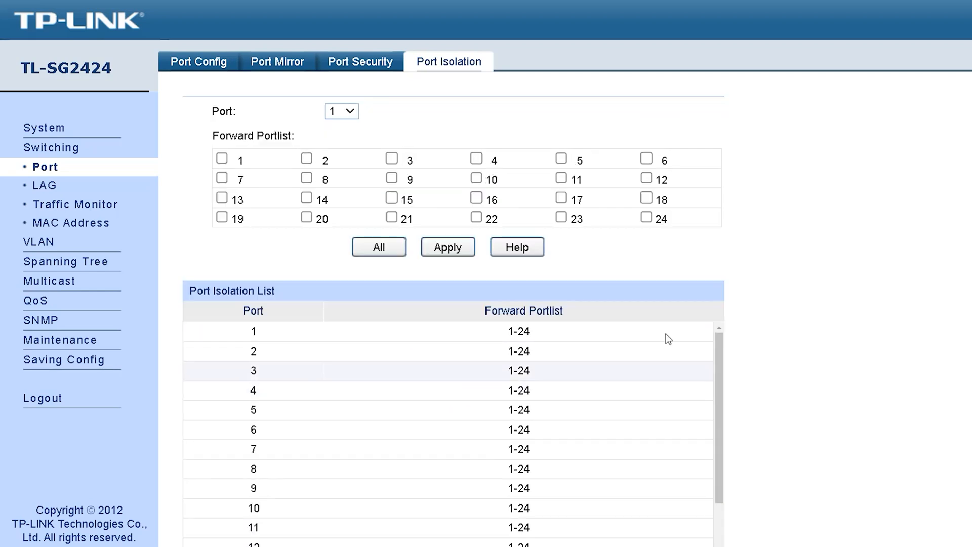
click(221, 178)
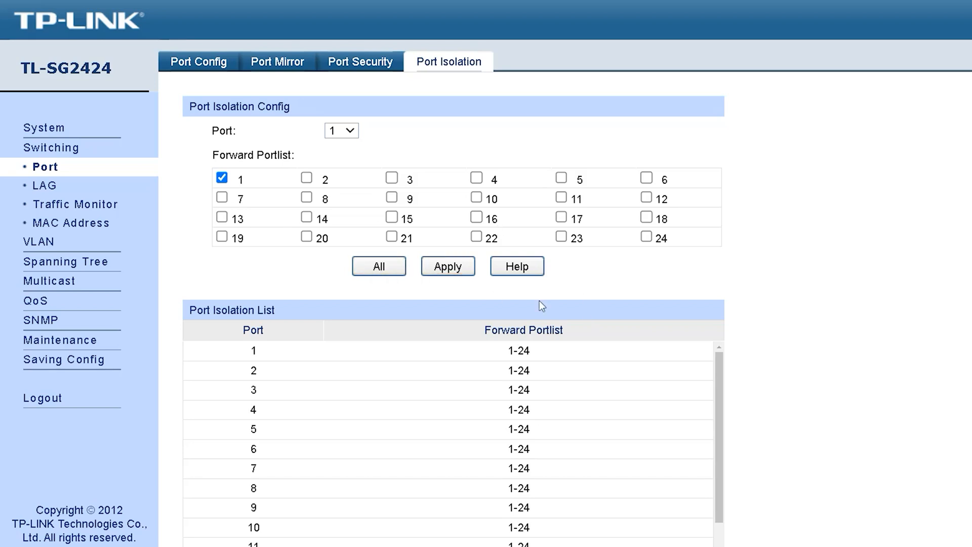
scroll(down, 3)
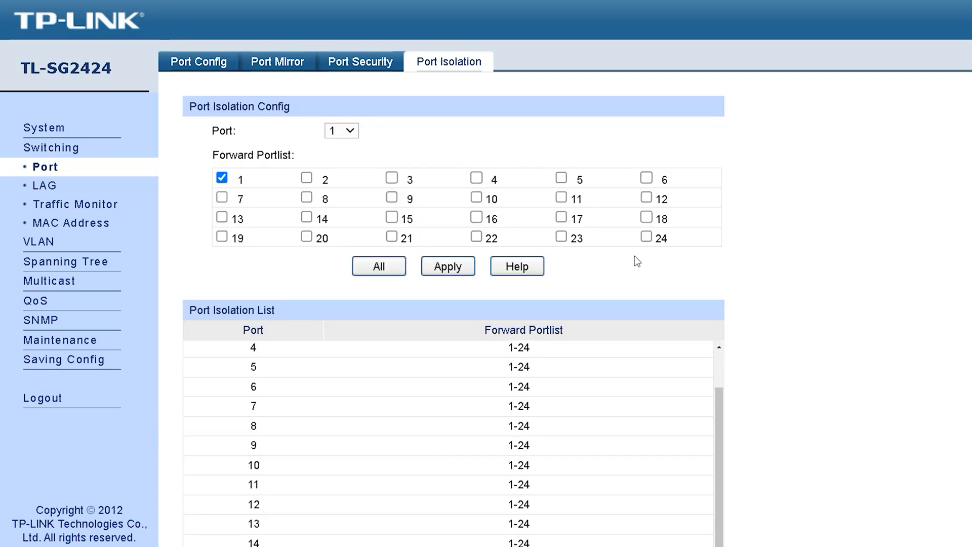
click(45, 185)
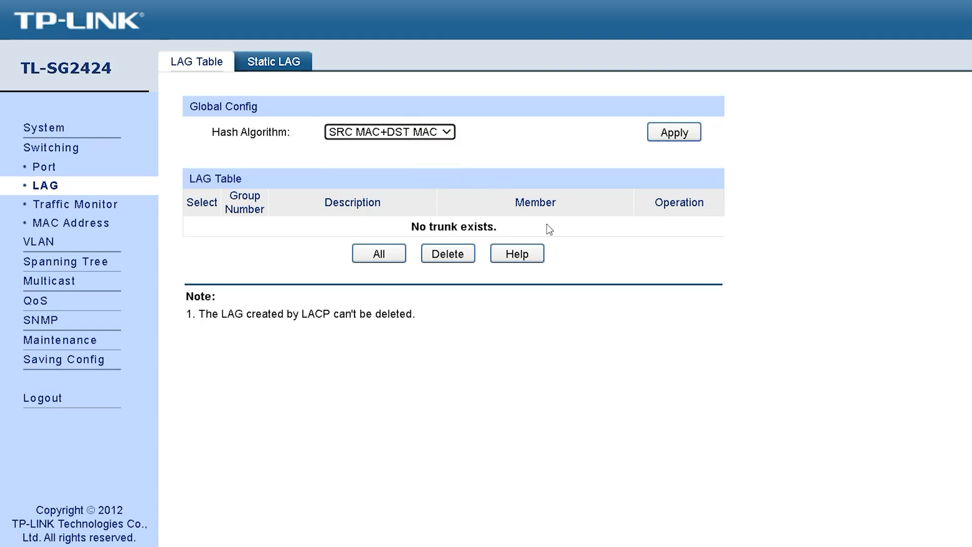
mouse_move(374, 156)
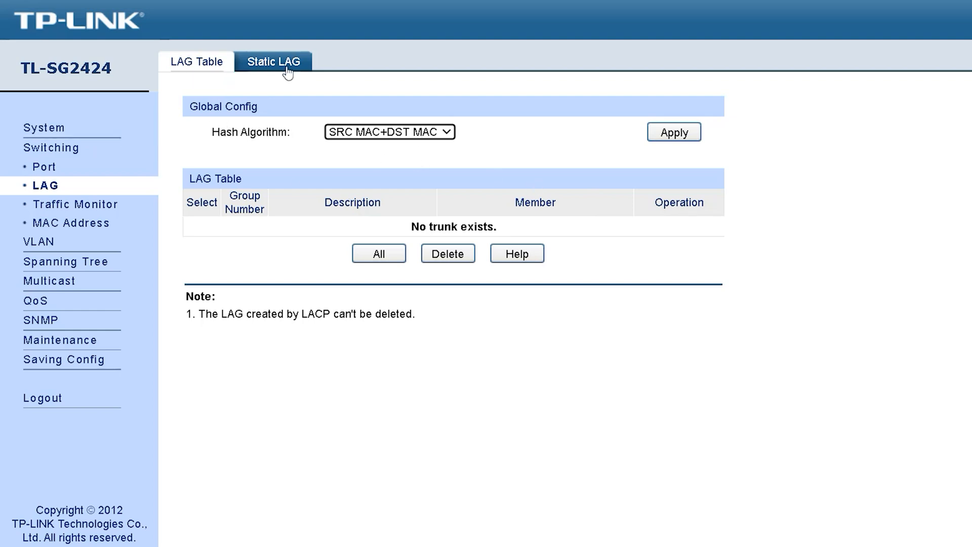
View the Static LAG setup for LAG1, then move to the Traffic Summary page
click(273, 61)
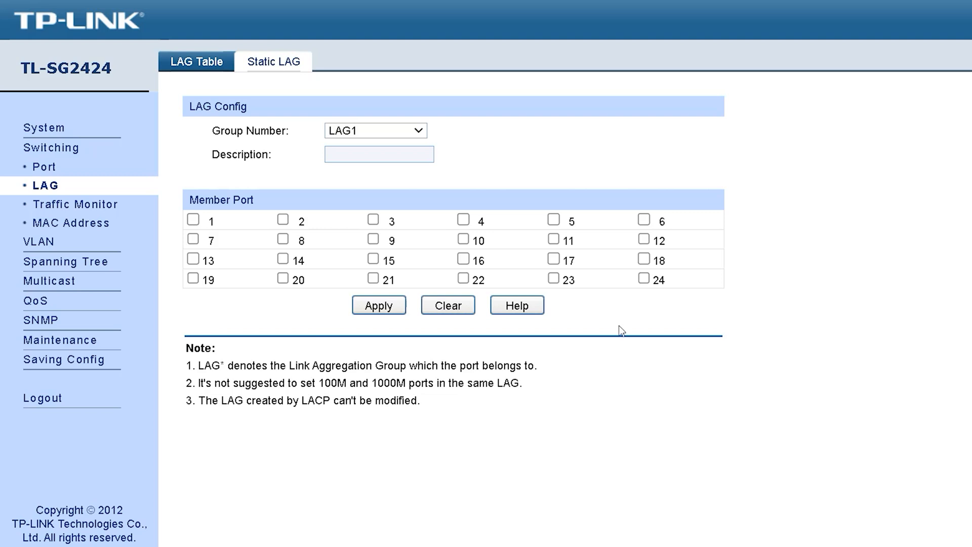
mouse_move(467, 329)
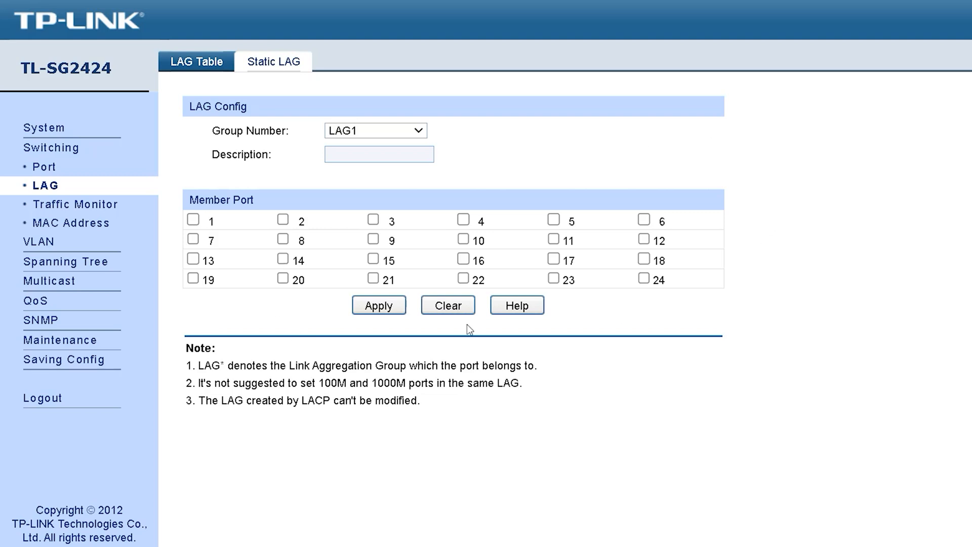
click(76, 204)
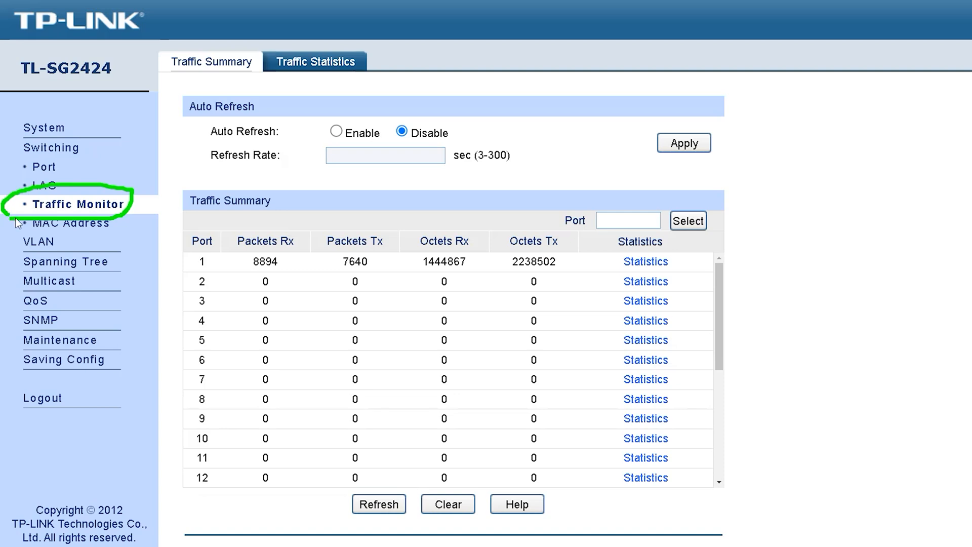
mouse_move(382, 266)
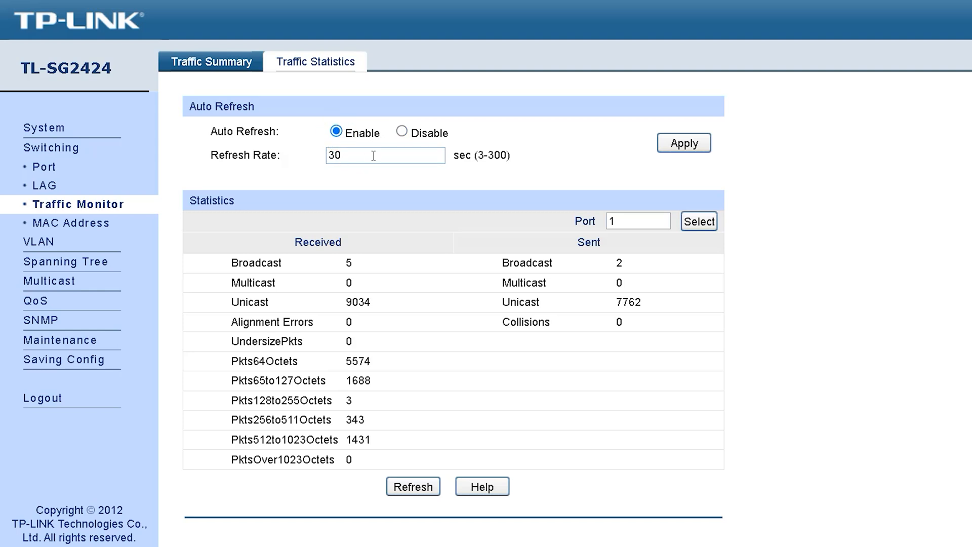
Set port 1's Traffic Statistics auto refresh rate to 3 seconds
double_click(354, 155)
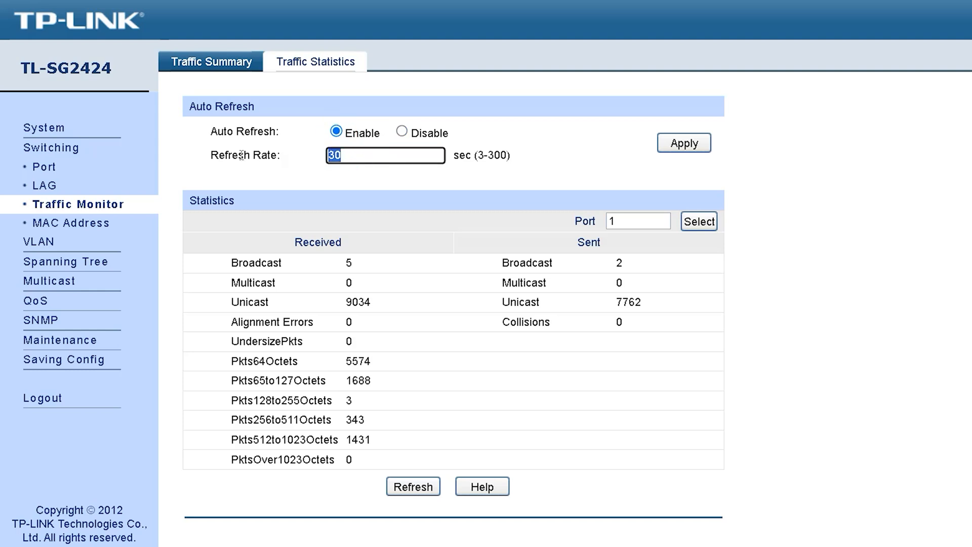
text(3)
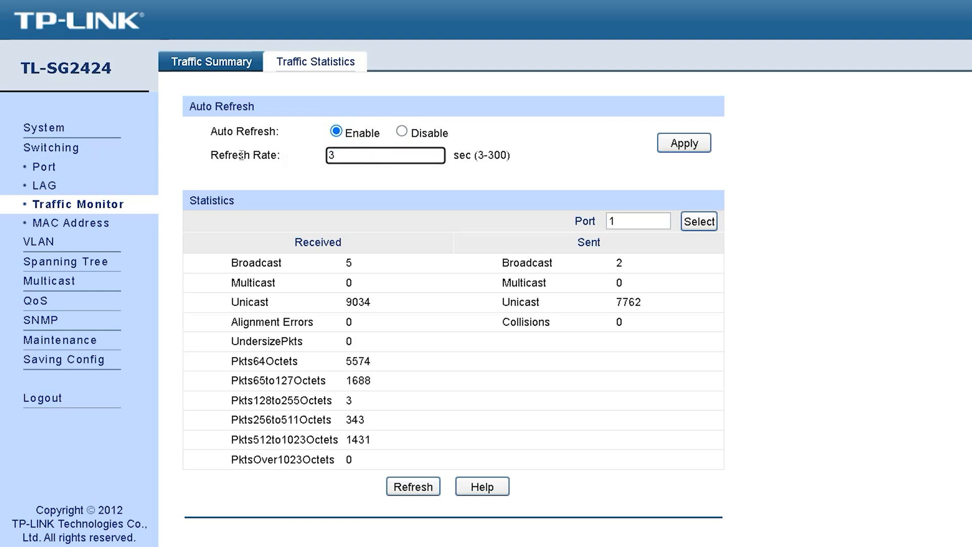
mouse_move(608, 474)
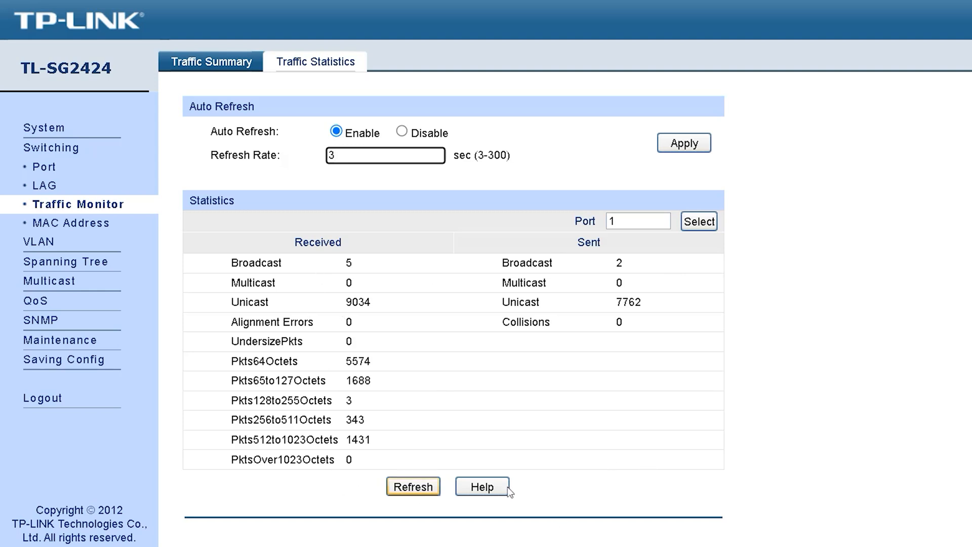
mouse_move(456, 379)
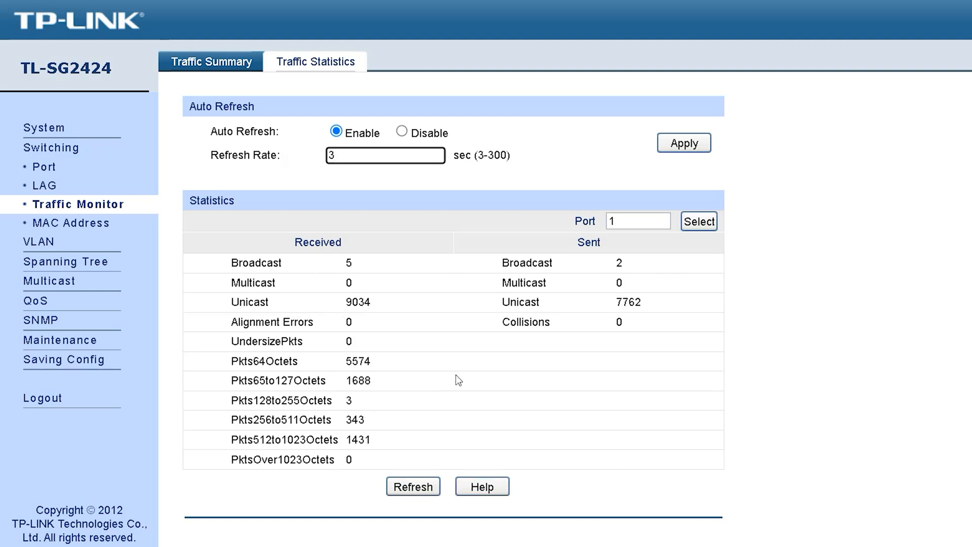
mouse_move(445, 371)
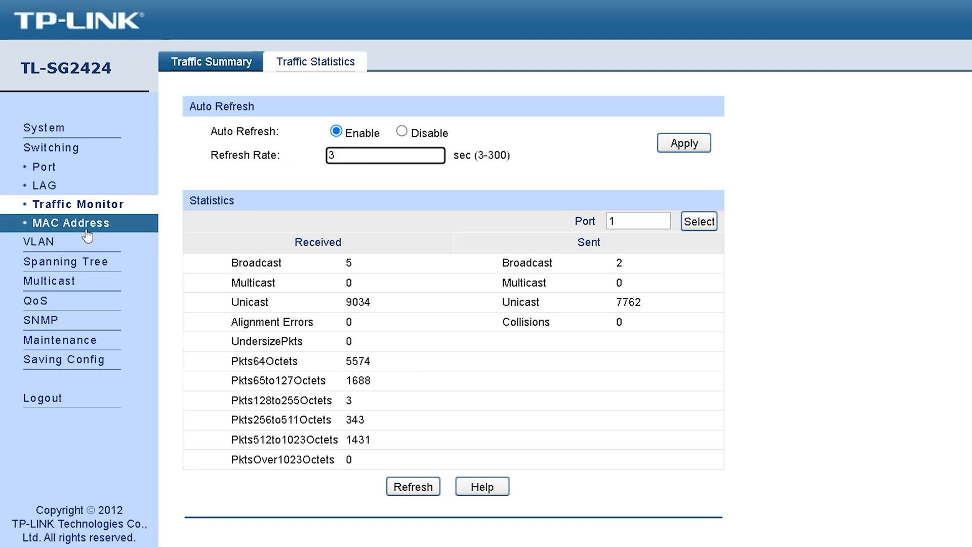
Browse the MAC Address Table, Static, Dynamic and Filtering Address pages
click(71, 223)
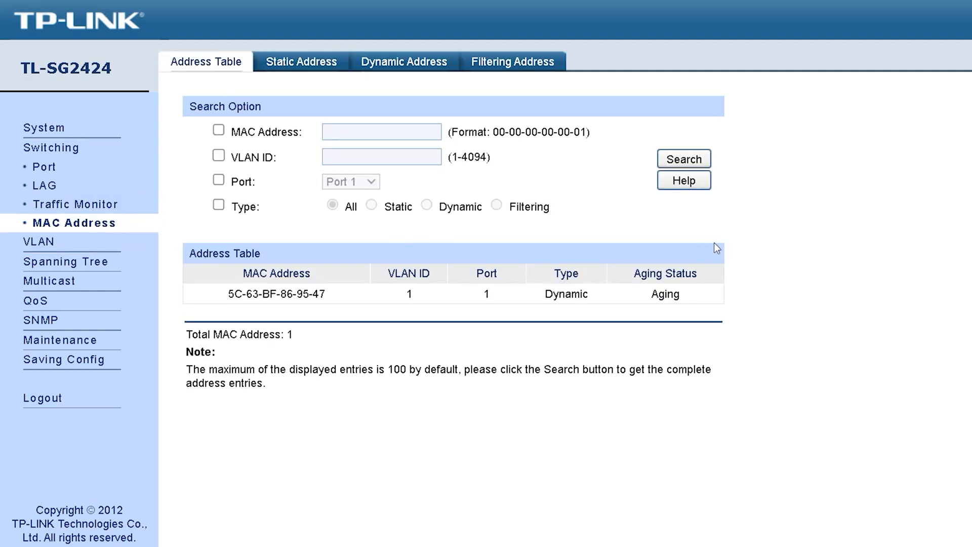
mouse_move(623, 320)
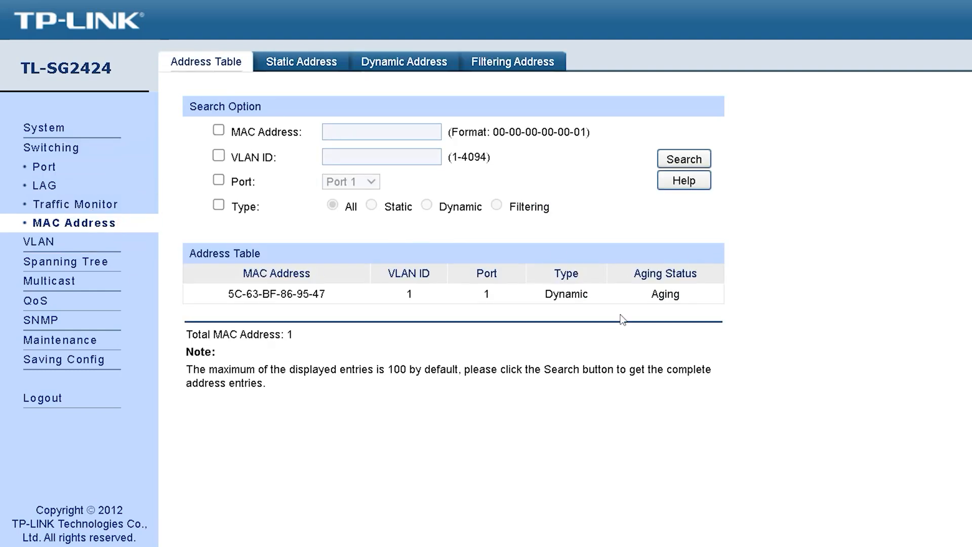
click(301, 62)
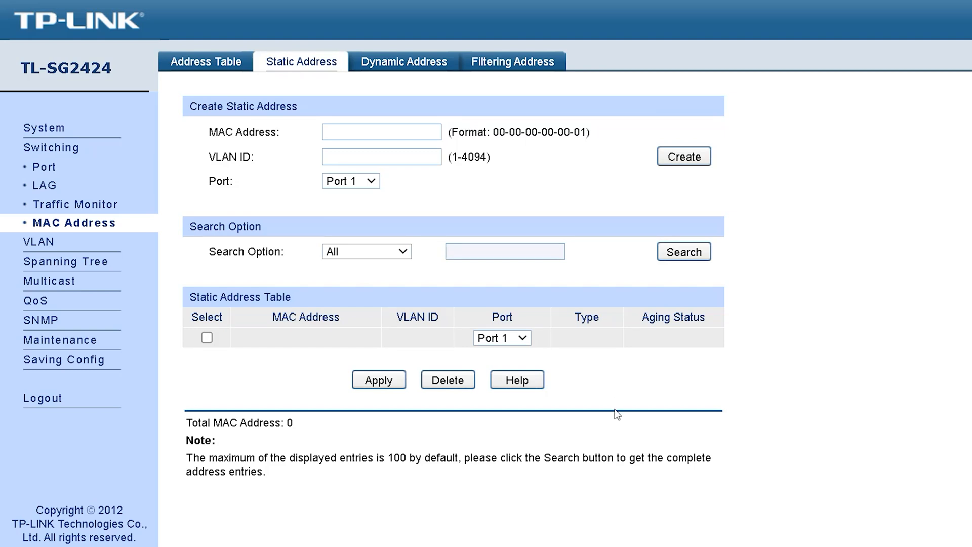
click(404, 62)
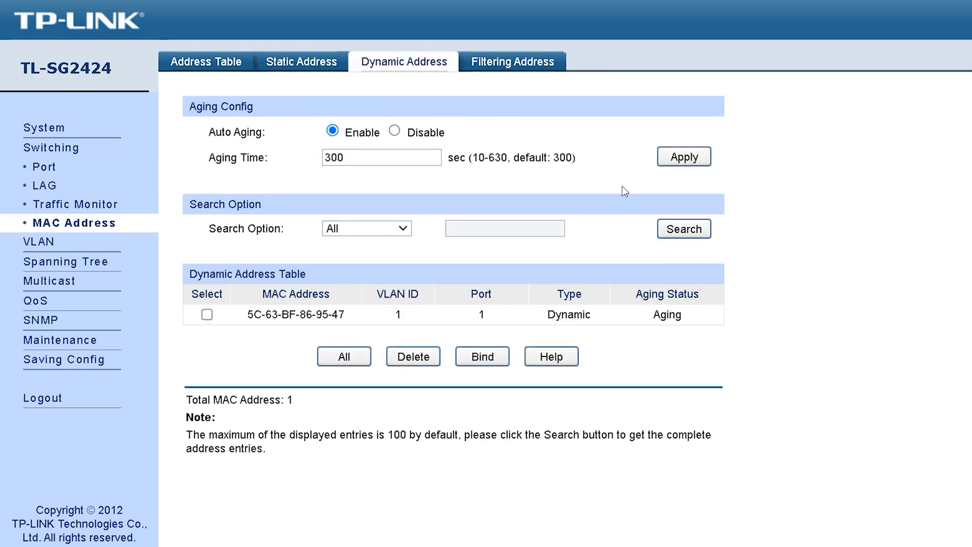
click(512, 62)
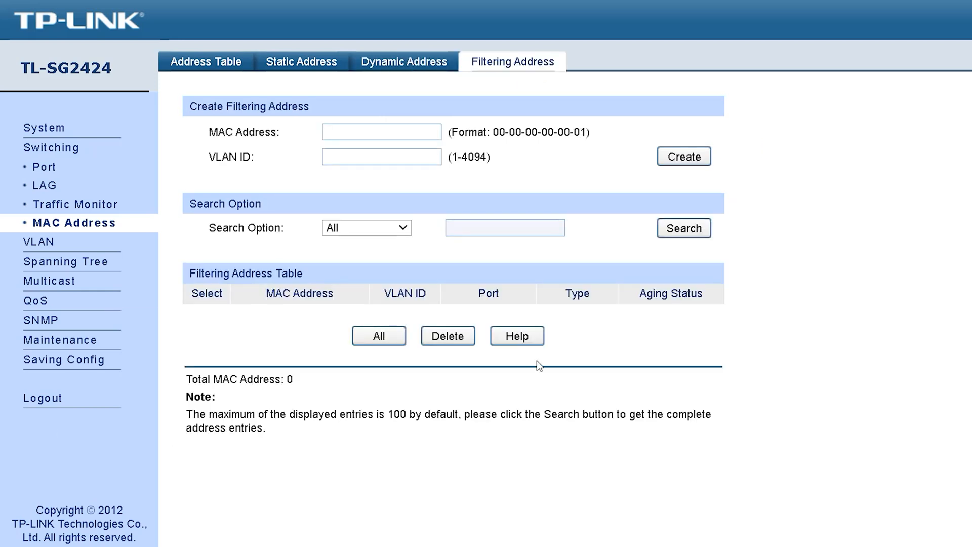
mouse_move(524, 317)
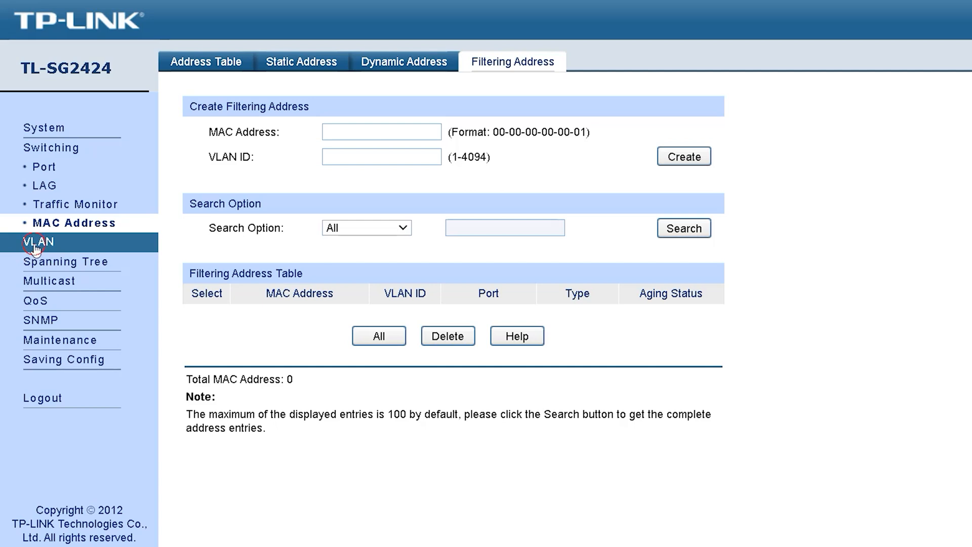
View the 802.1Q VLAN port settings and port 1's VLAN membership detail
click(33, 241)
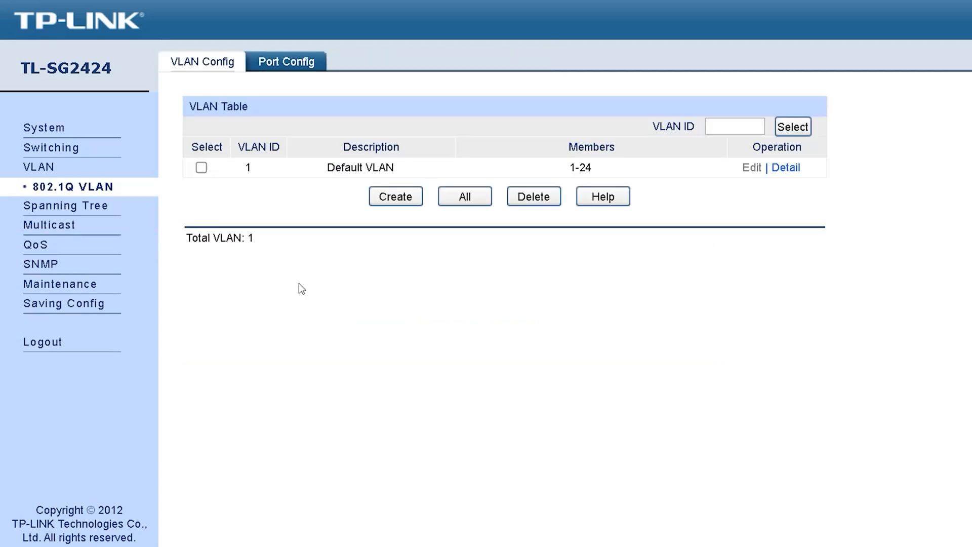
mouse_move(288, 296)
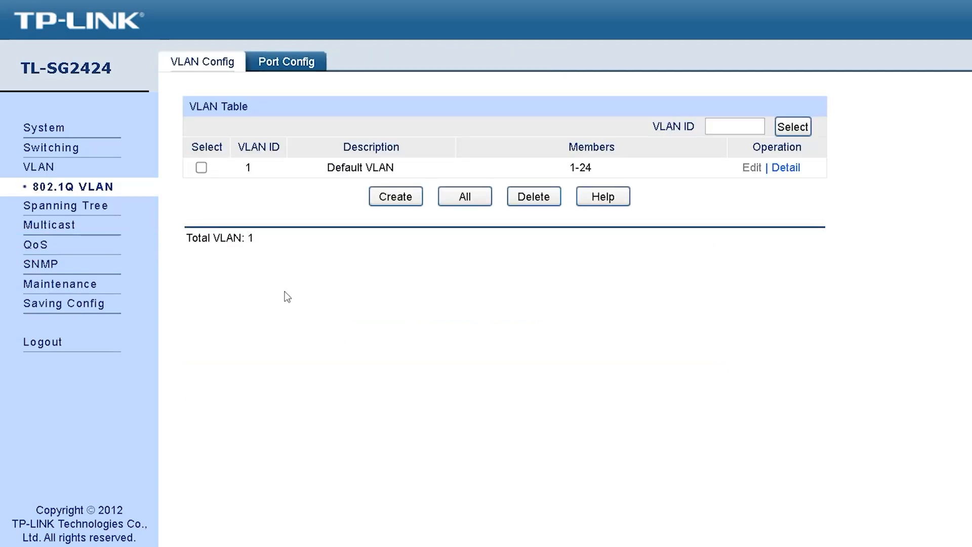
click(286, 61)
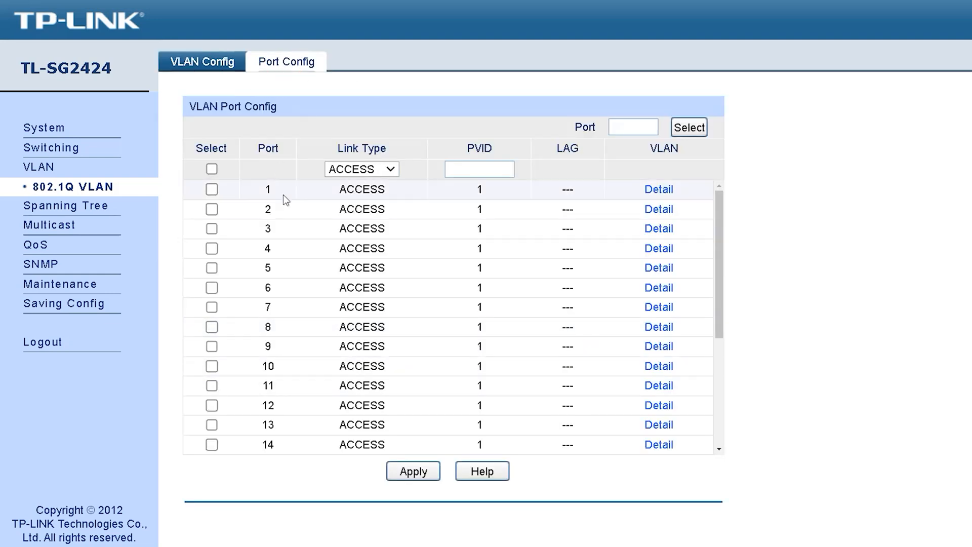
scroll(down, 3)
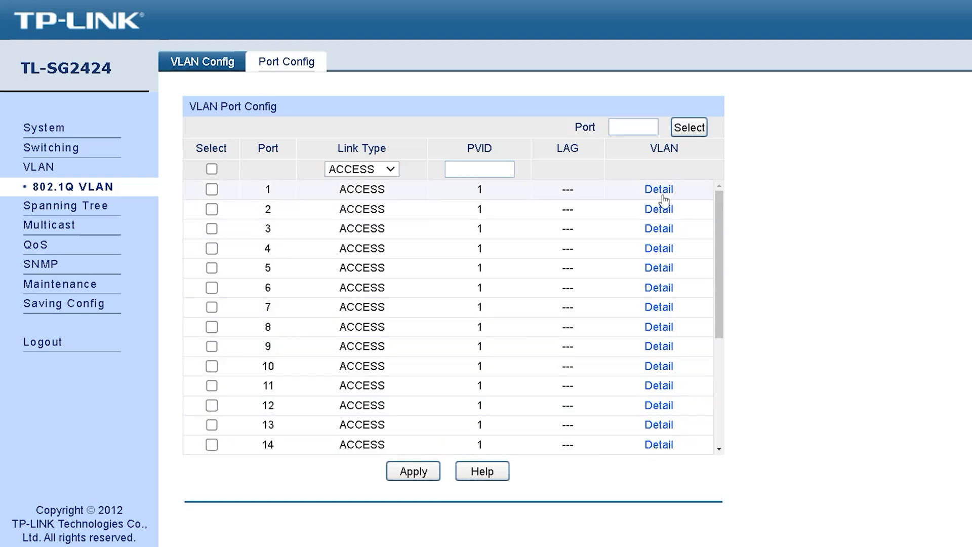
click(658, 190)
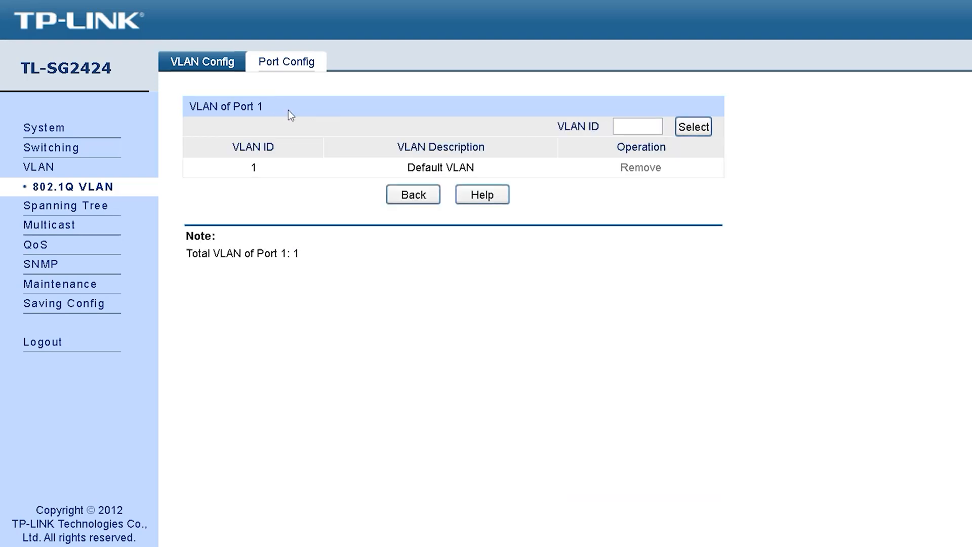
mouse_move(89, 181)
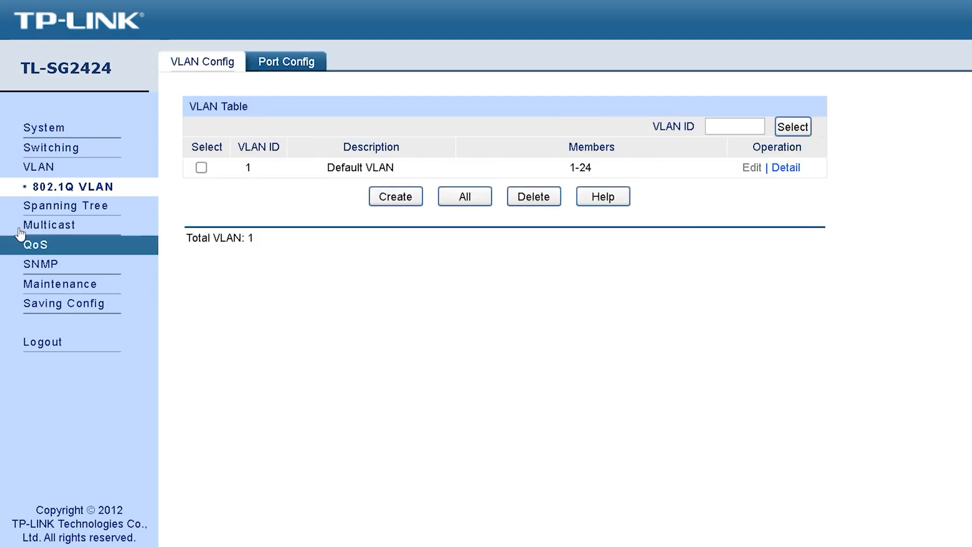
View Spanning Tree global and port settings, keeping port 3's STP status on Disable
click(66, 205)
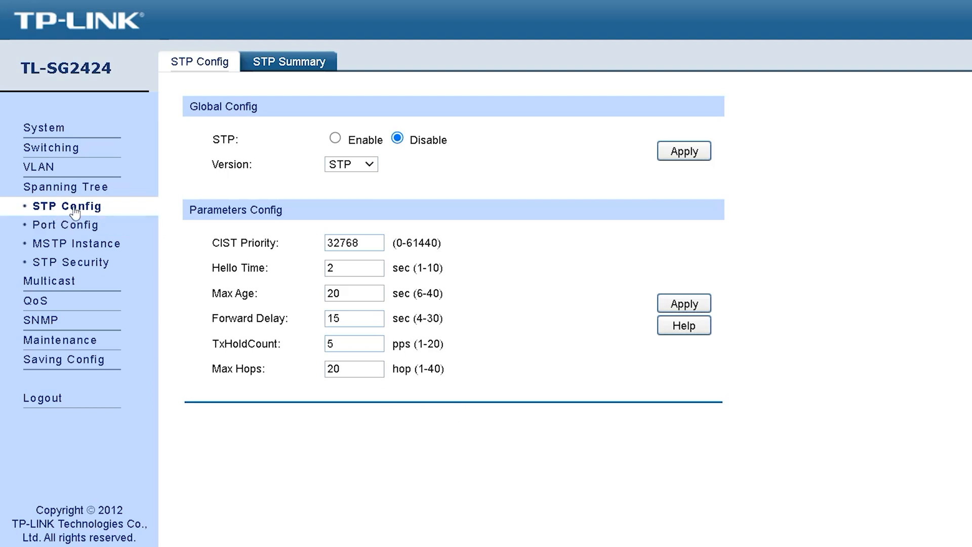
mouse_move(430, 393)
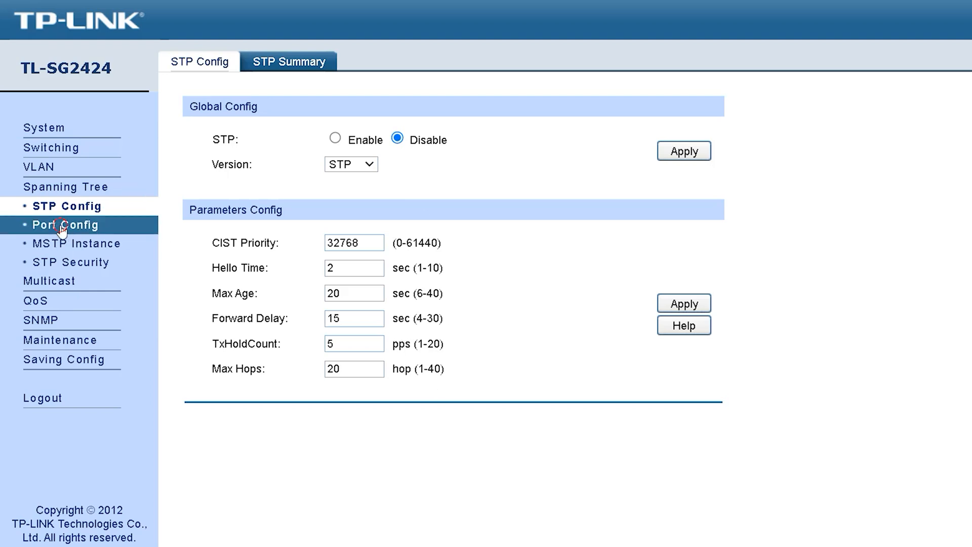
click(67, 225)
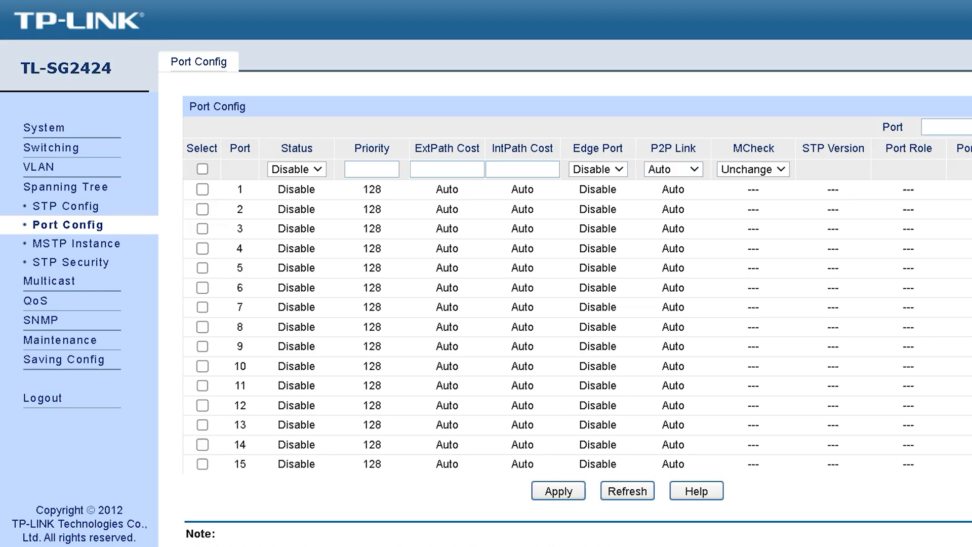
scroll(down, 3)
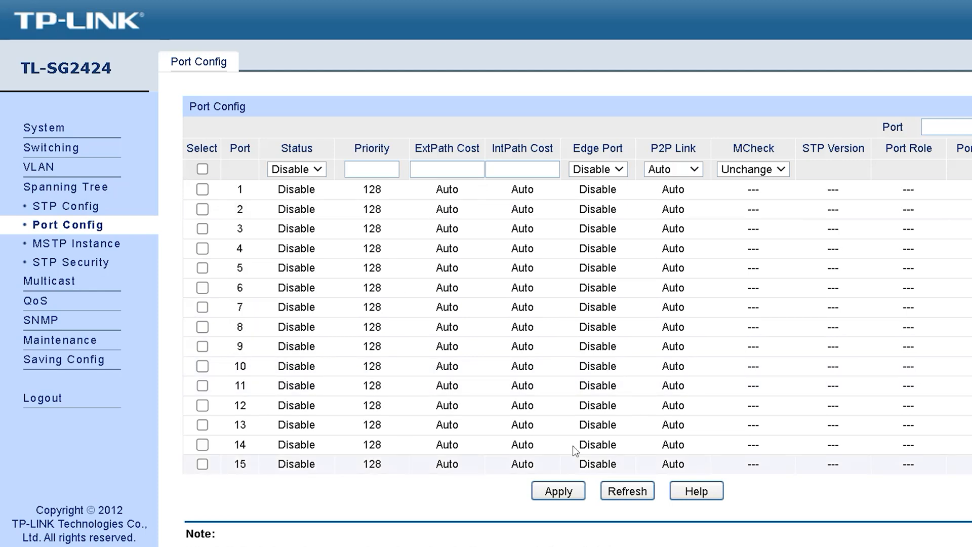
click(296, 169)
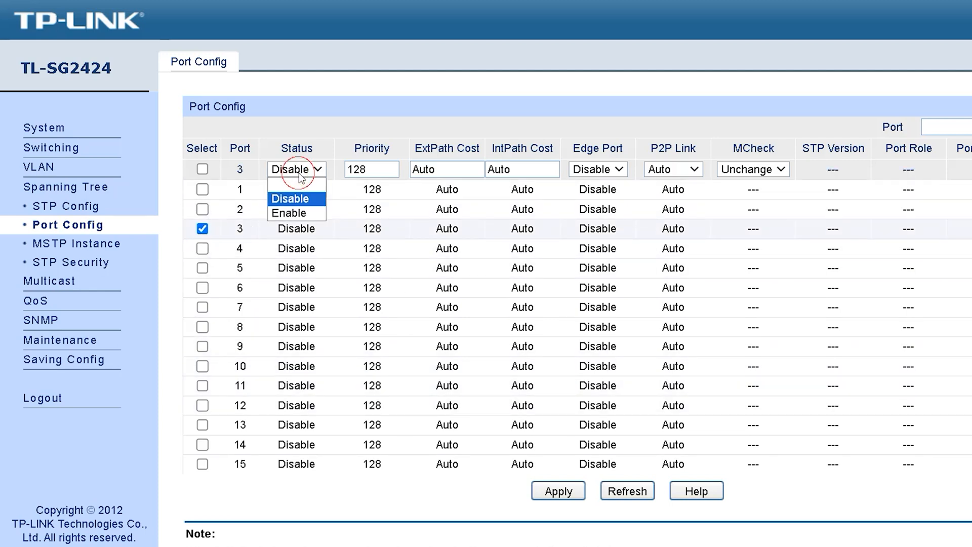
click(290, 213)
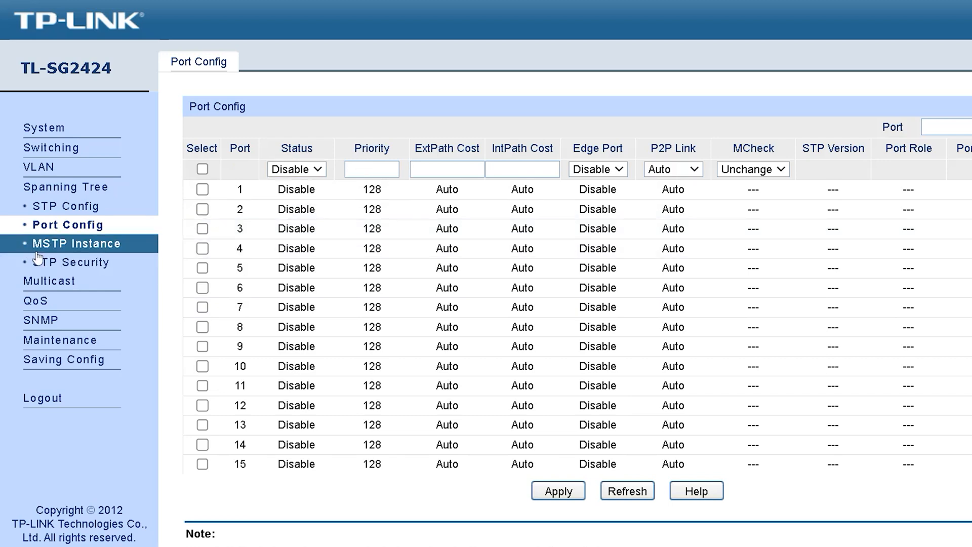
Browse MSTP region, instance and instance port settings, then IGMP Snooping
click(76, 244)
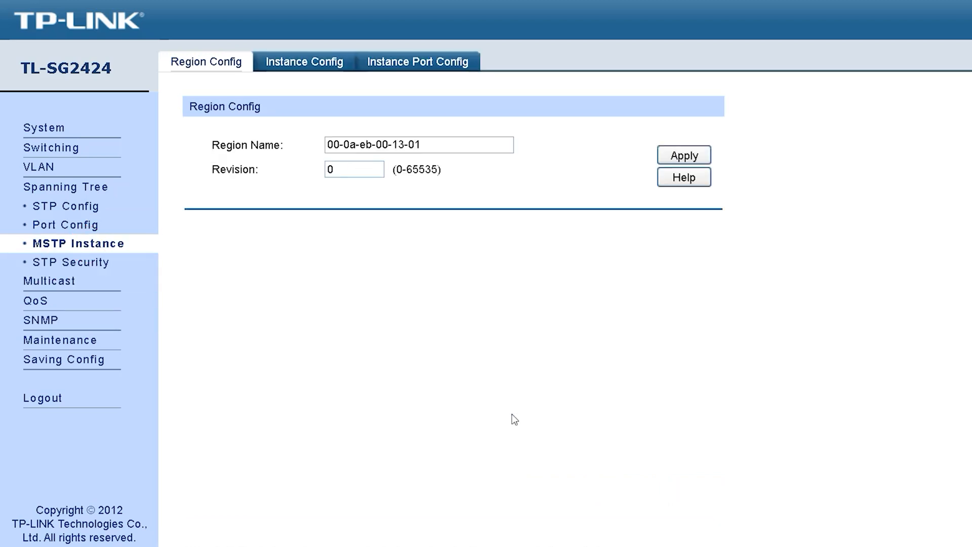
click(304, 61)
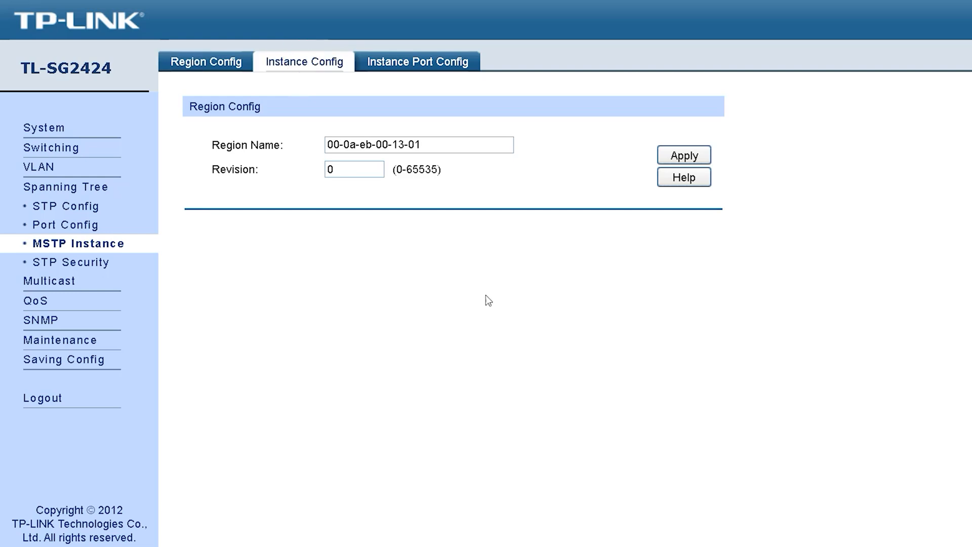
click(417, 62)
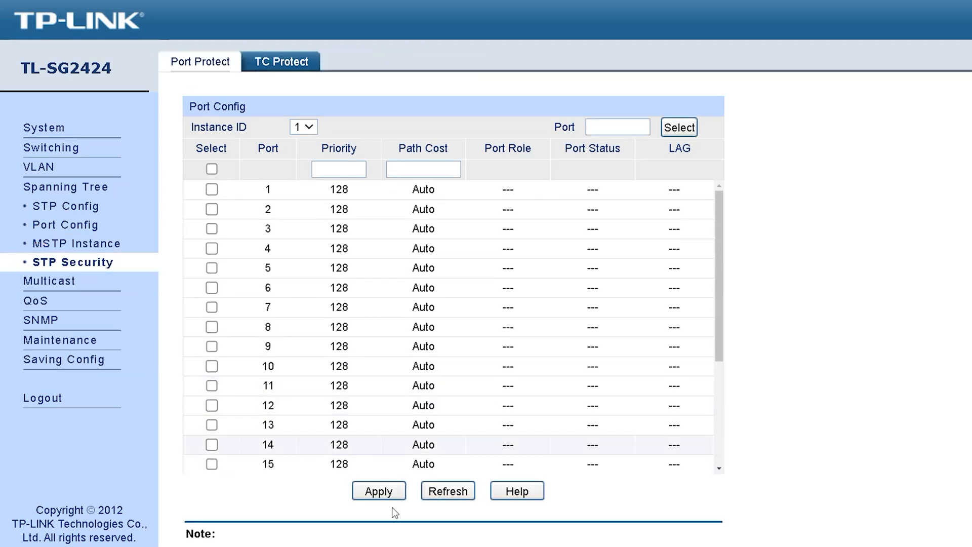
click(199, 62)
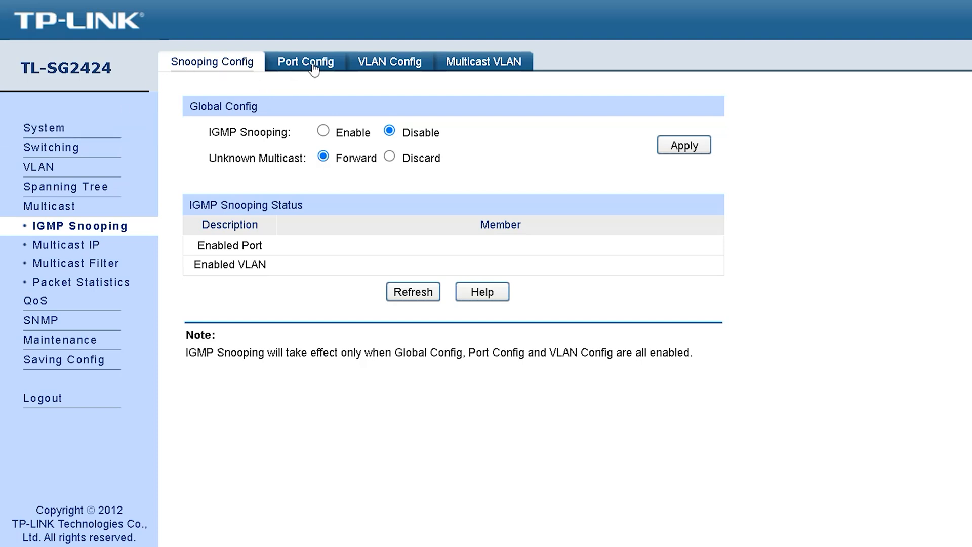
Review IGMP Snooping per-port, per-VLAN and multicast VLAN settings
click(305, 62)
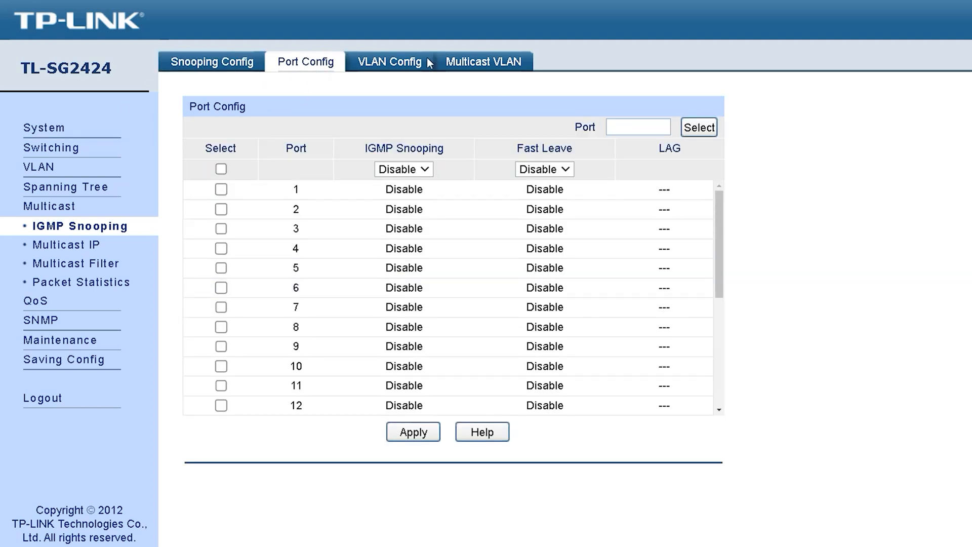
click(389, 61)
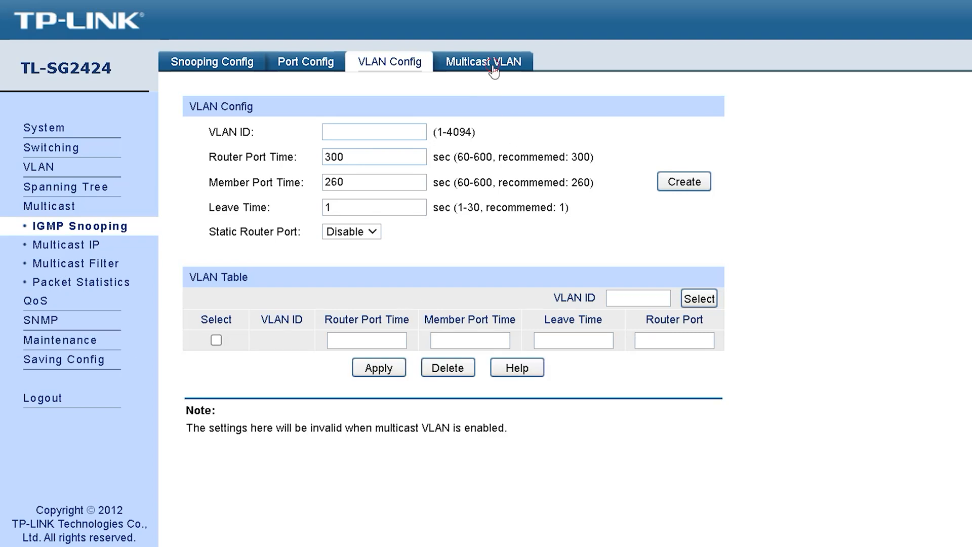
click(482, 62)
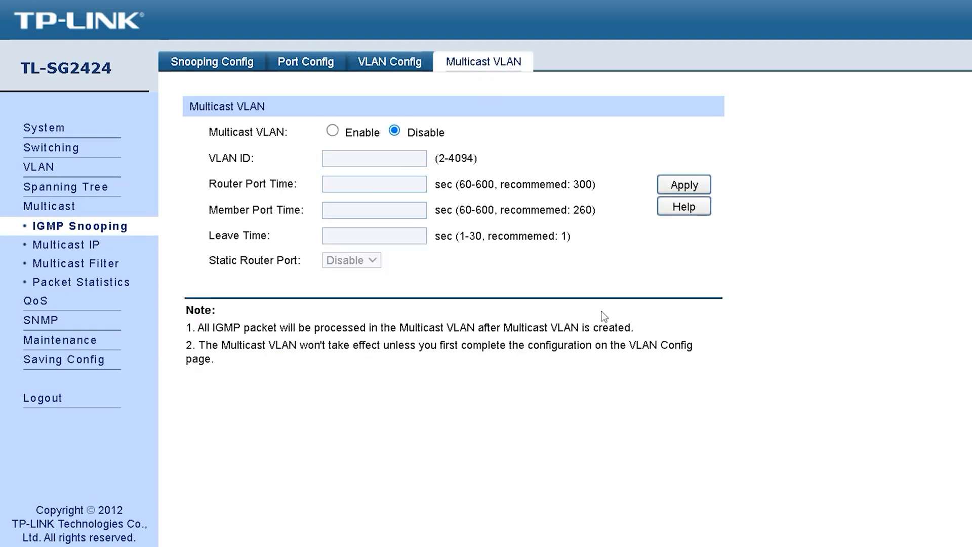
mouse_move(29, 249)
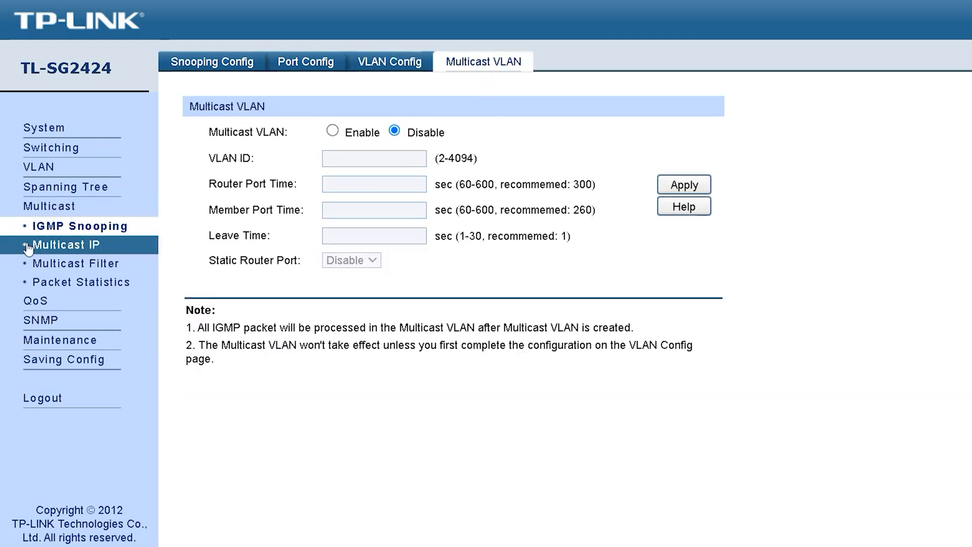
View multicast IP entries, multicast filter, IGMP packet statistics and QoS port priority
click(65, 244)
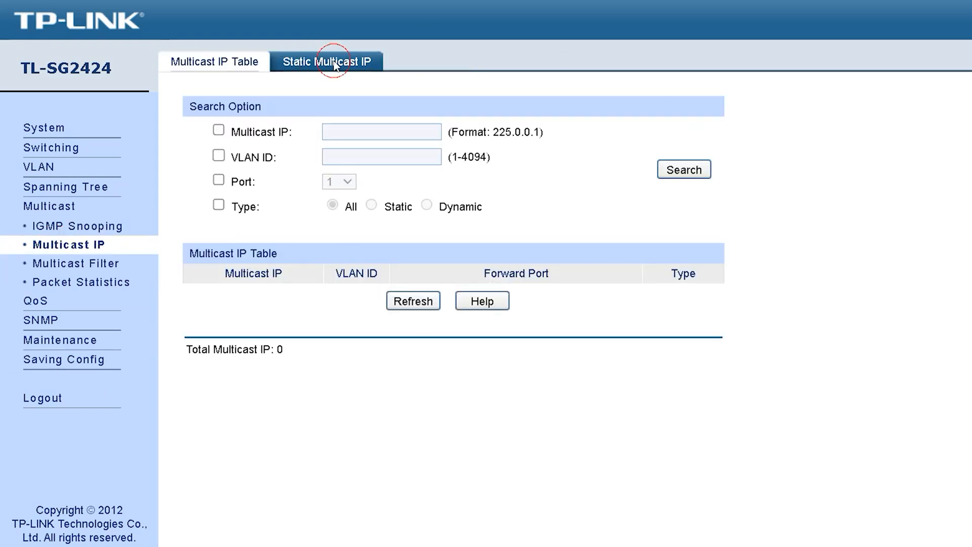
click(330, 61)
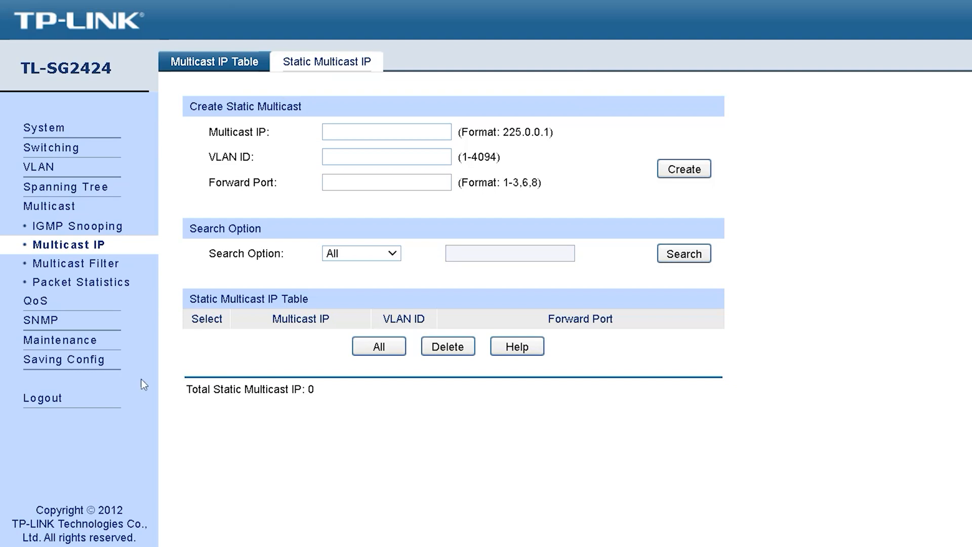
click(79, 264)
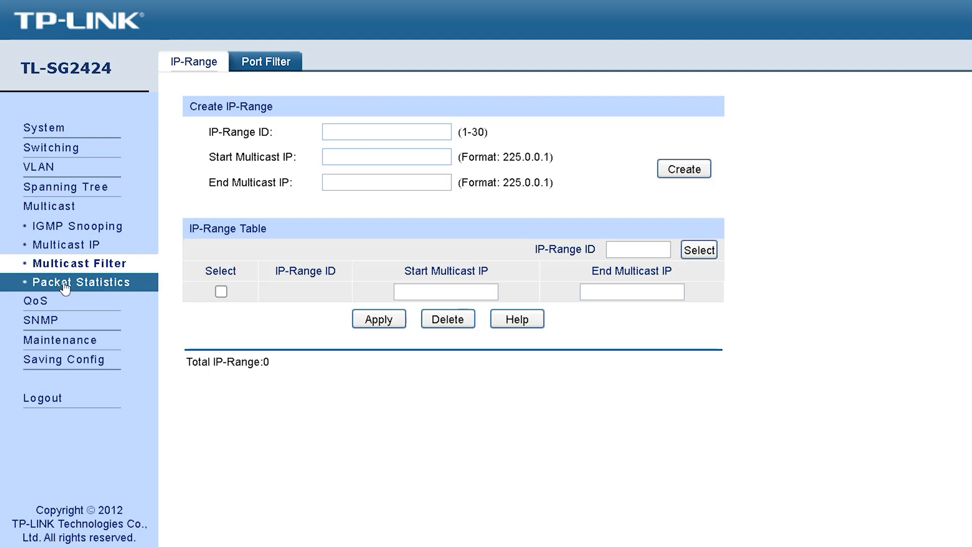
click(85, 282)
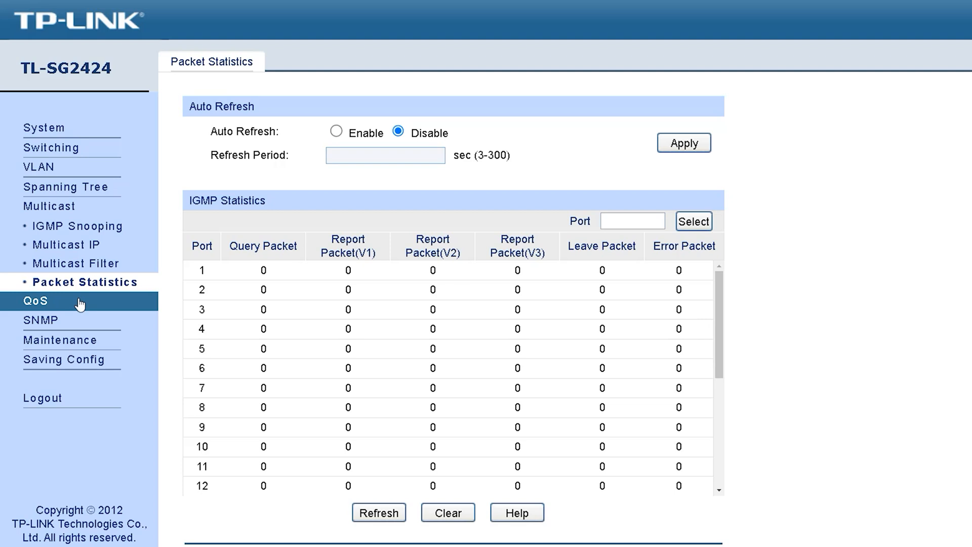
click(31, 301)
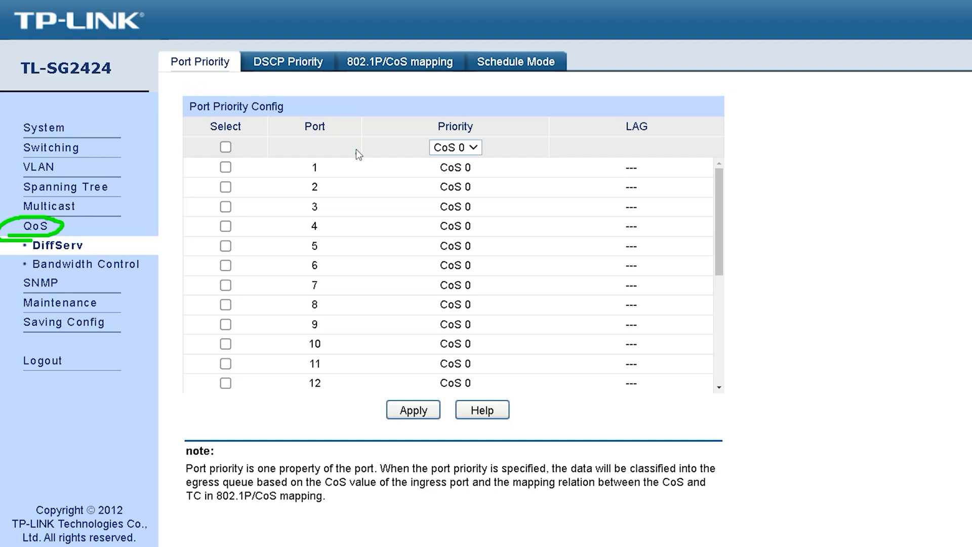
Browse DiffServ priority levels, Bandwidth Rate Limit, Storm Control, then SNMP Global Config
click(199, 62)
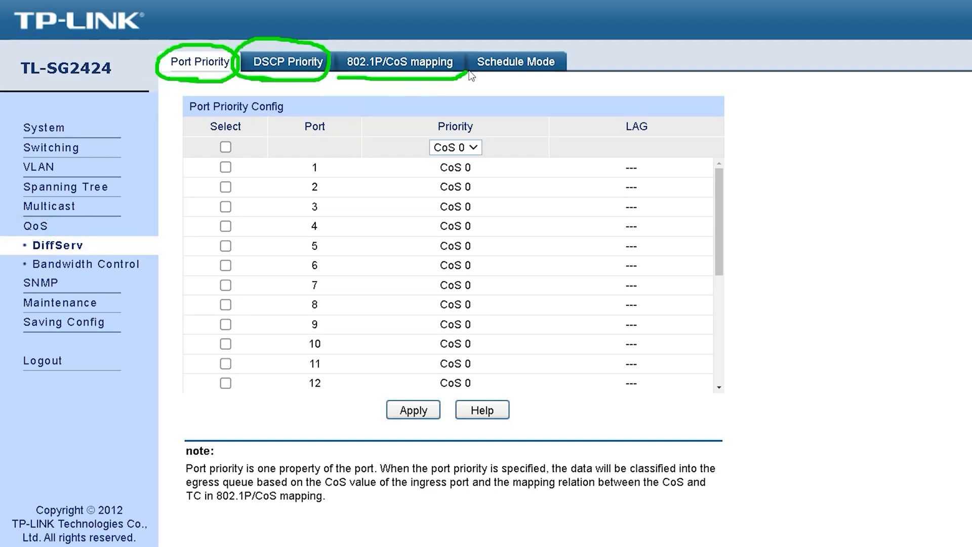
mouse_move(876, 87)
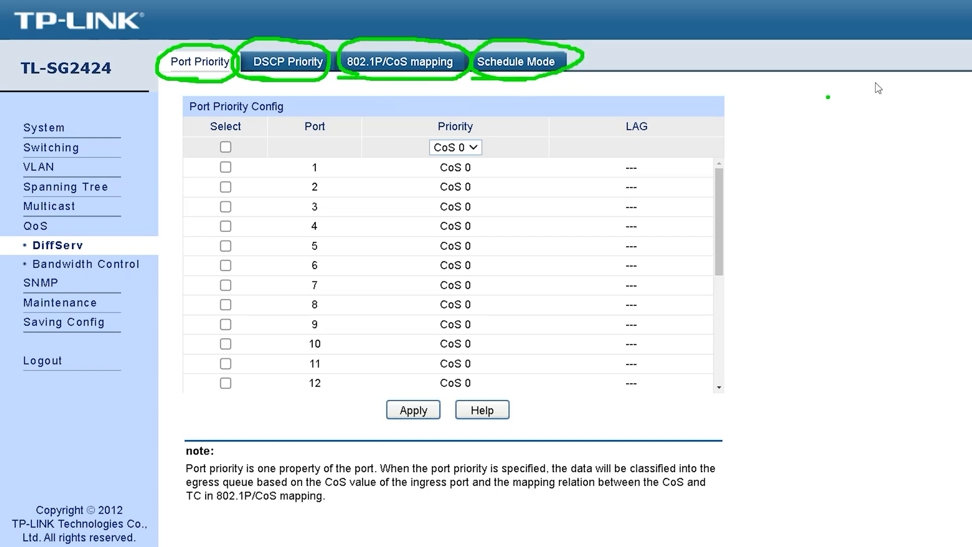
click(455, 148)
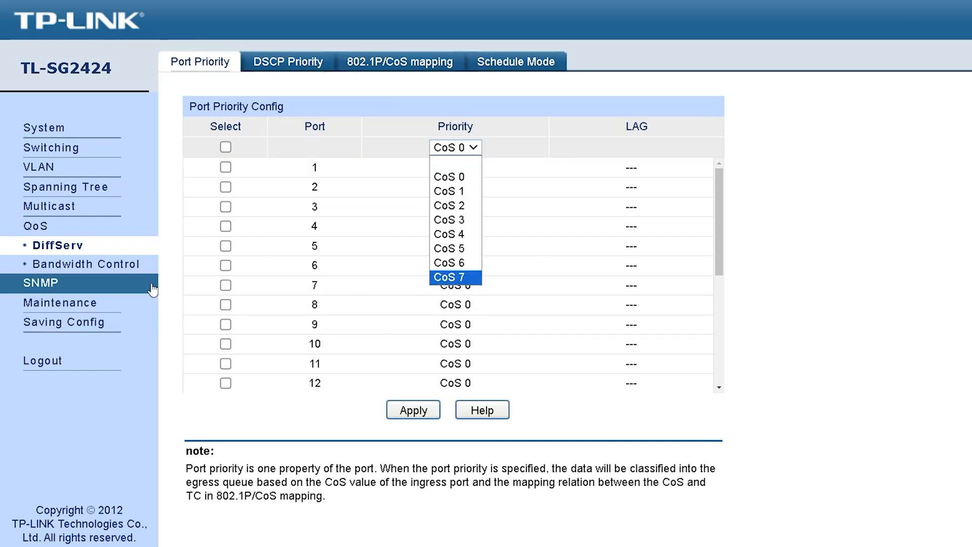
click(86, 264)
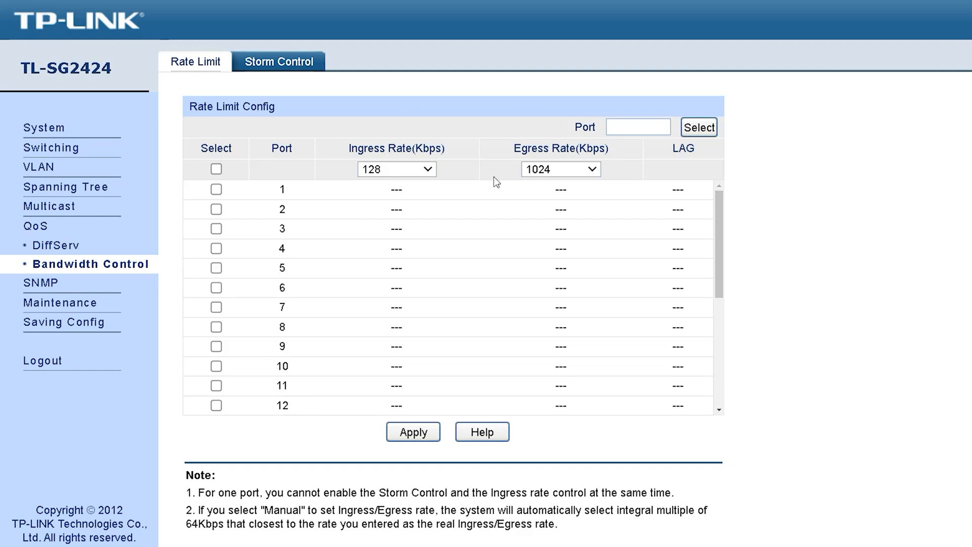
mouse_move(373, 432)
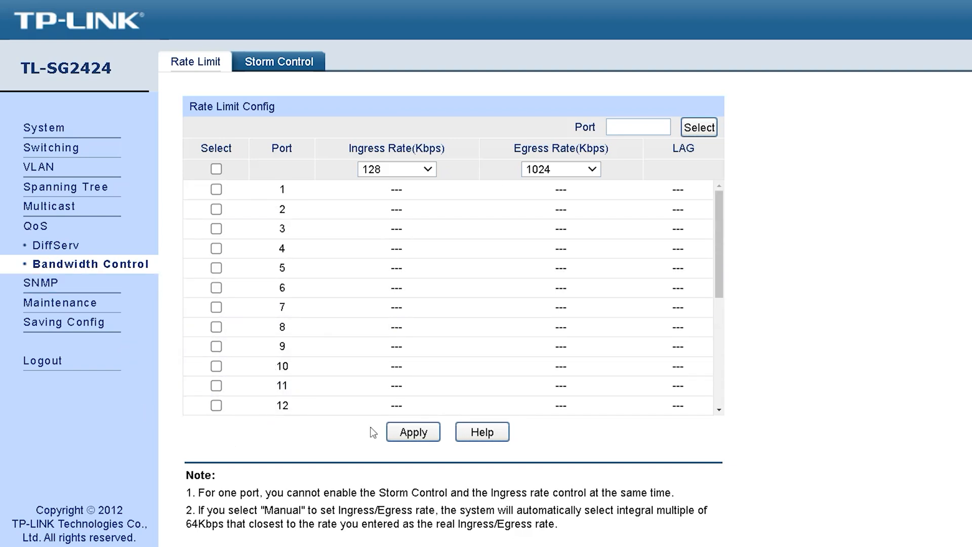
click(280, 61)
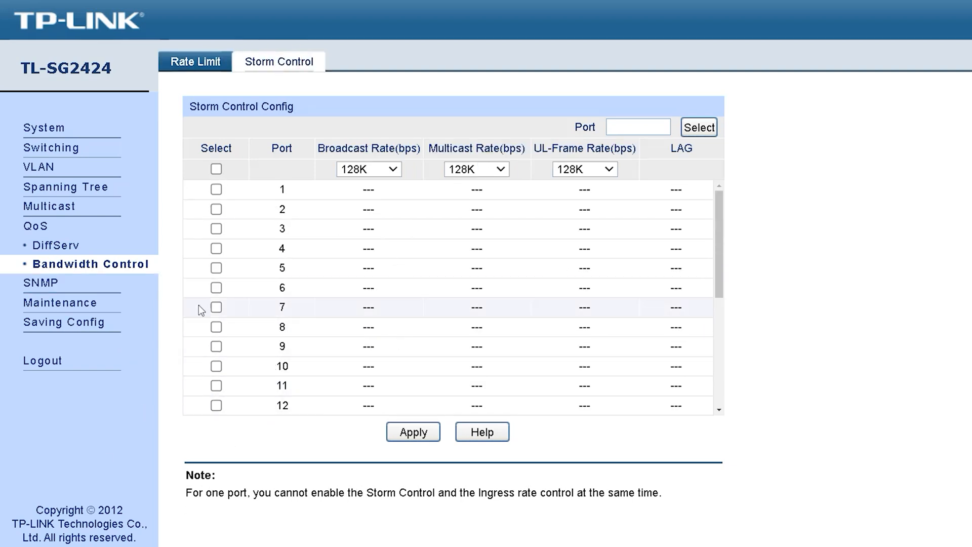
click(39, 283)
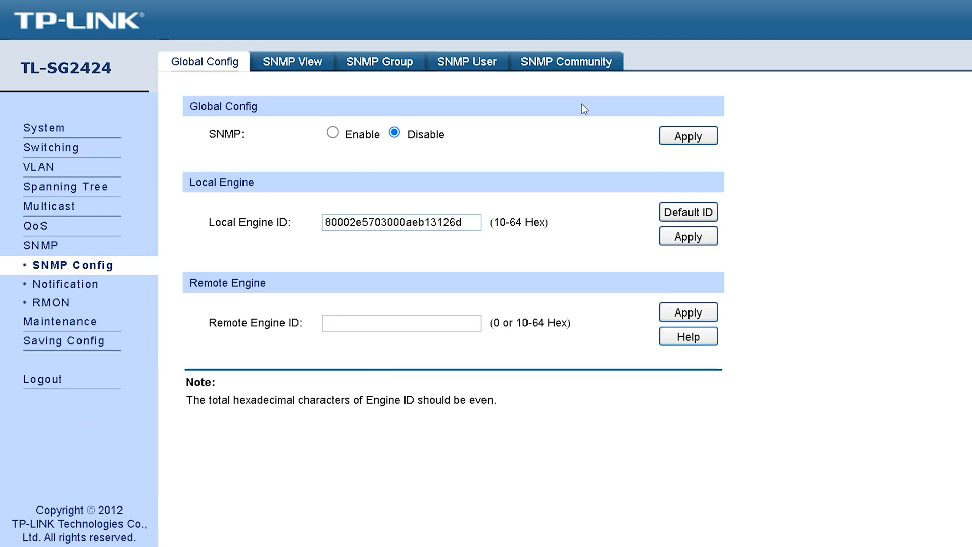
mouse_move(271, 244)
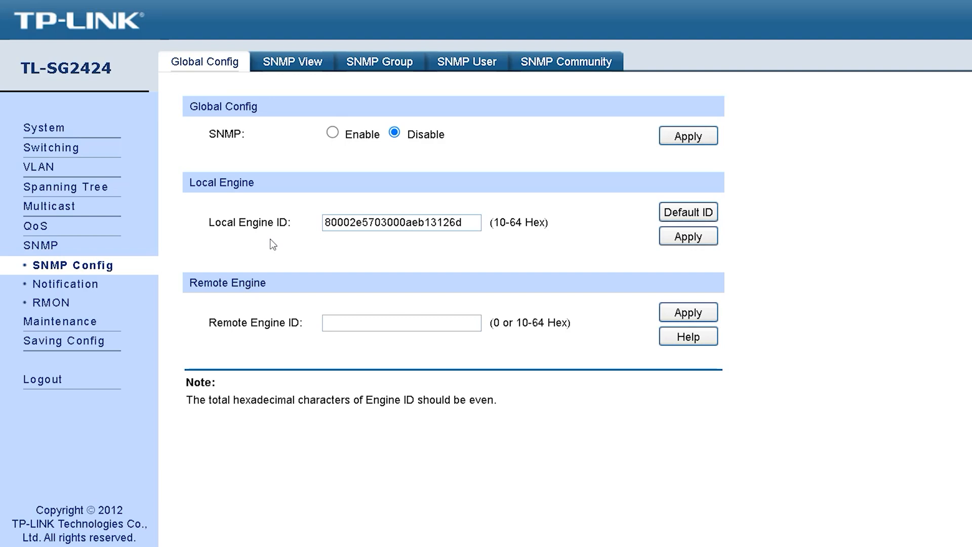
mouse_move(214, 153)
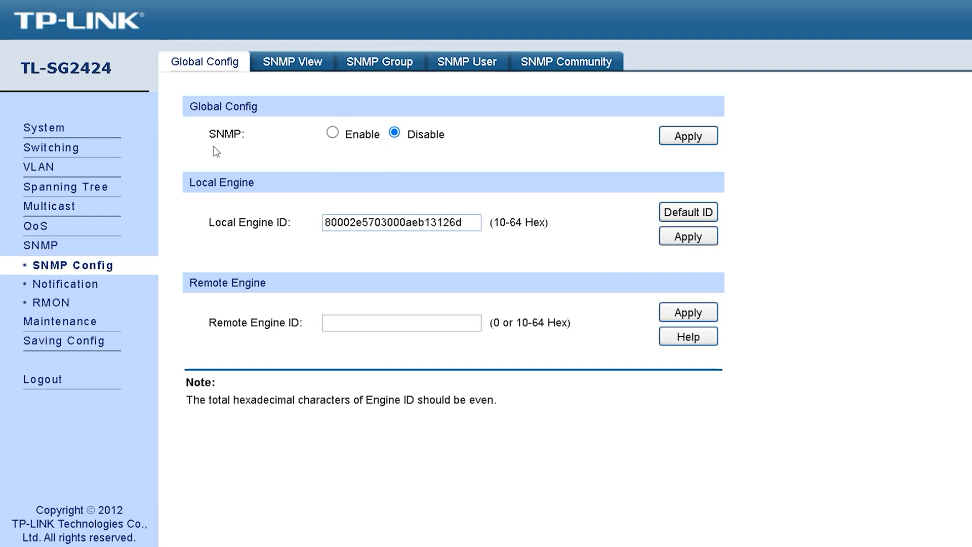
Browse the SNMP View, Group, User and Community tables, then Notification Config
click(292, 61)
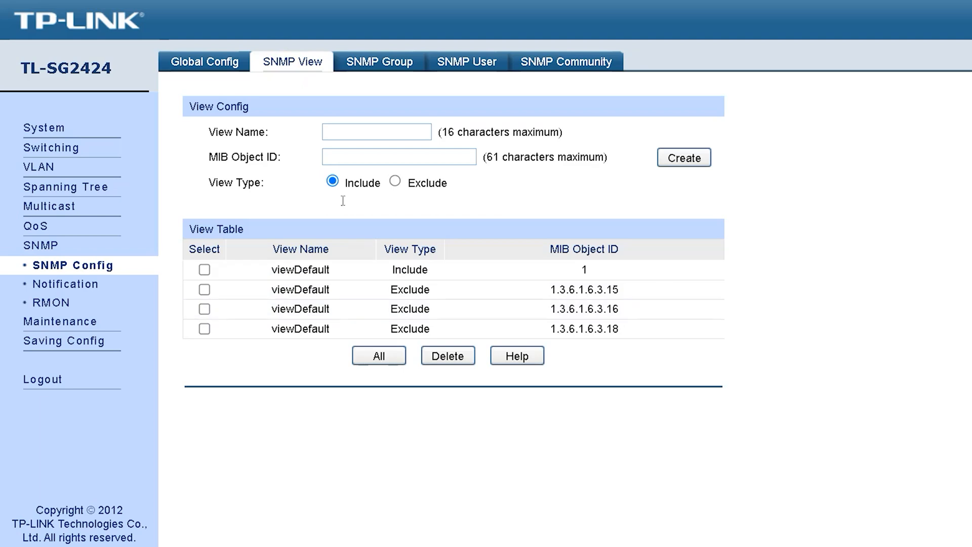
click(380, 61)
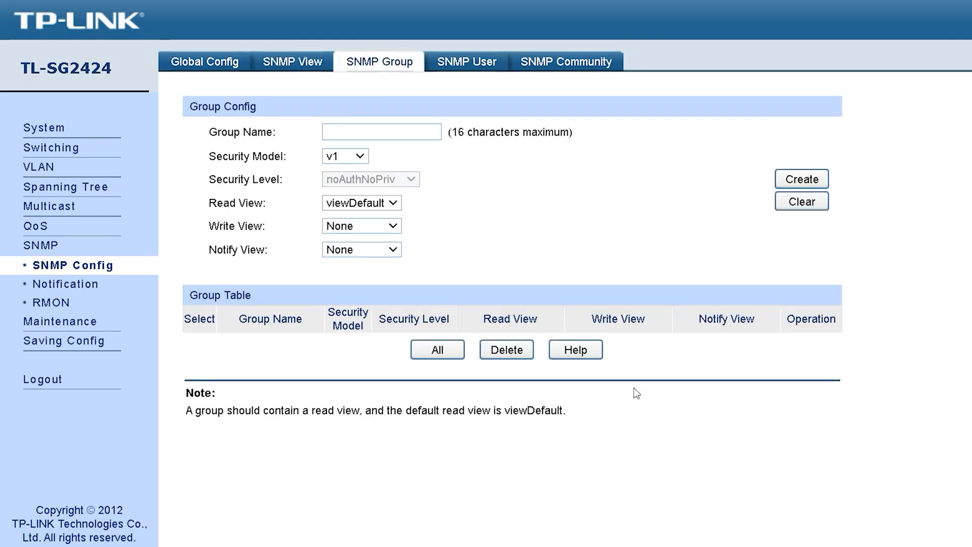
click(467, 62)
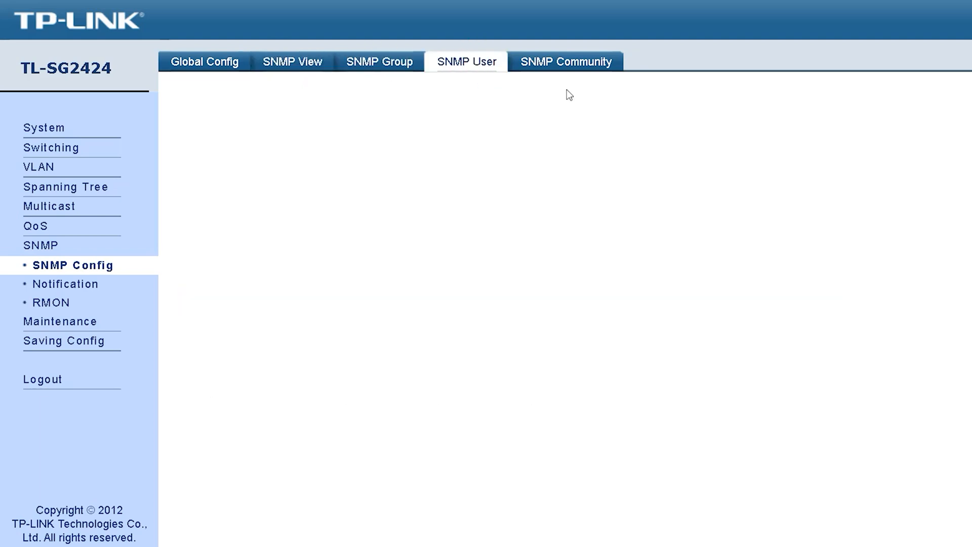
click(566, 61)
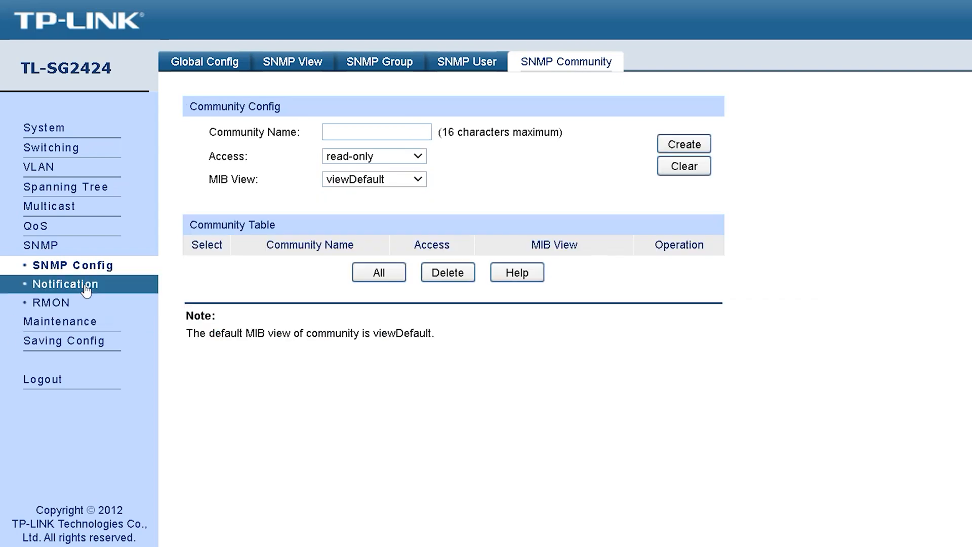
click(66, 284)
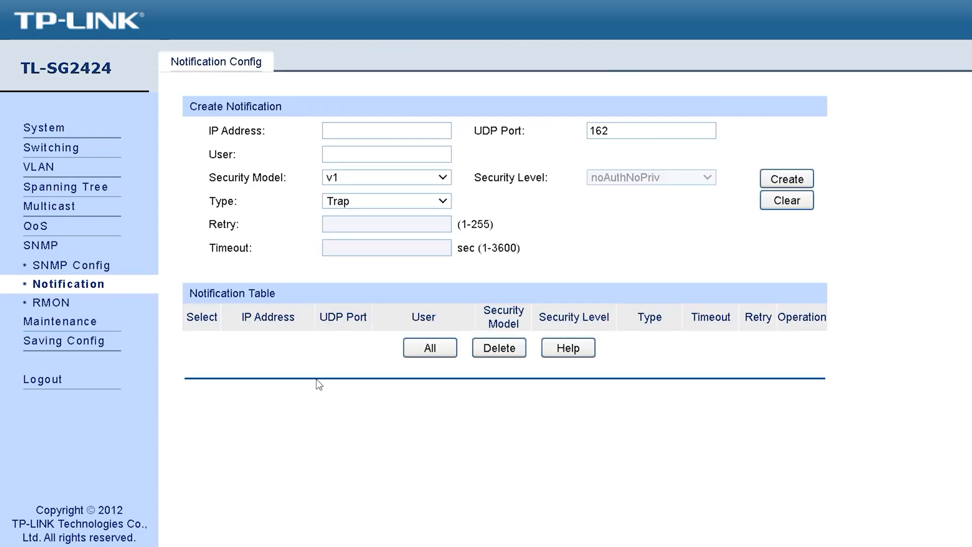
mouse_move(704, 123)
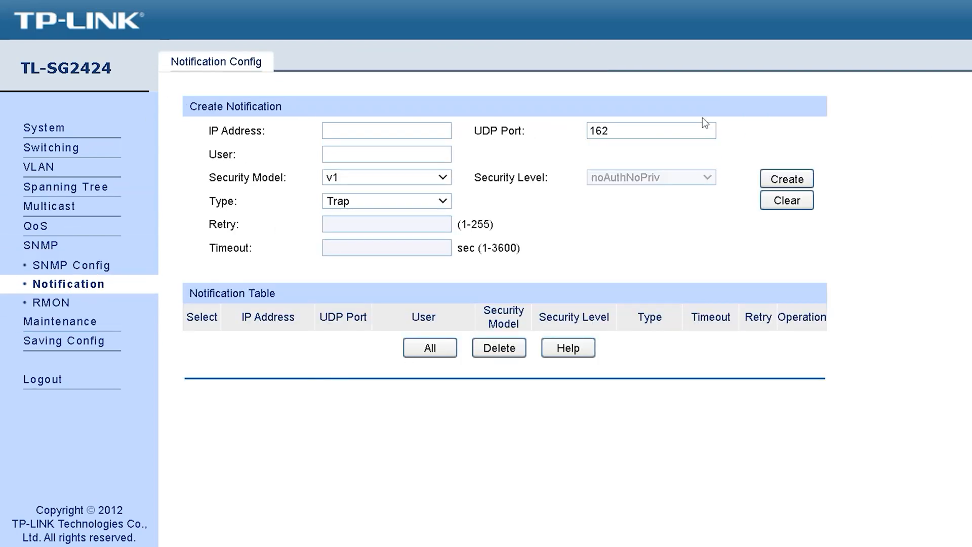
mouse_move(658, 200)
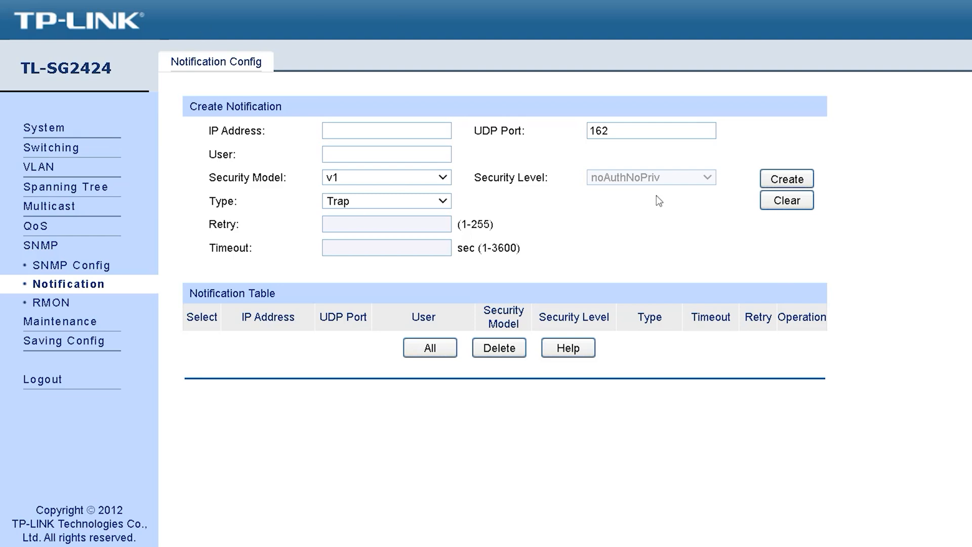
mouse_move(68, 303)
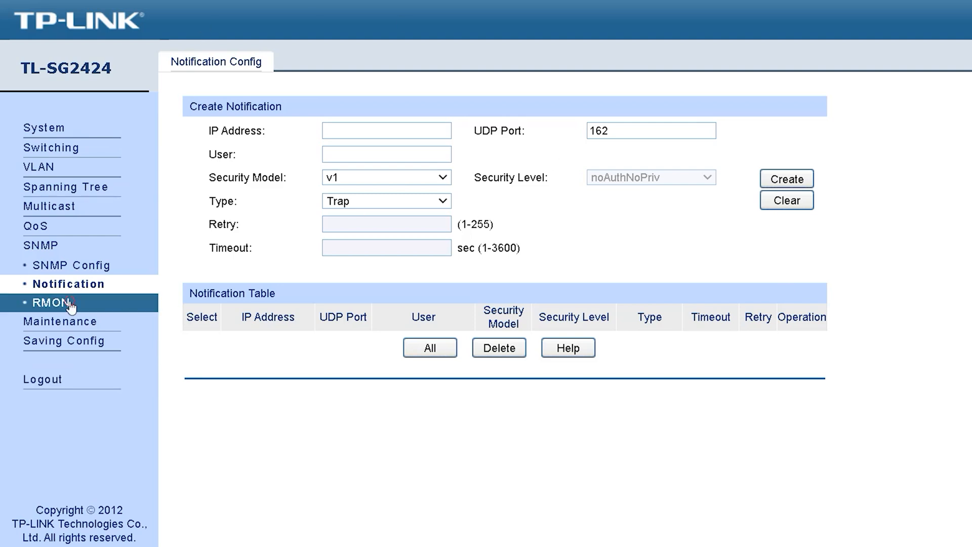
View RMON history, memory monitor, and the log table's two initialization entries
click(46, 303)
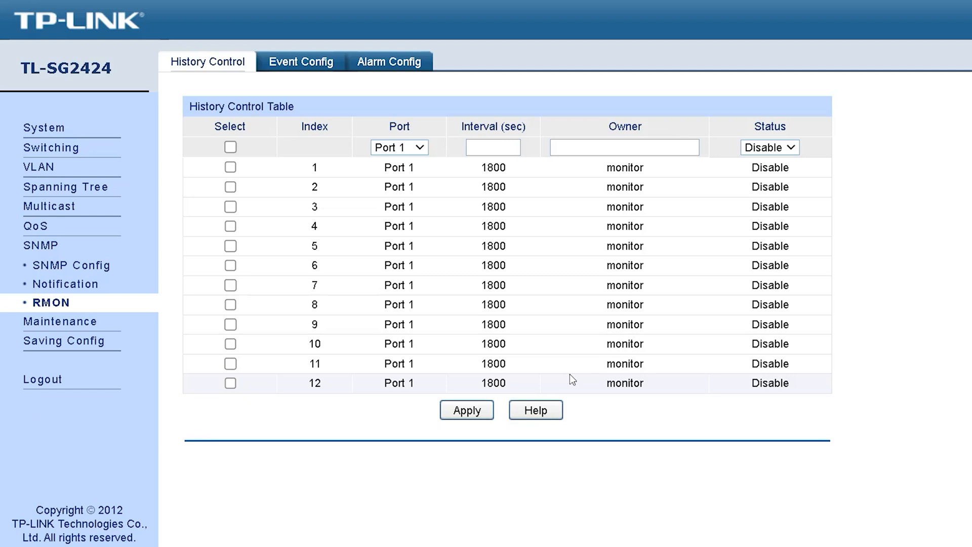
mouse_move(533, 48)
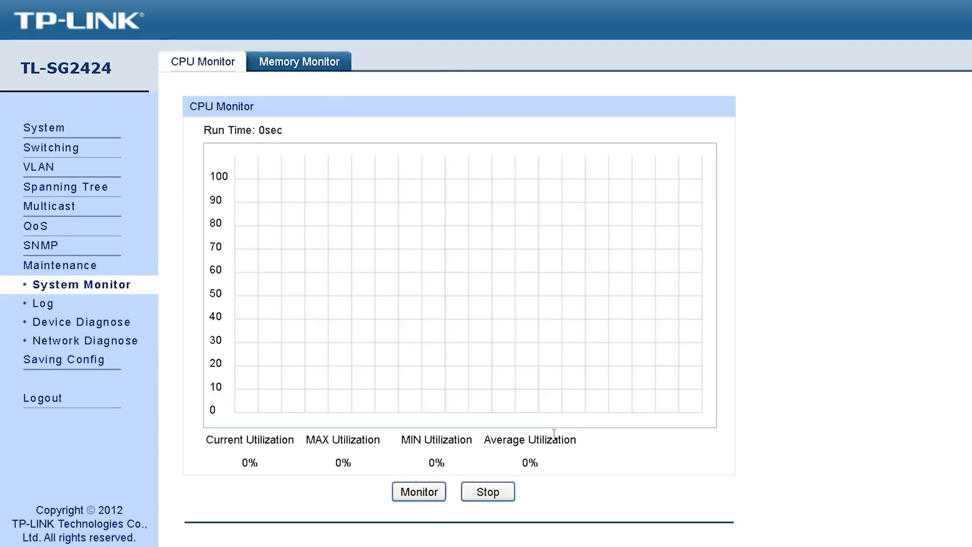
mouse_move(391, 252)
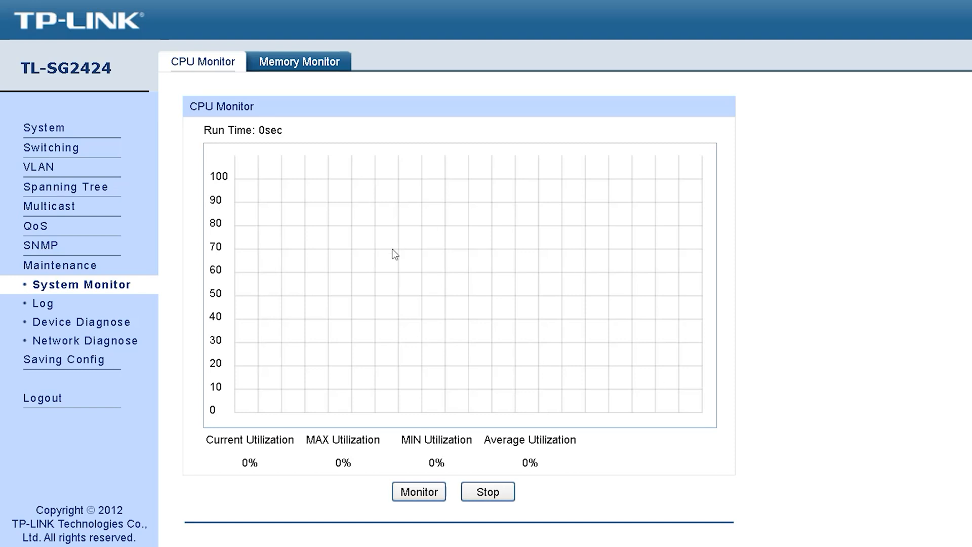
mouse_move(326, 300)
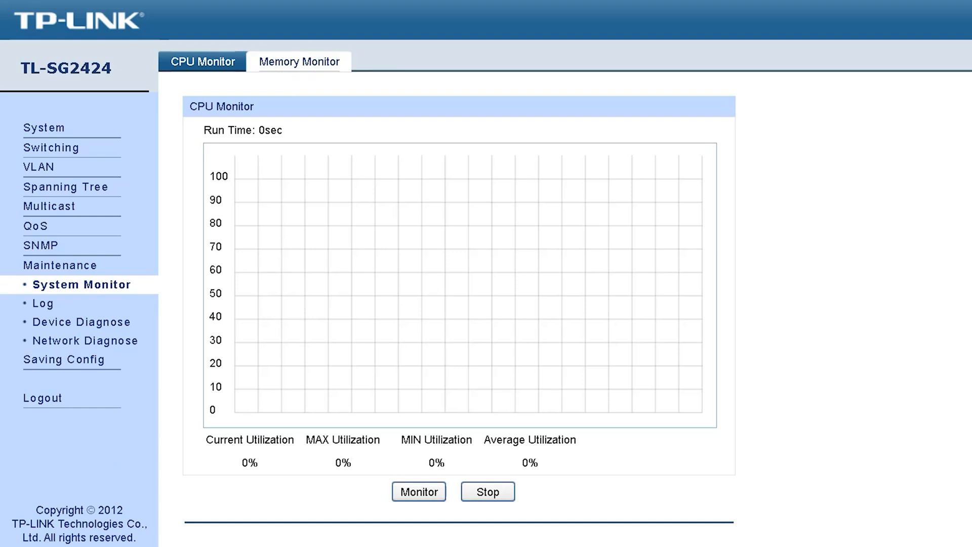
click(299, 62)
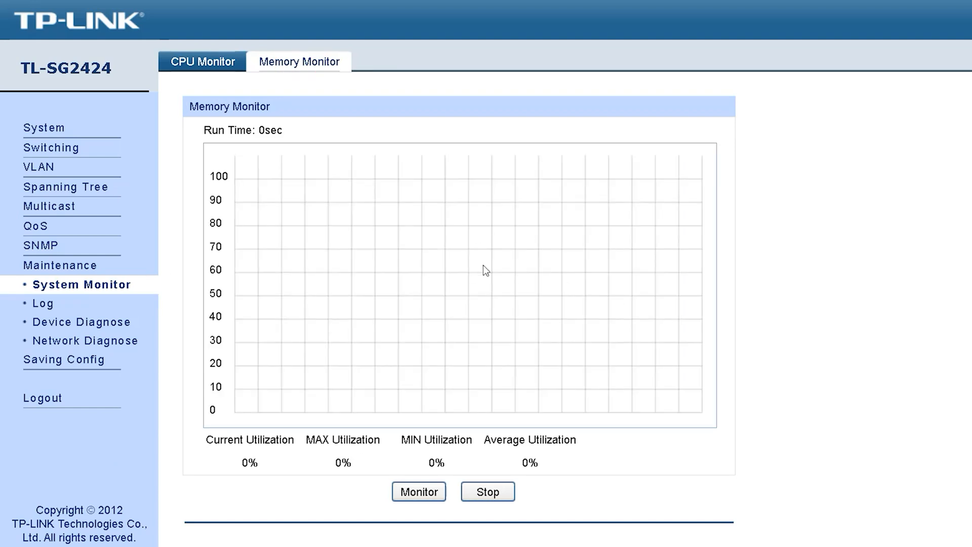
mouse_move(474, 318)
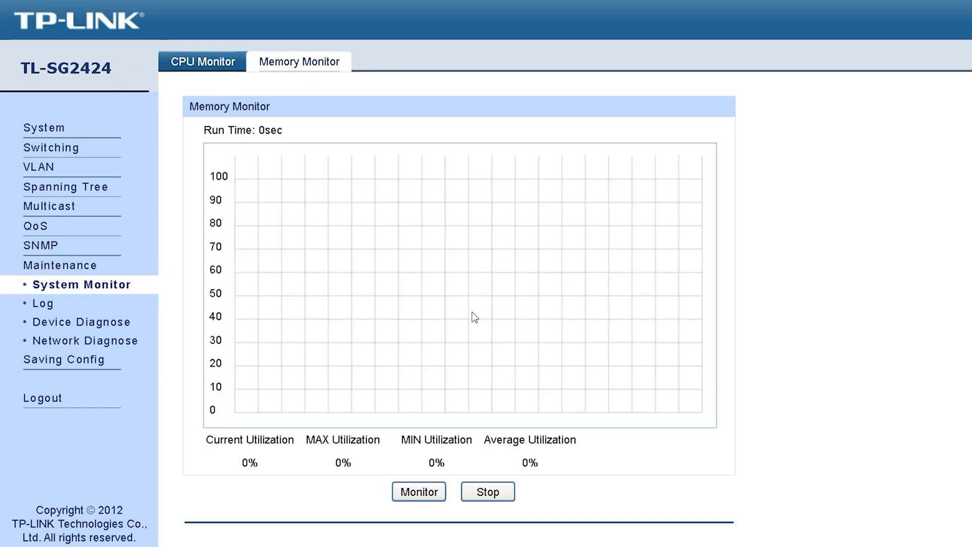
mouse_move(388, 306)
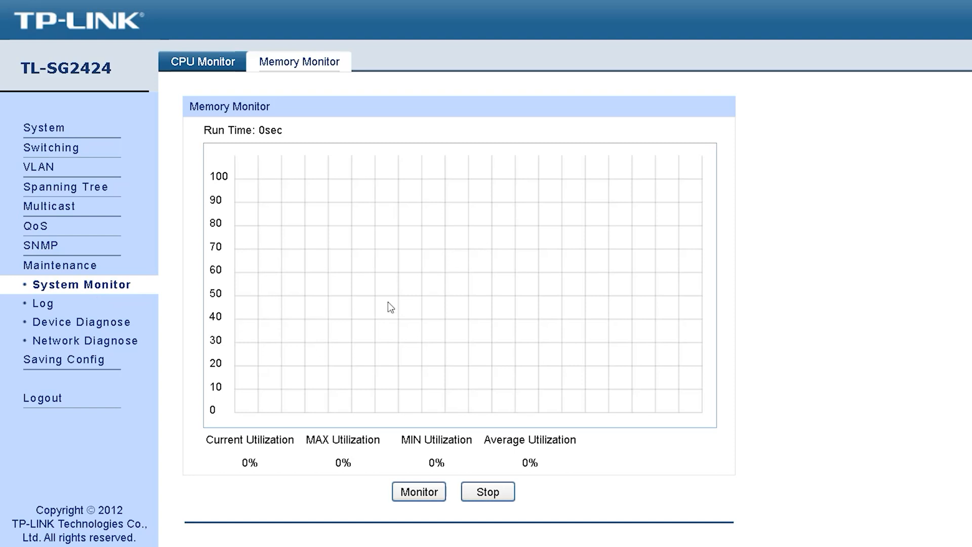
click(43, 302)
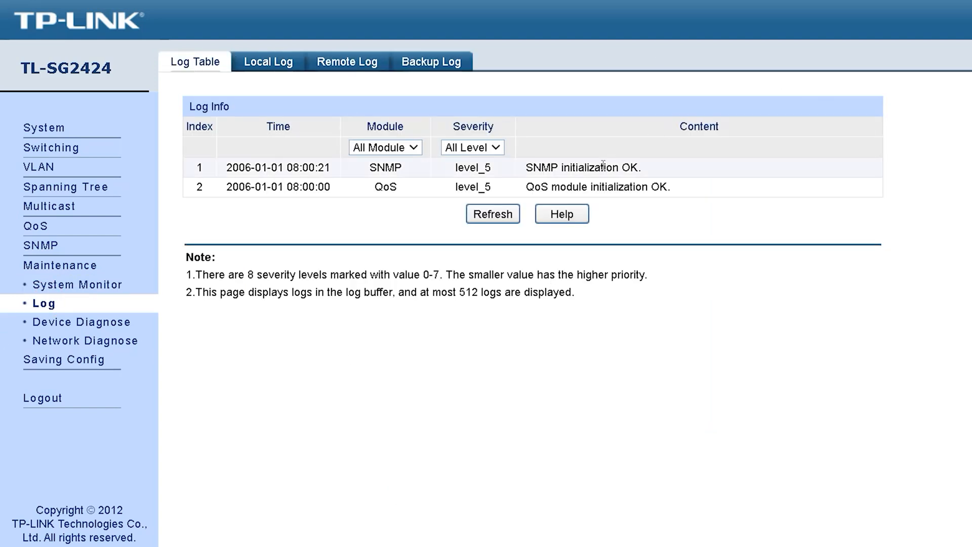
Set the cable diagnostics test to port 28
double_click(540, 167)
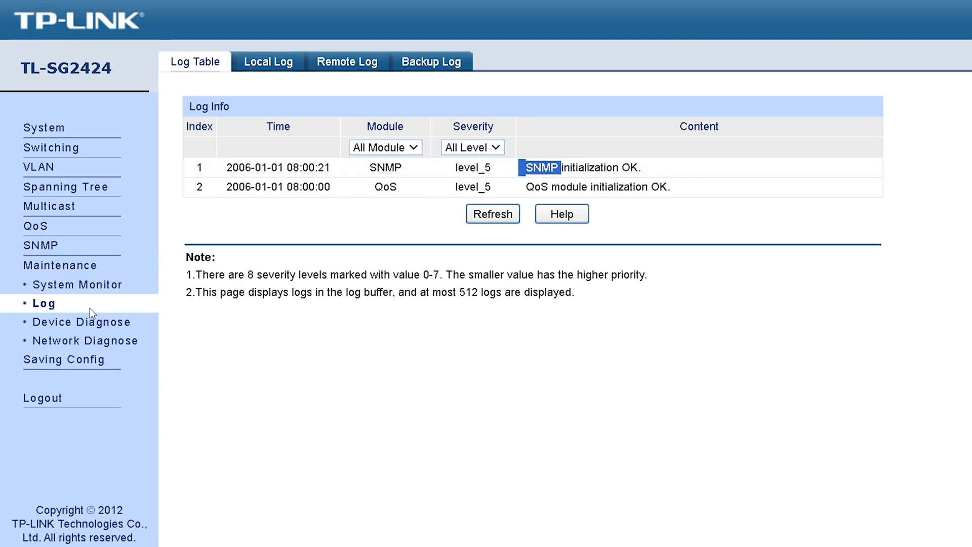
click(85, 322)
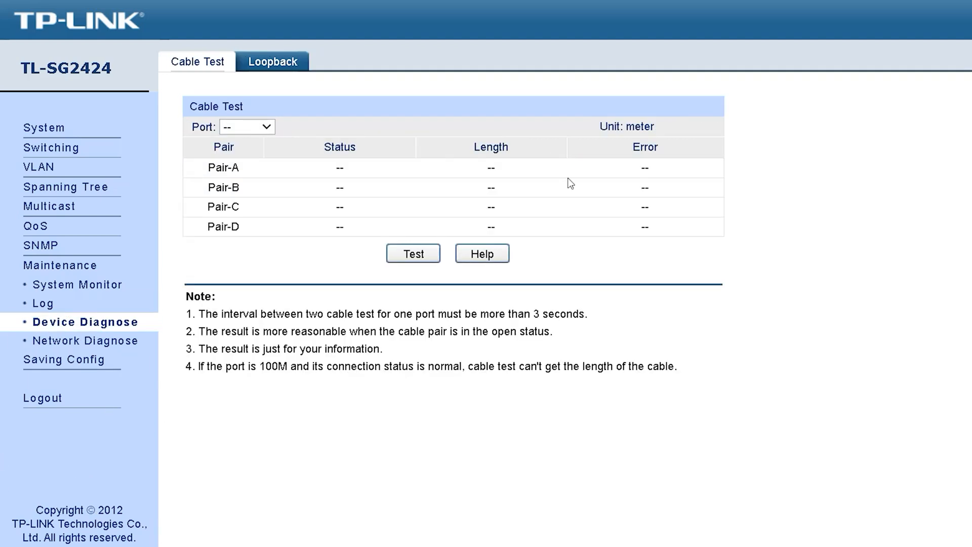
click(246, 127)
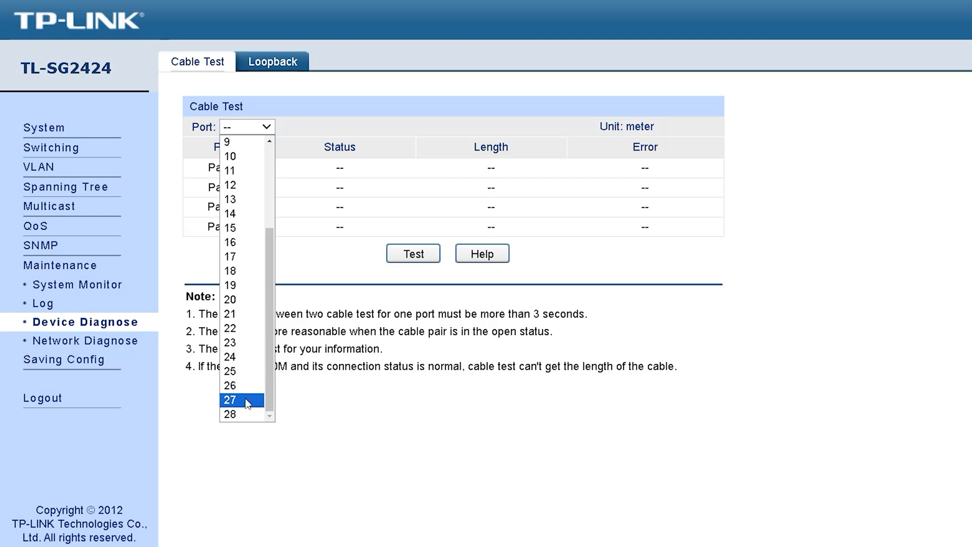
click(231, 414)
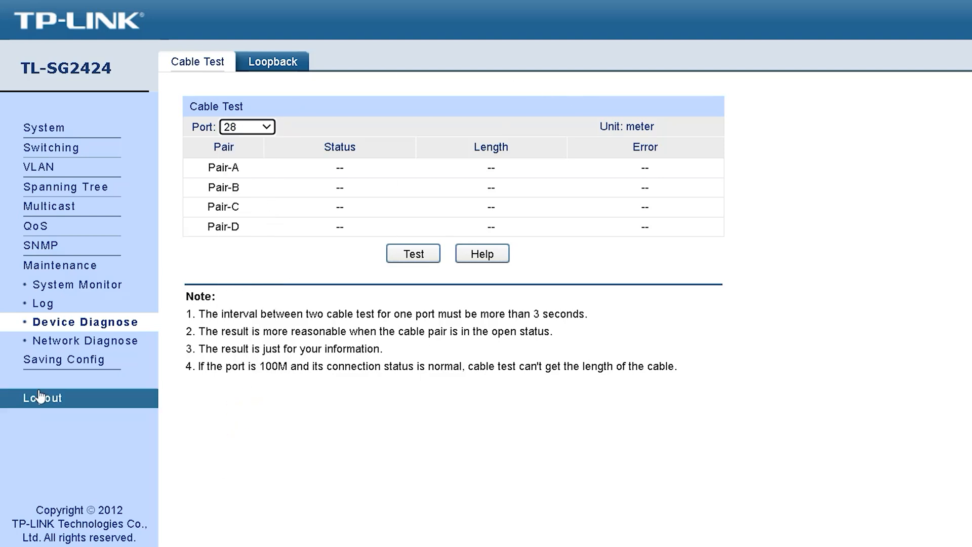
View the Ping and Tracert tools (target 192.168.0.100), then Saving Config
click(85, 341)
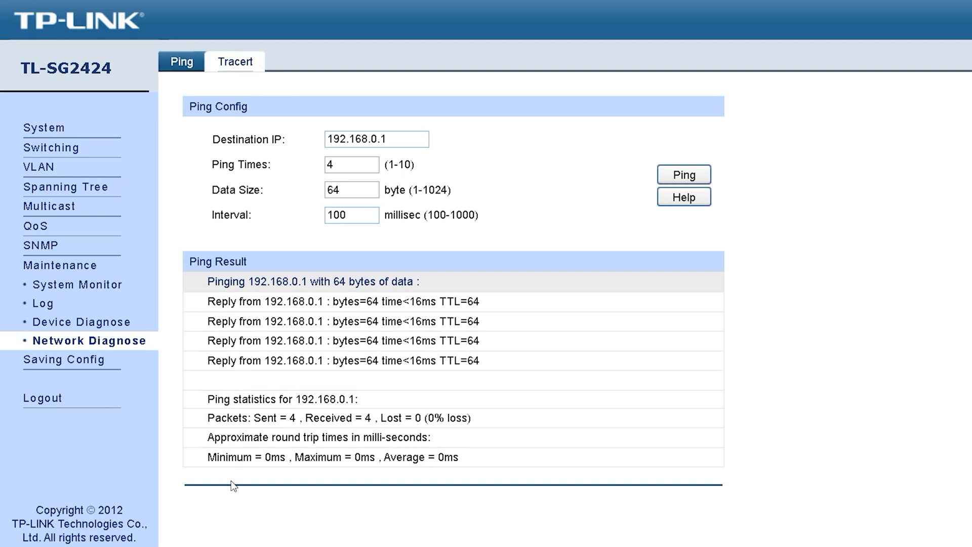
click(235, 62)
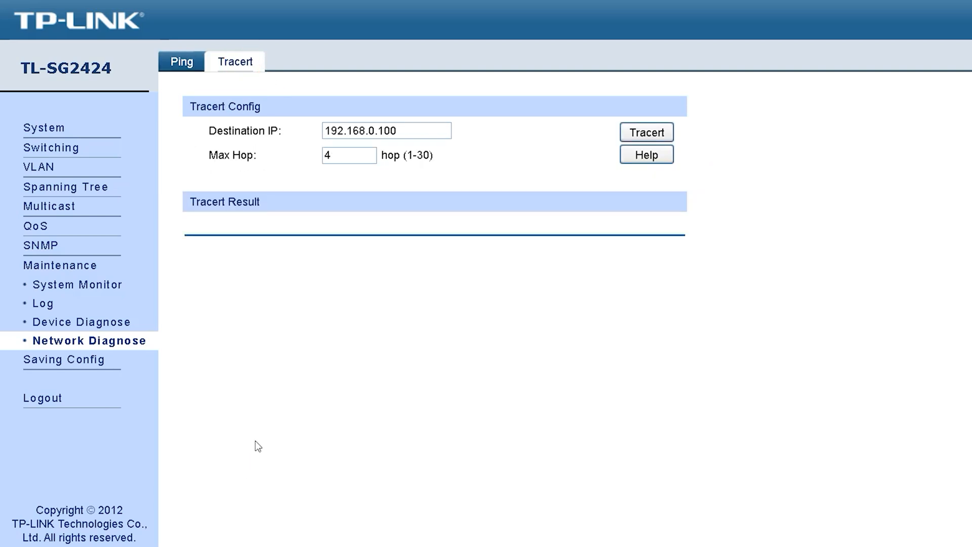
mouse_move(299, 431)
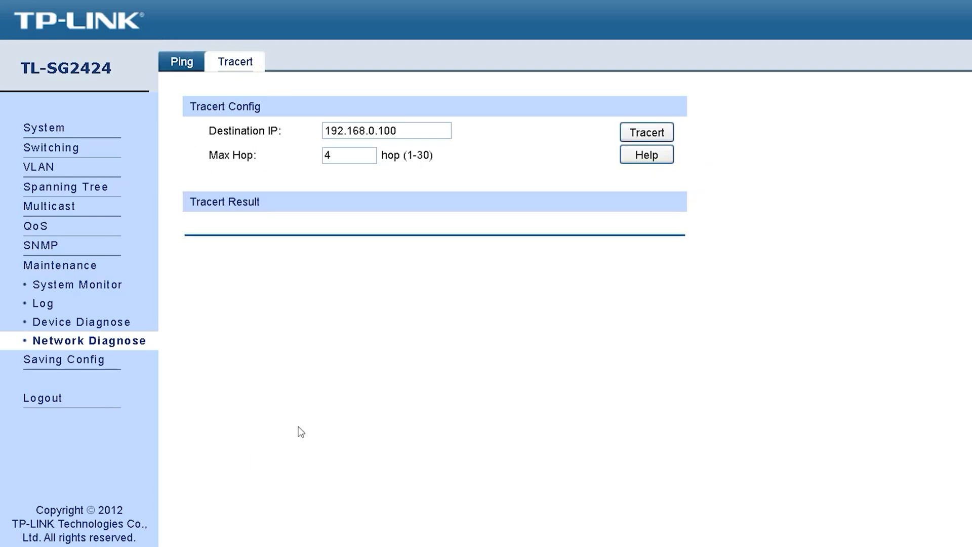
click(64, 360)
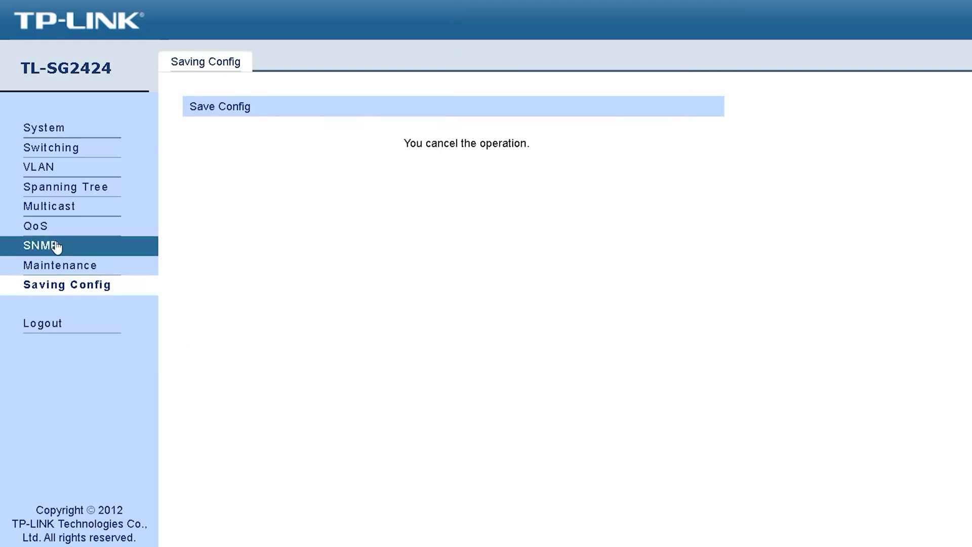
mouse_move(38, 346)
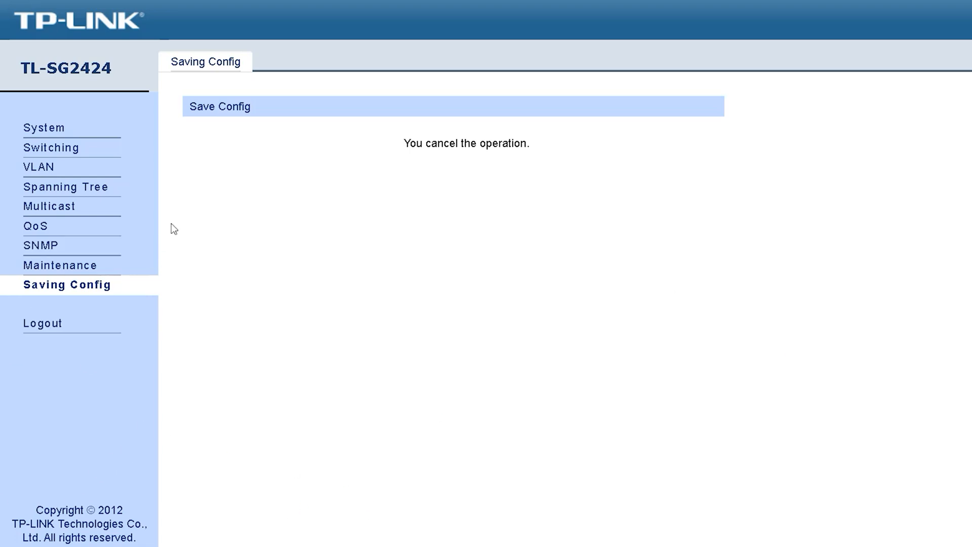
mouse_move(443, 330)
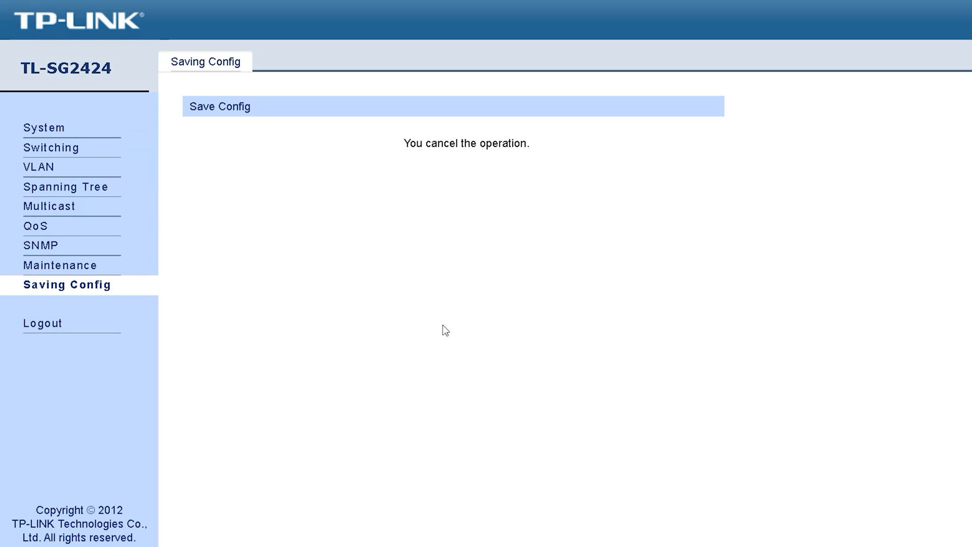
mouse_move(448, 318)
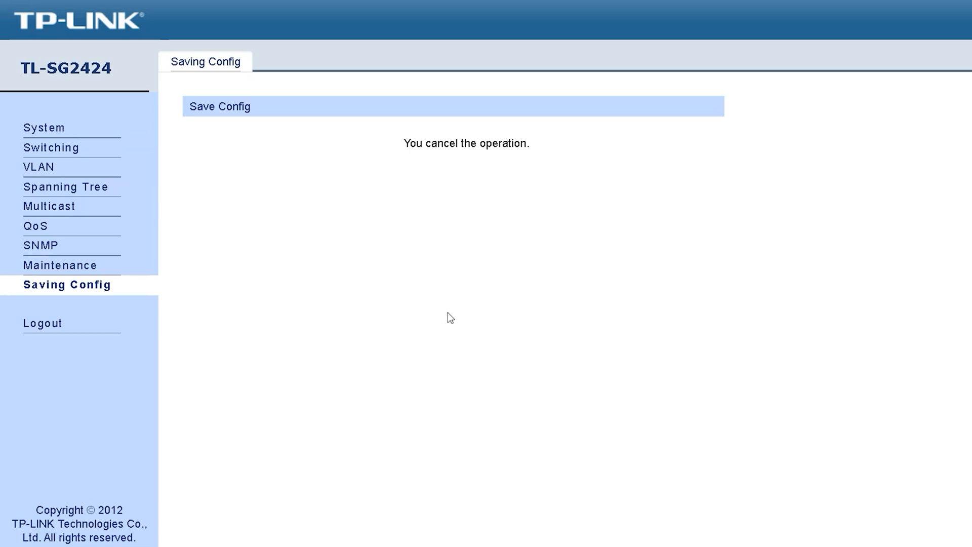